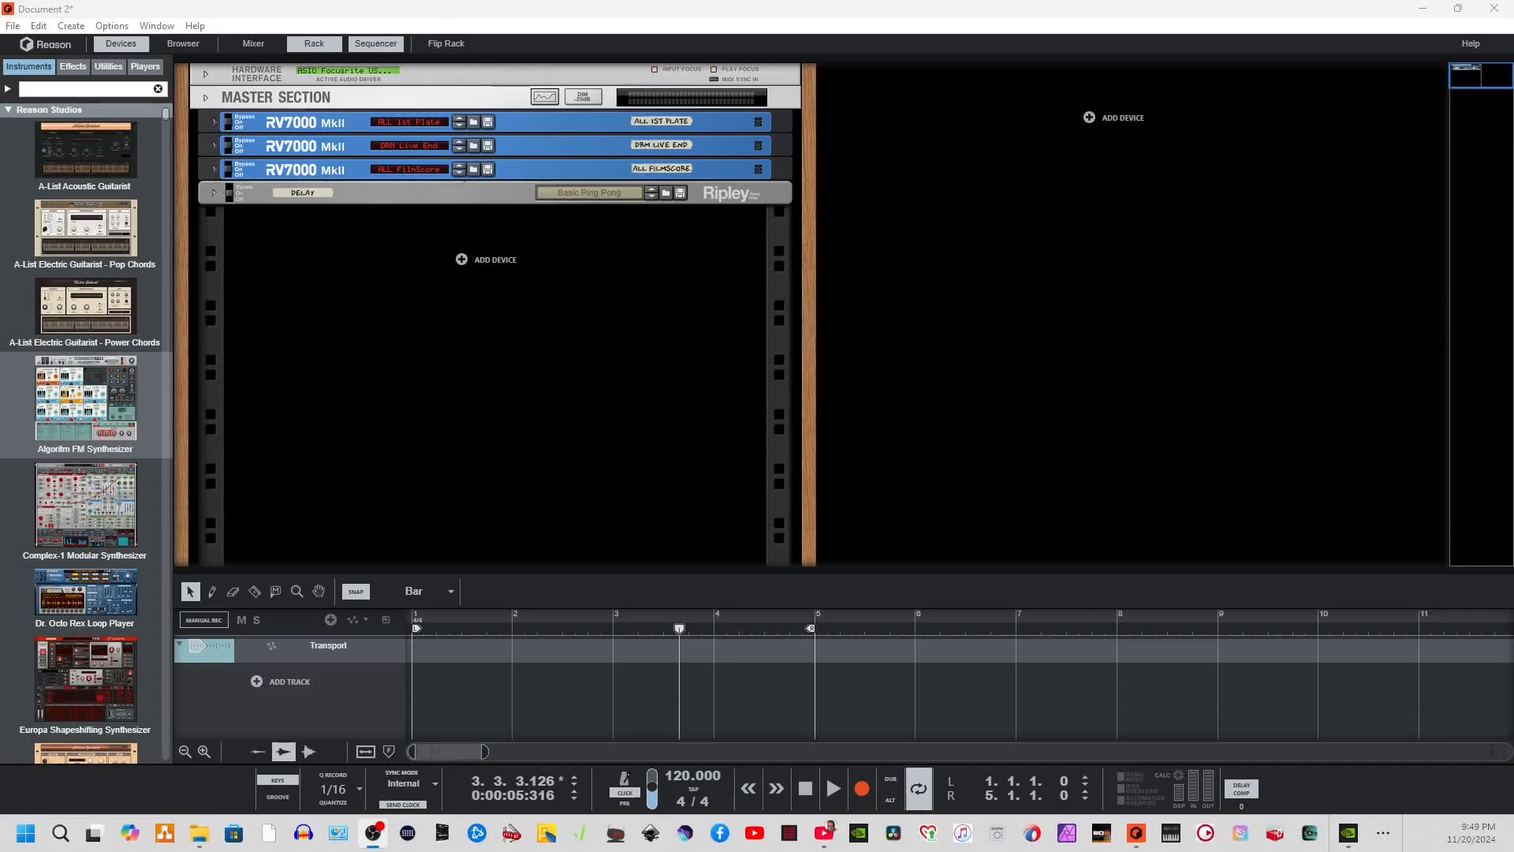
Import midiExport.mid from Cubase Projects > demo via File > Import MIDI File in Tree view.
left_click(12, 27)
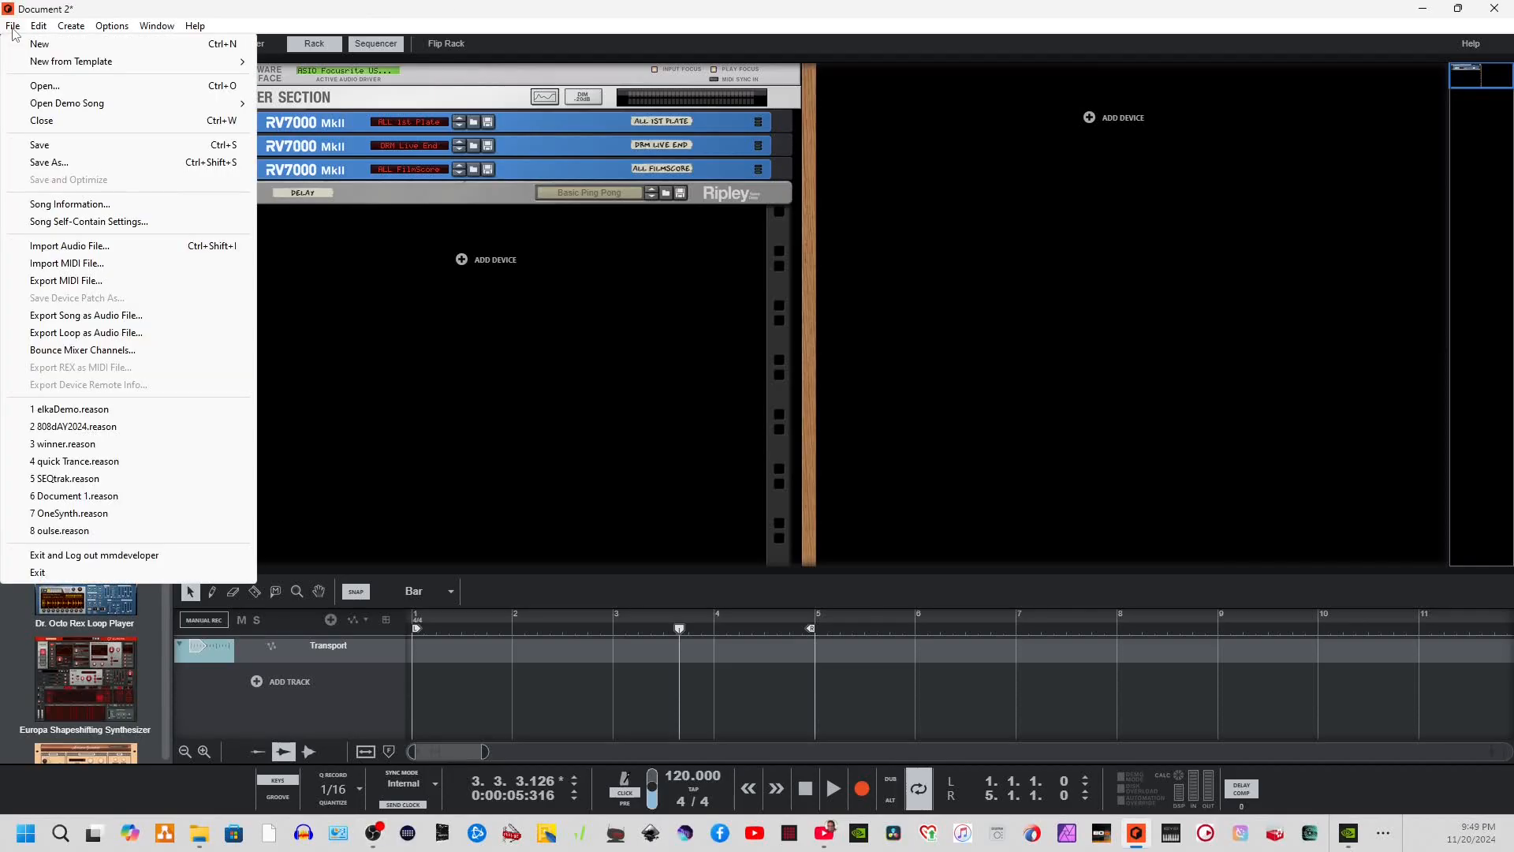
mouse_move(38, 44)
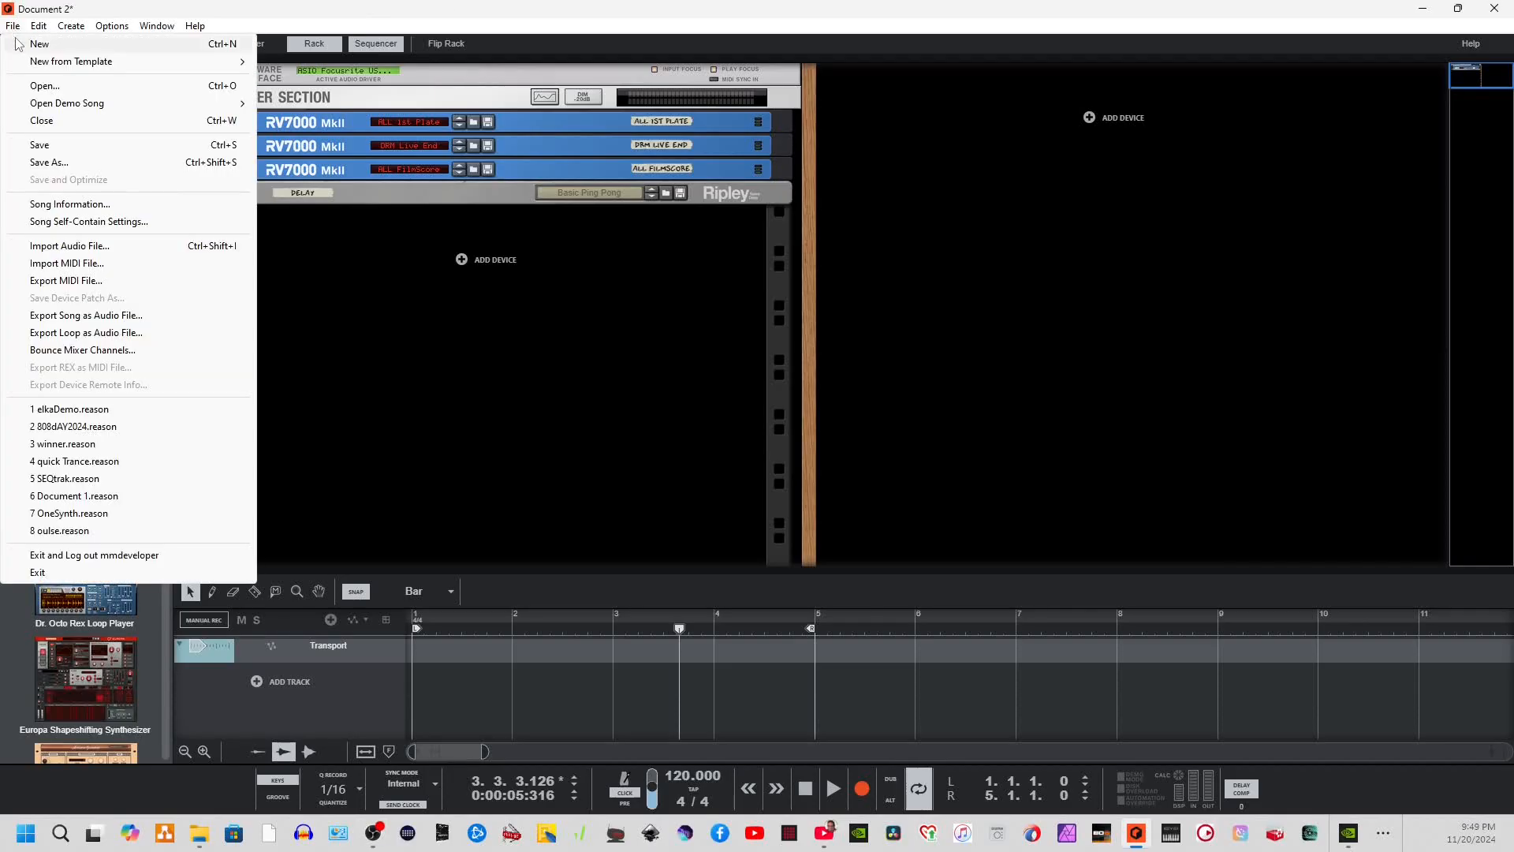
mouse_move(66, 264)
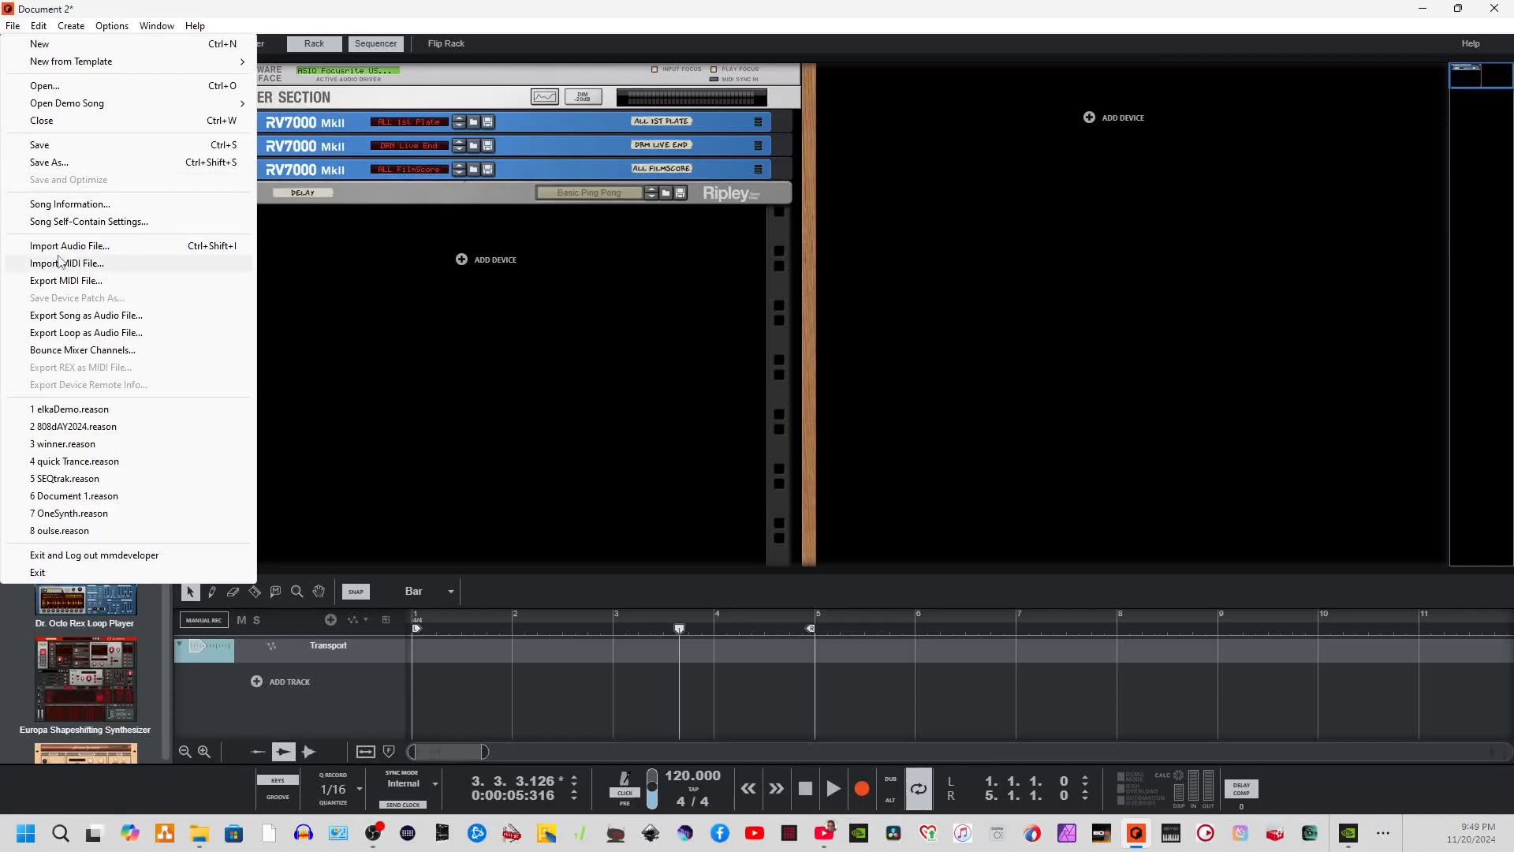
left_click(67, 264)
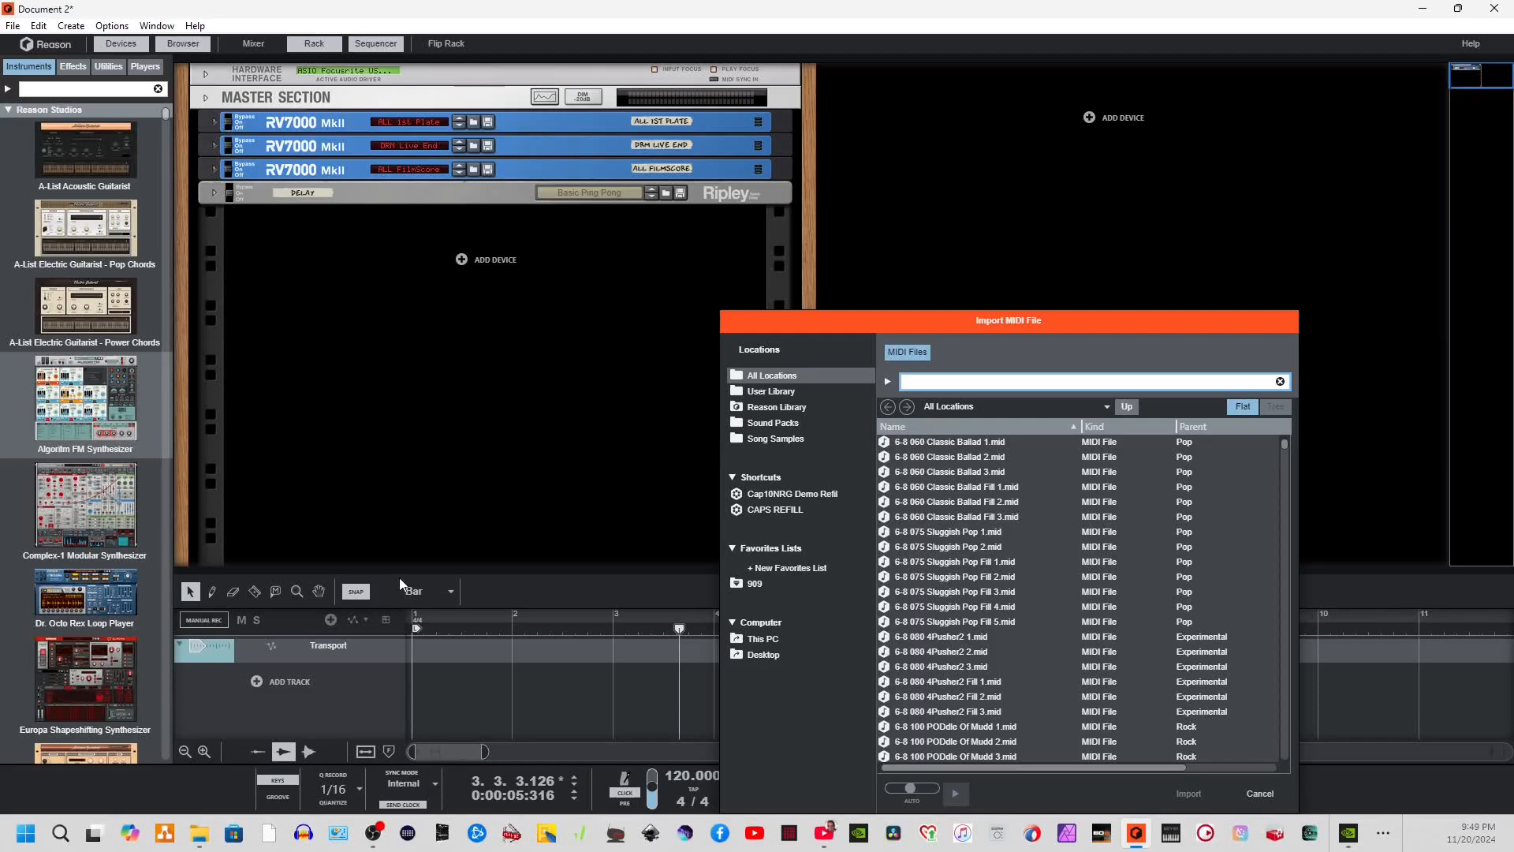
left_click(762, 639)
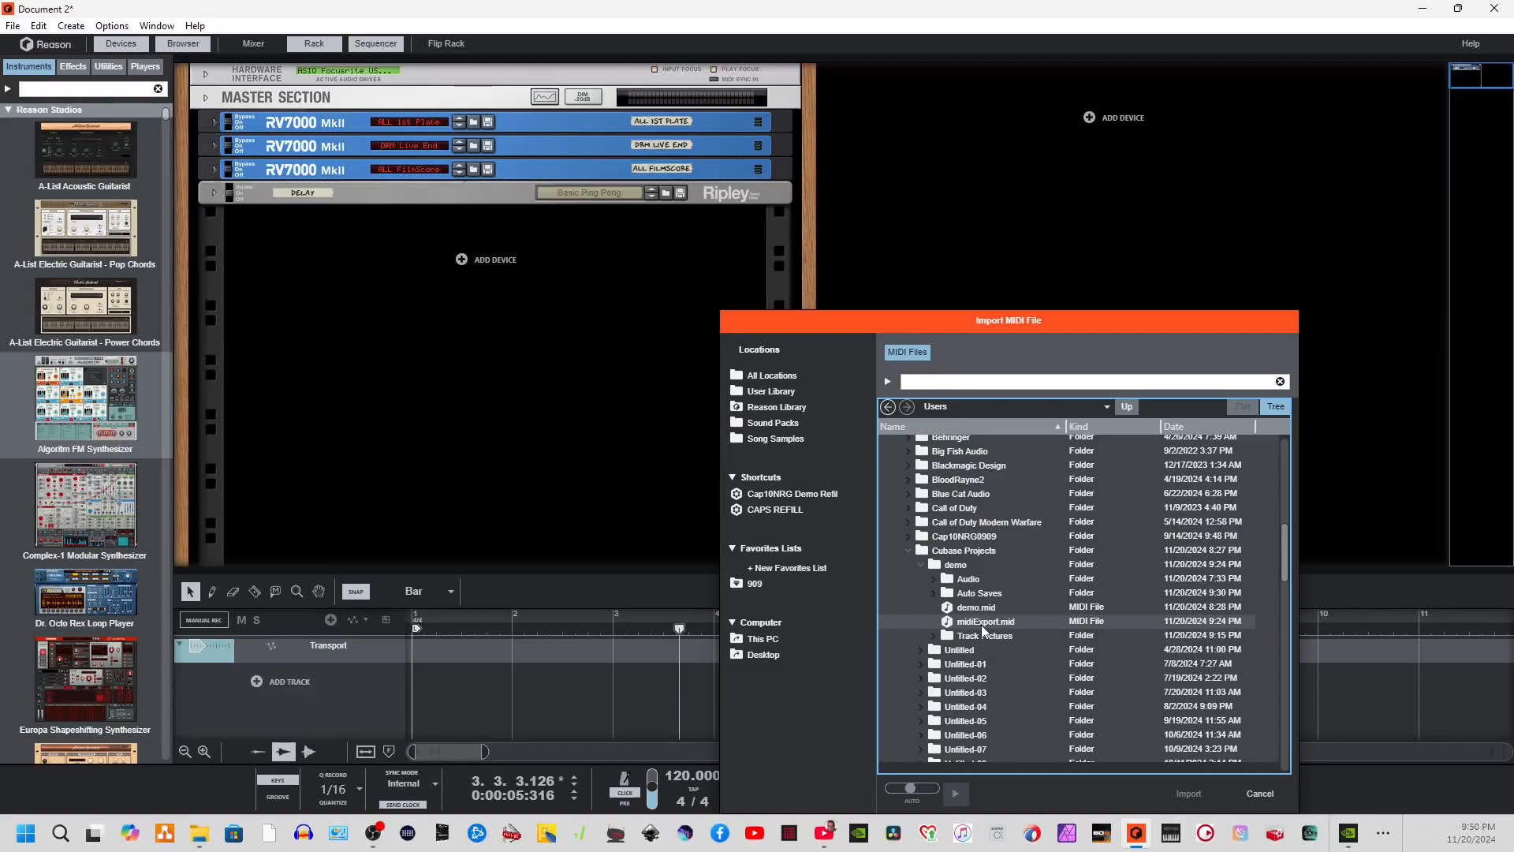
left_click(985, 622)
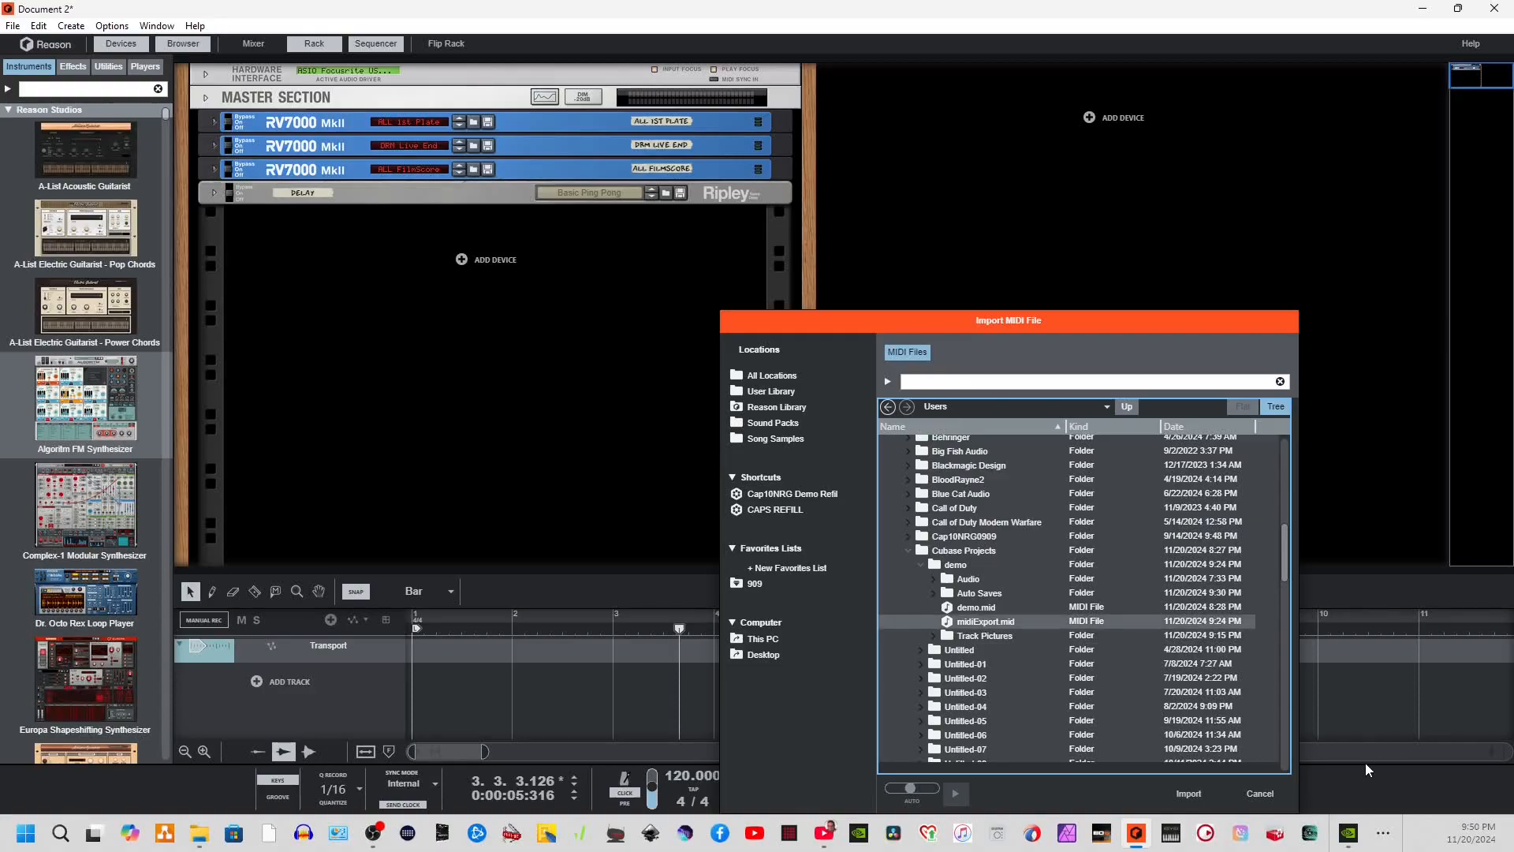
left_click(1188, 794)
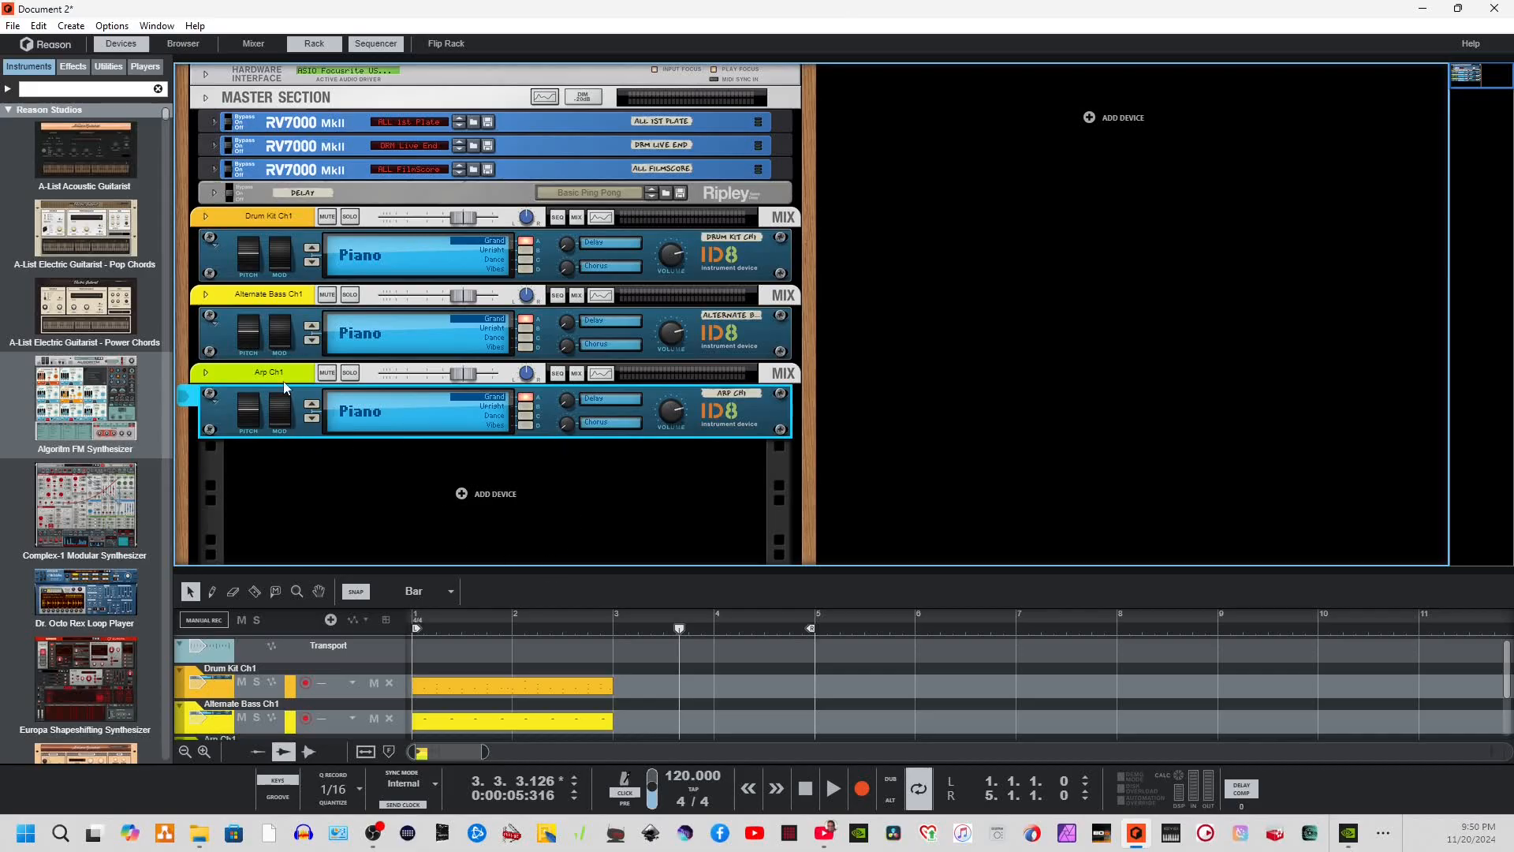
mouse_move(79, 108)
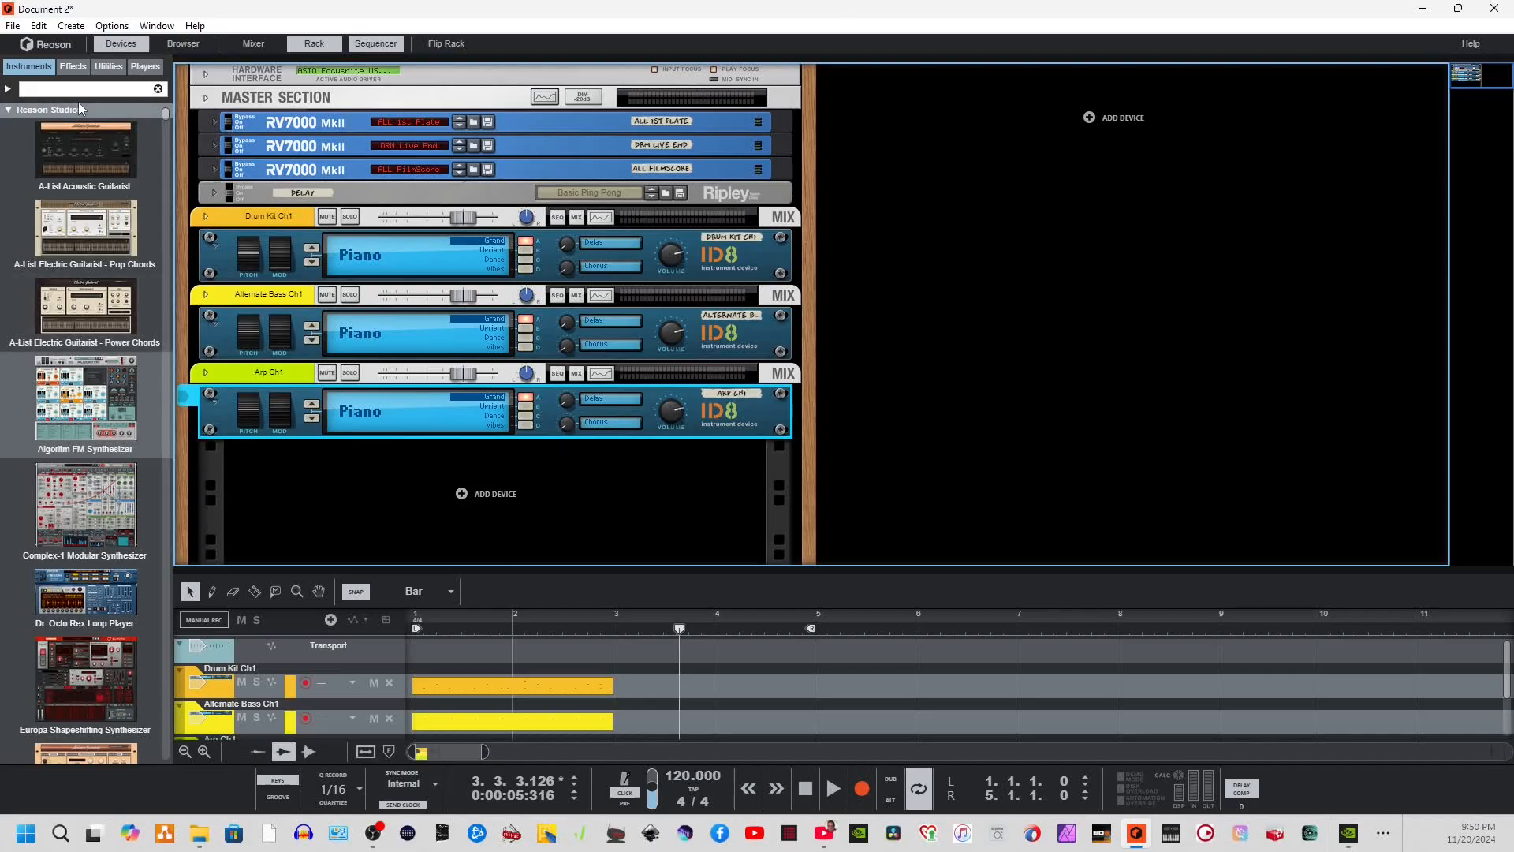
Focus the instrument browser's search field once the ID8 tracks are created.
left_click(87, 89)
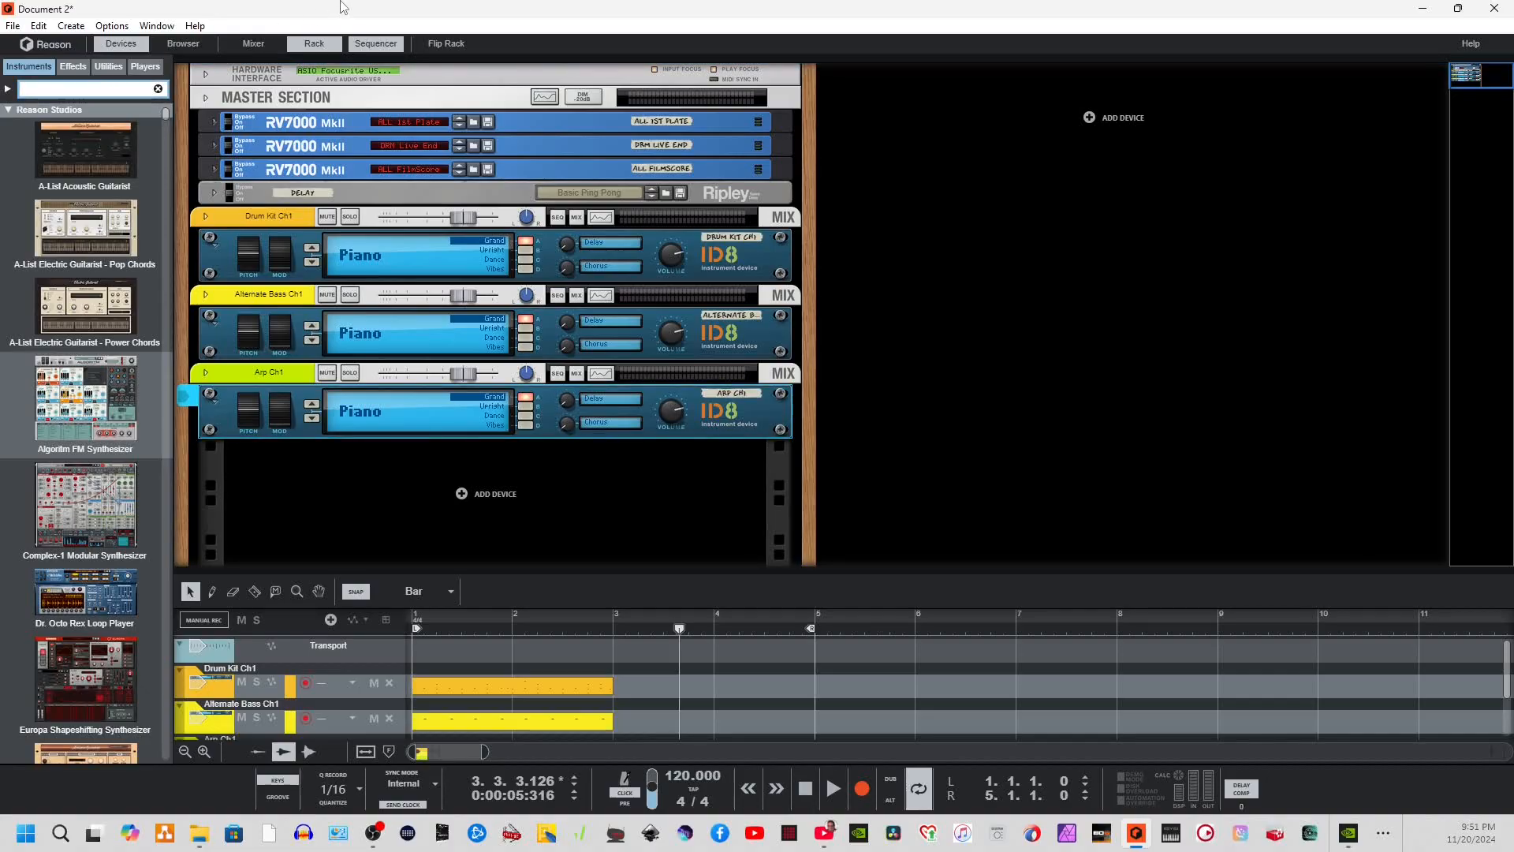
mouse_move(387, 11)
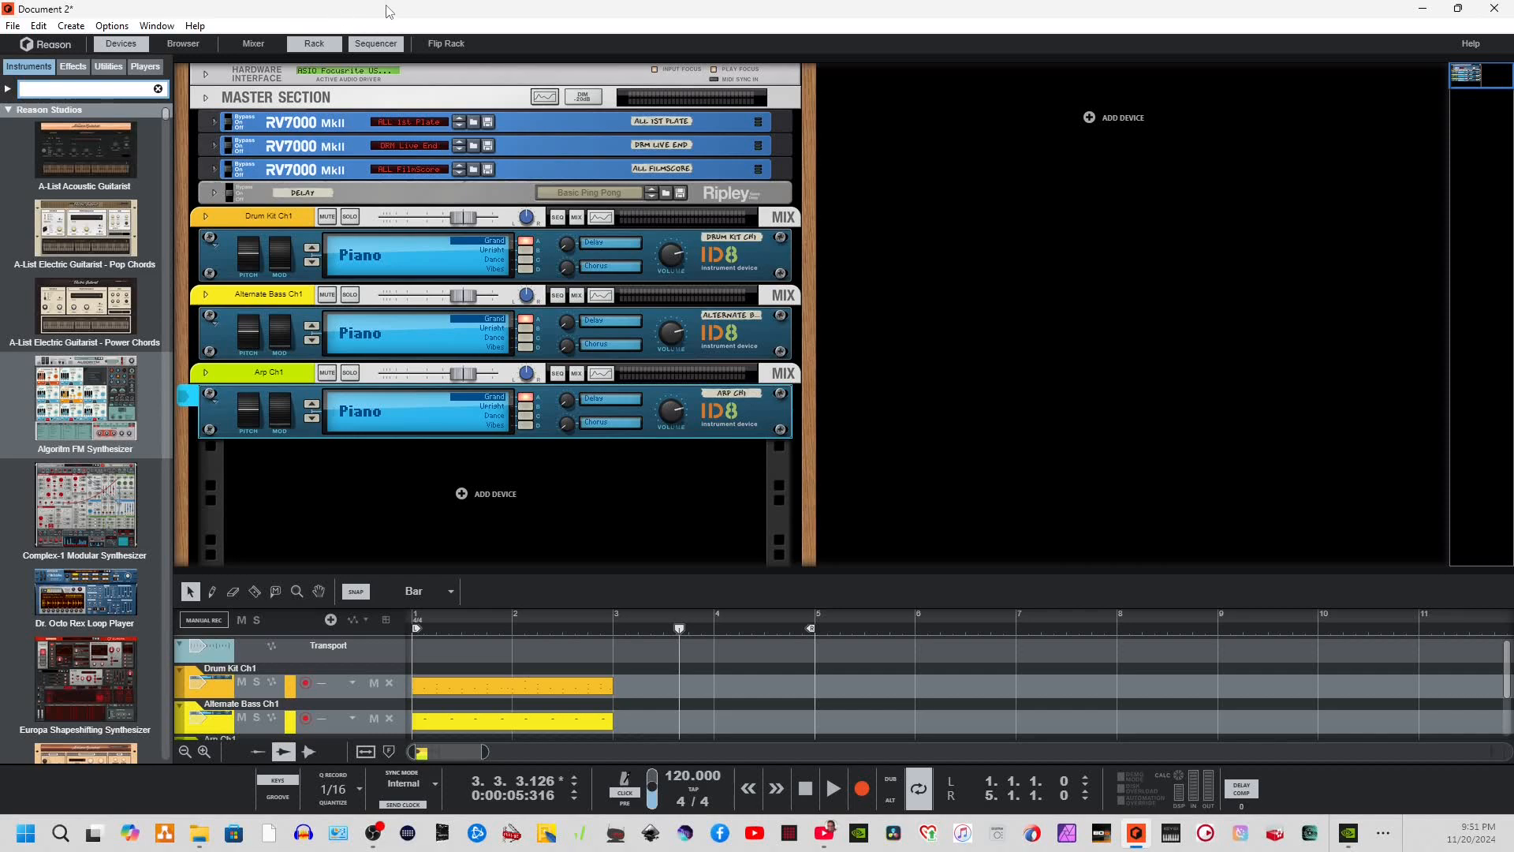
mouse_move(419, 20)
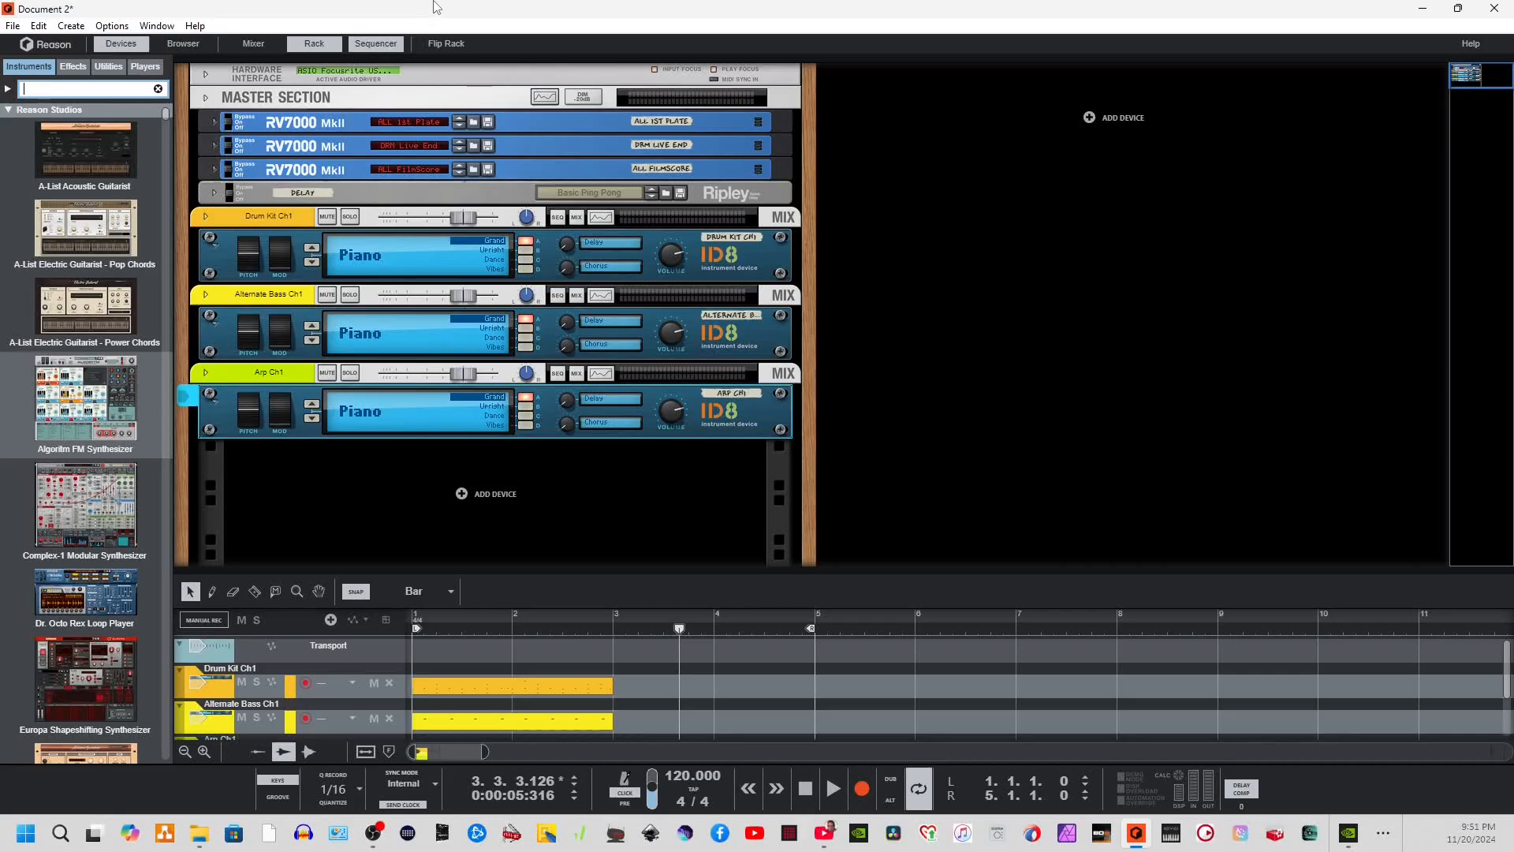
Search the browser for 'pun' and bring Punch2 into the rack as a new device.
left_click(86, 89)
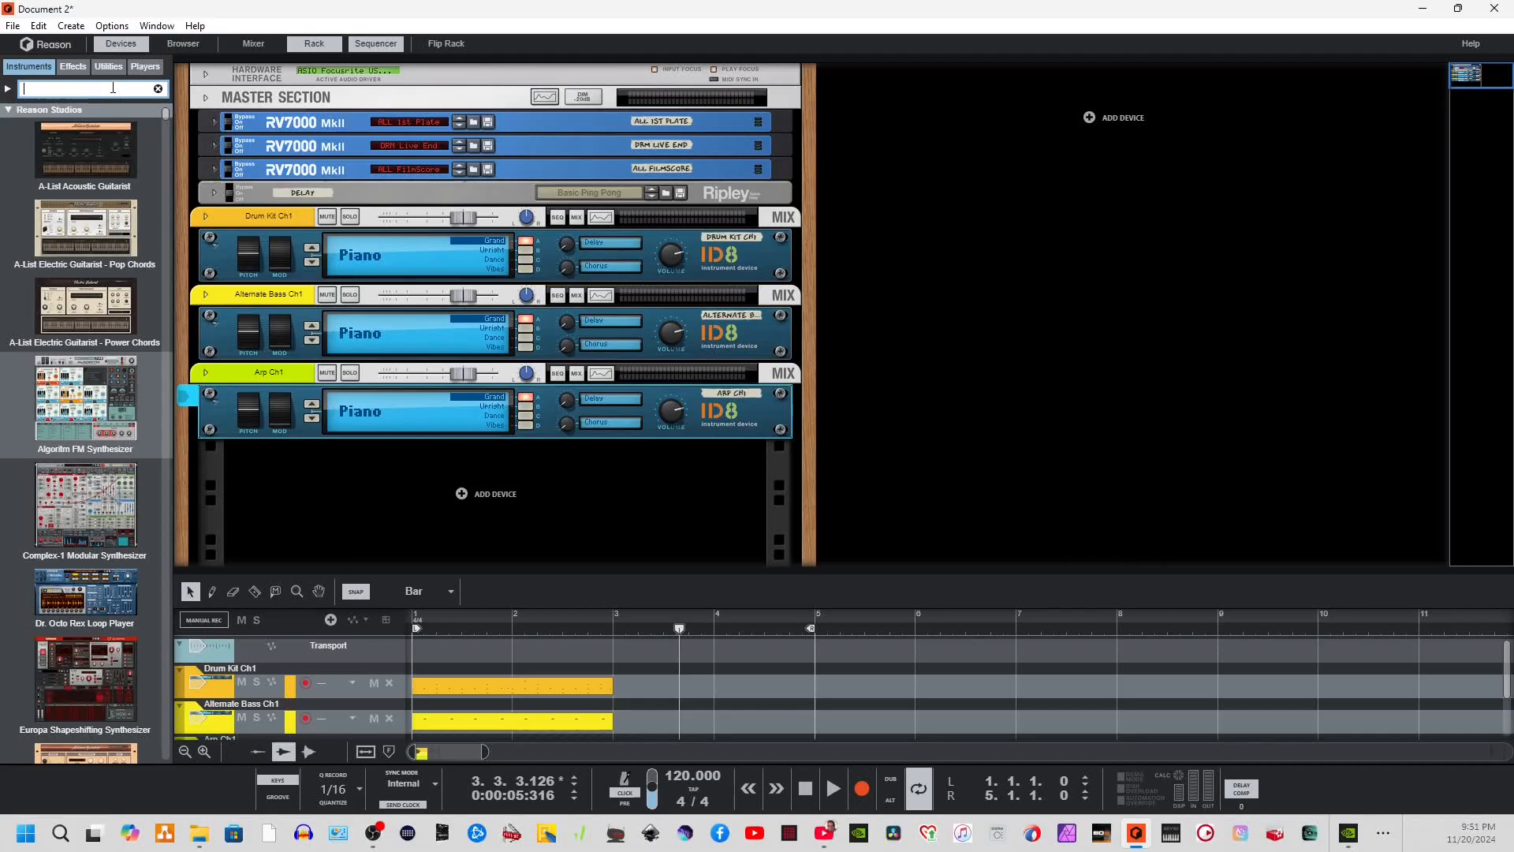
type("punch")
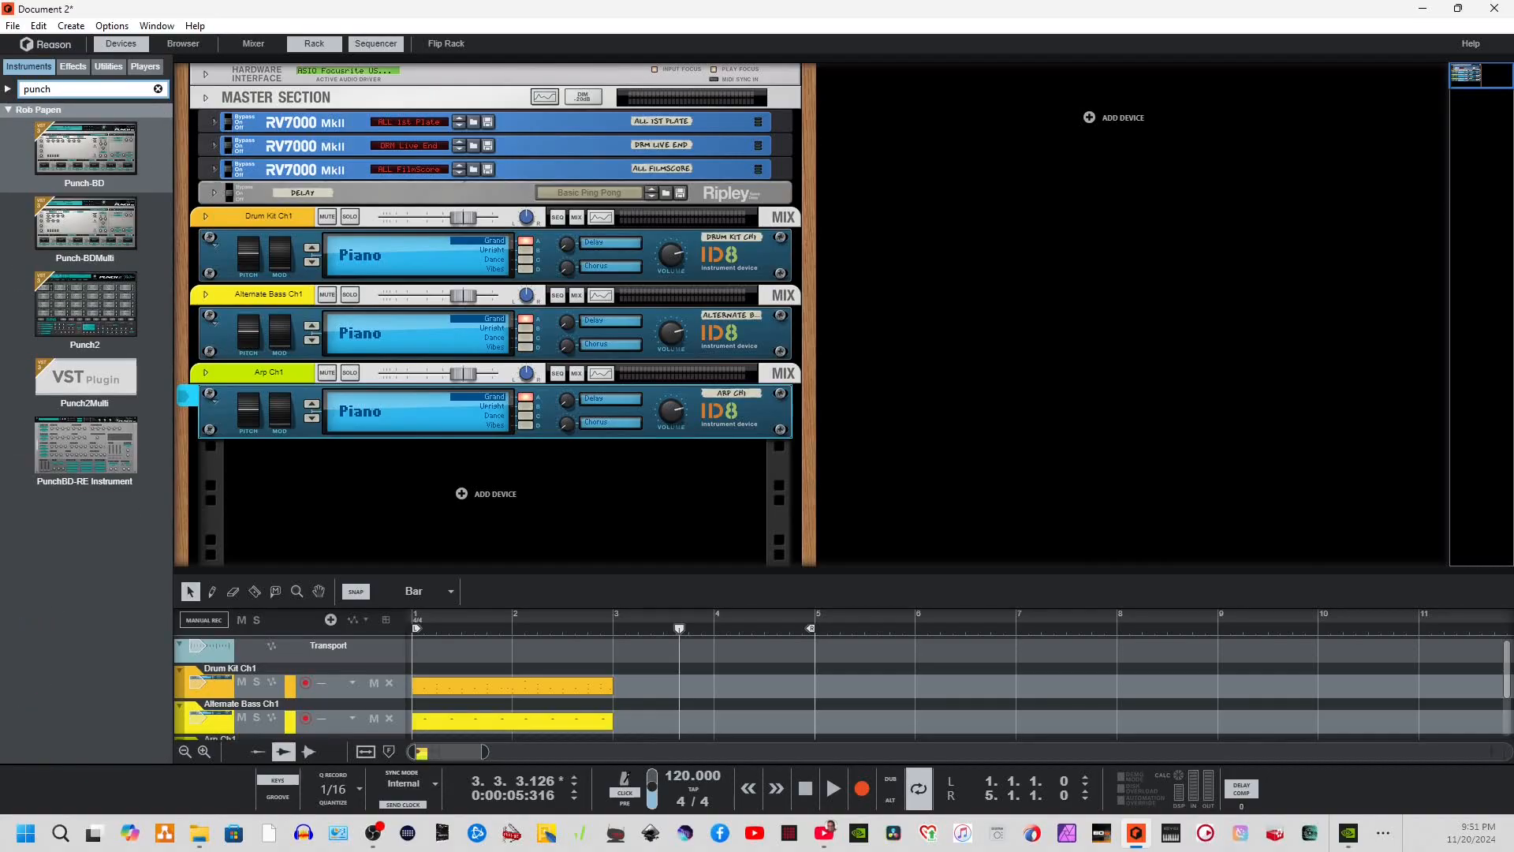
mouse_move(150, 395)
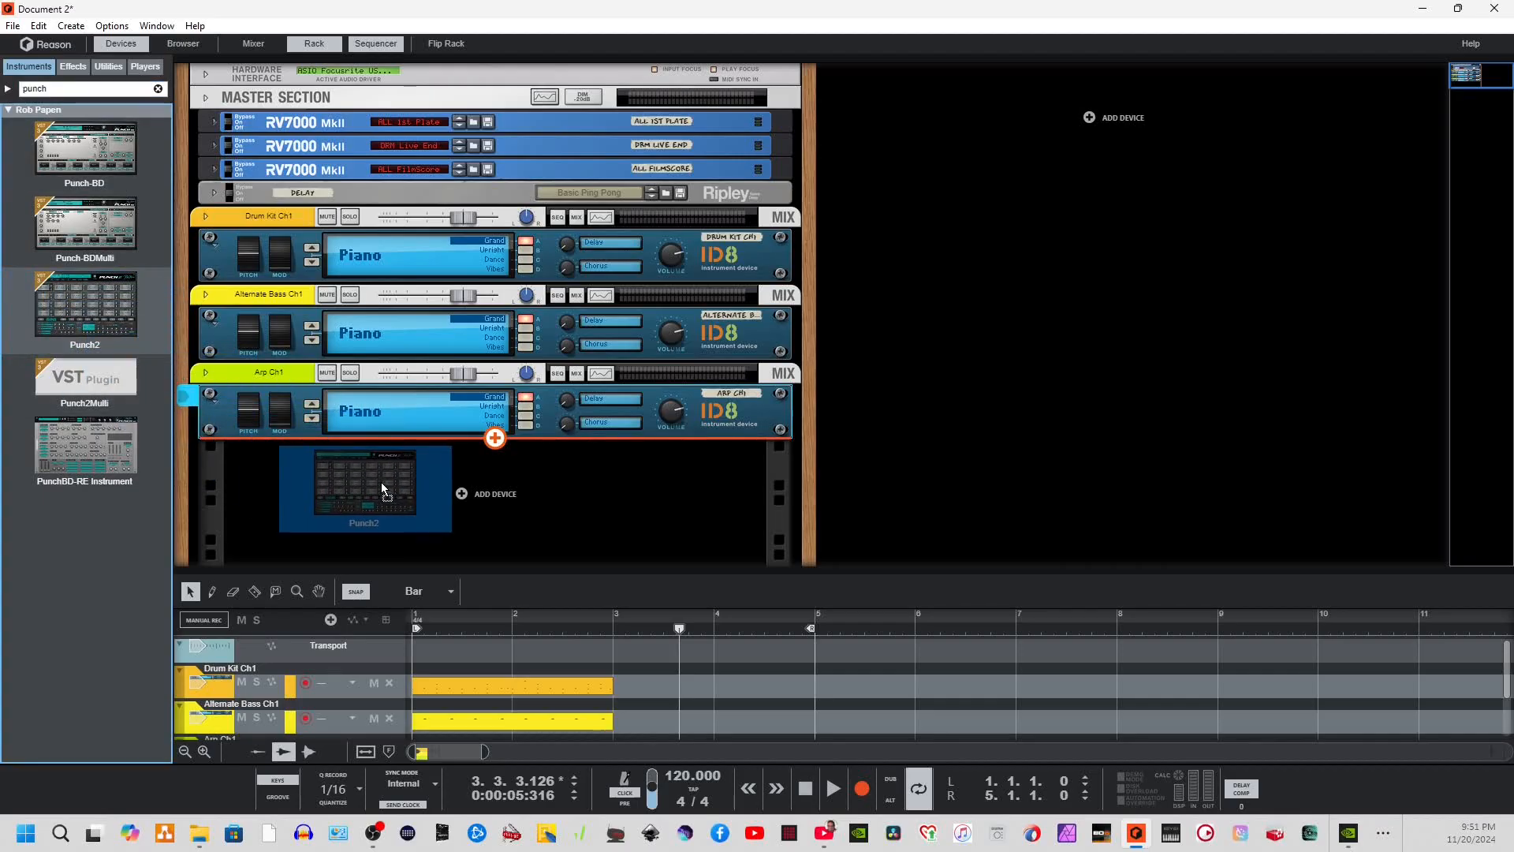
right_click(492, 492)
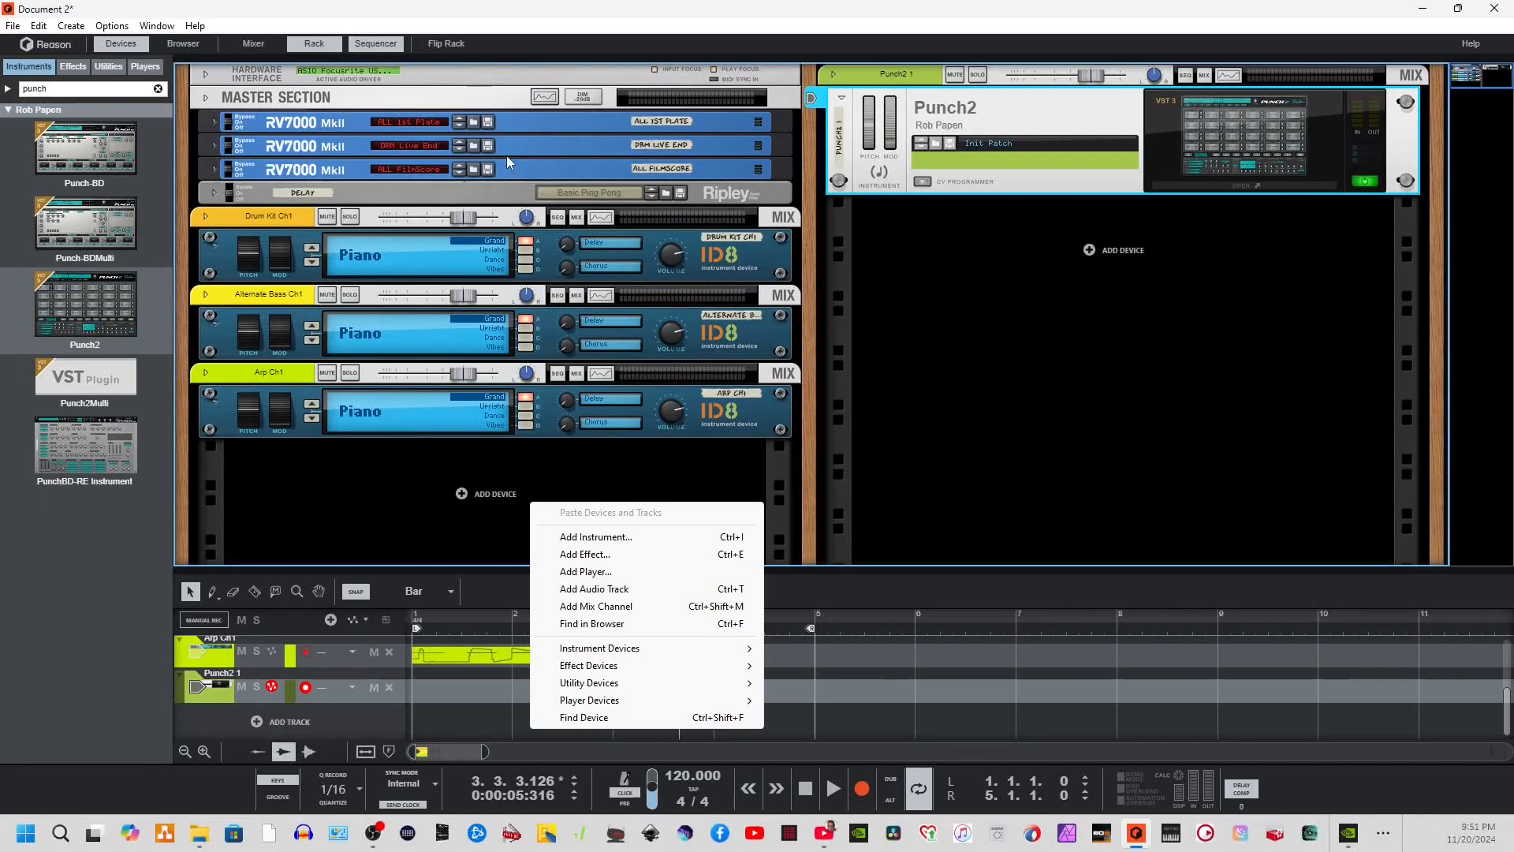
mouse_move(338, 330)
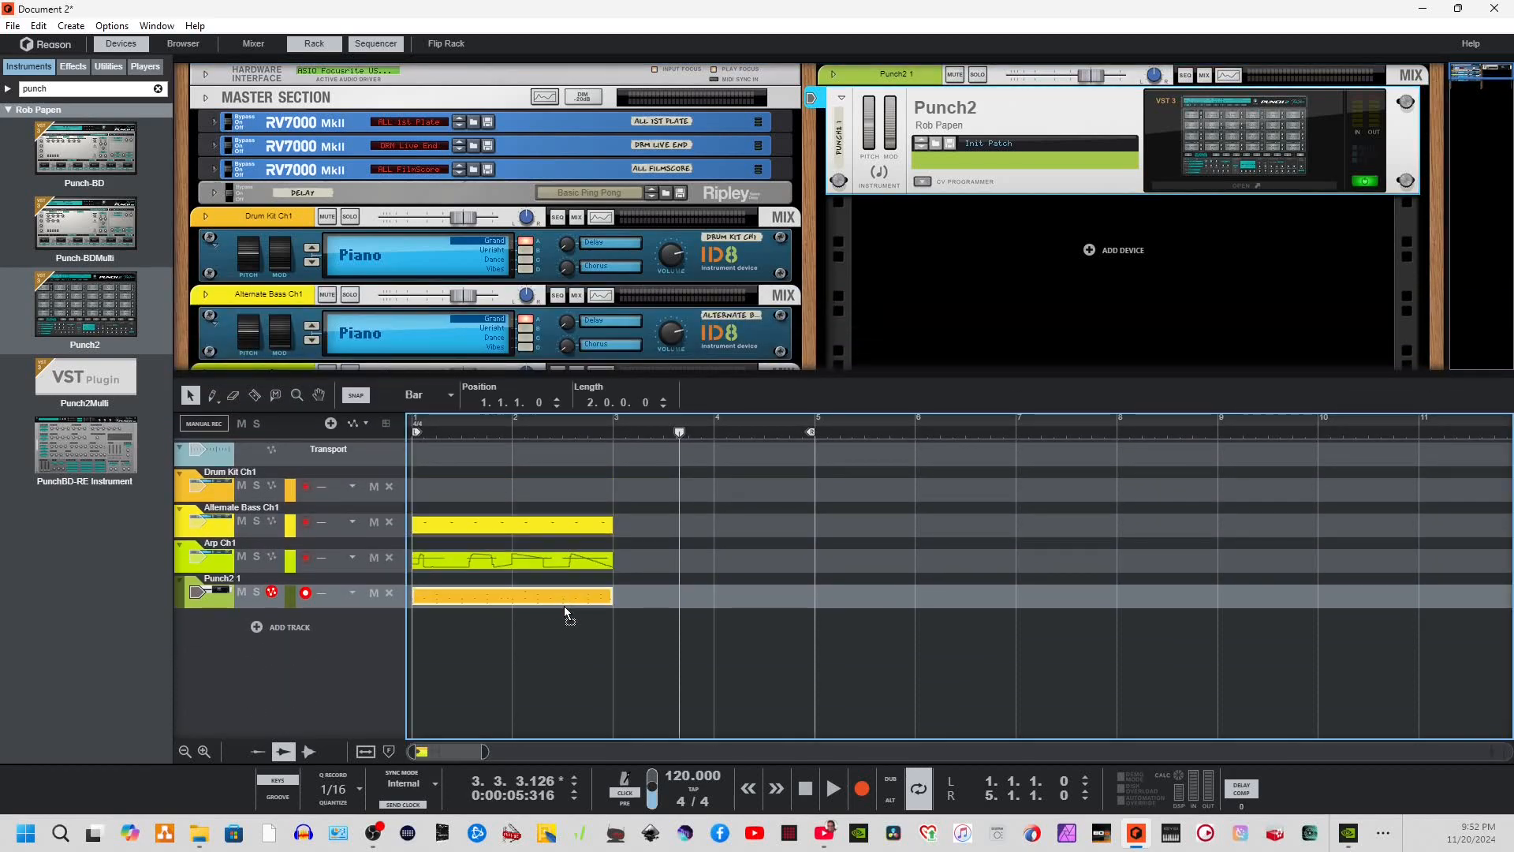
Play the drum clip on Punch2 1 with Alternate Bass Ch1 and Arp Ch1 muted.
left_click(511, 596)
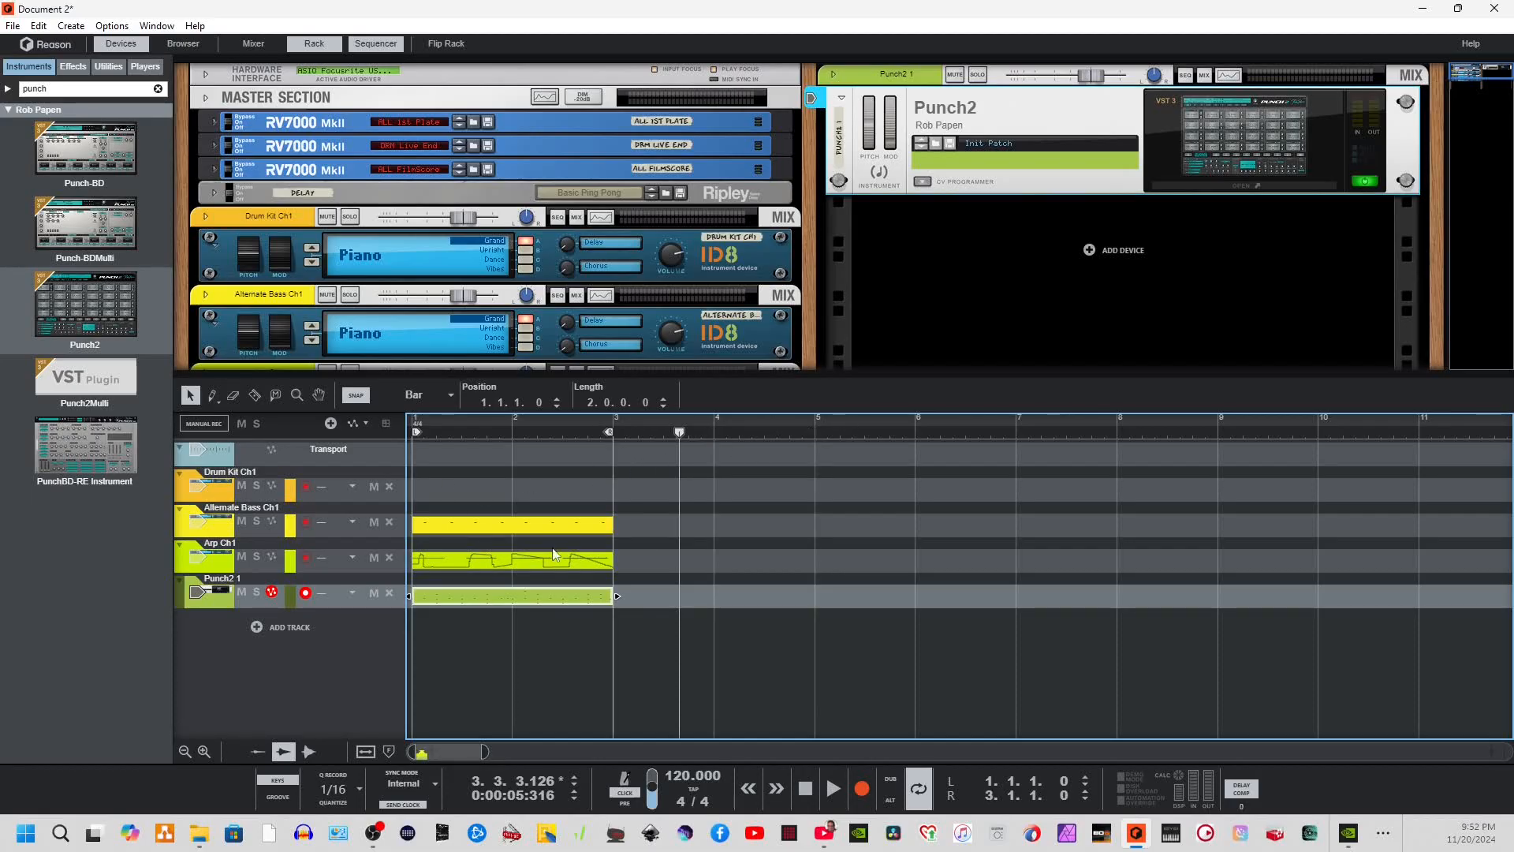
mouse_move(464, 470)
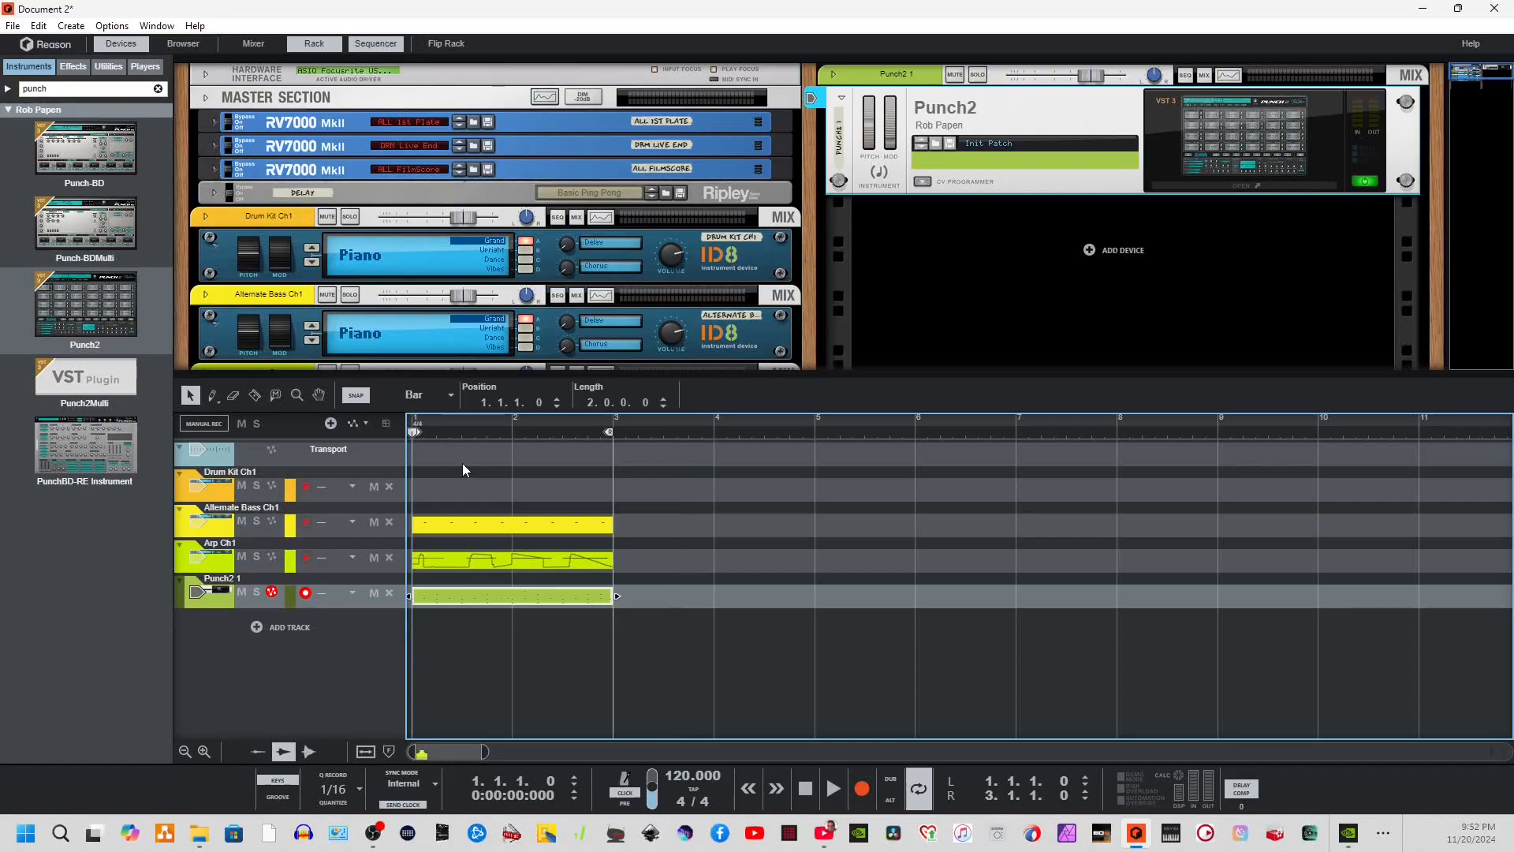
left_click(831, 788)
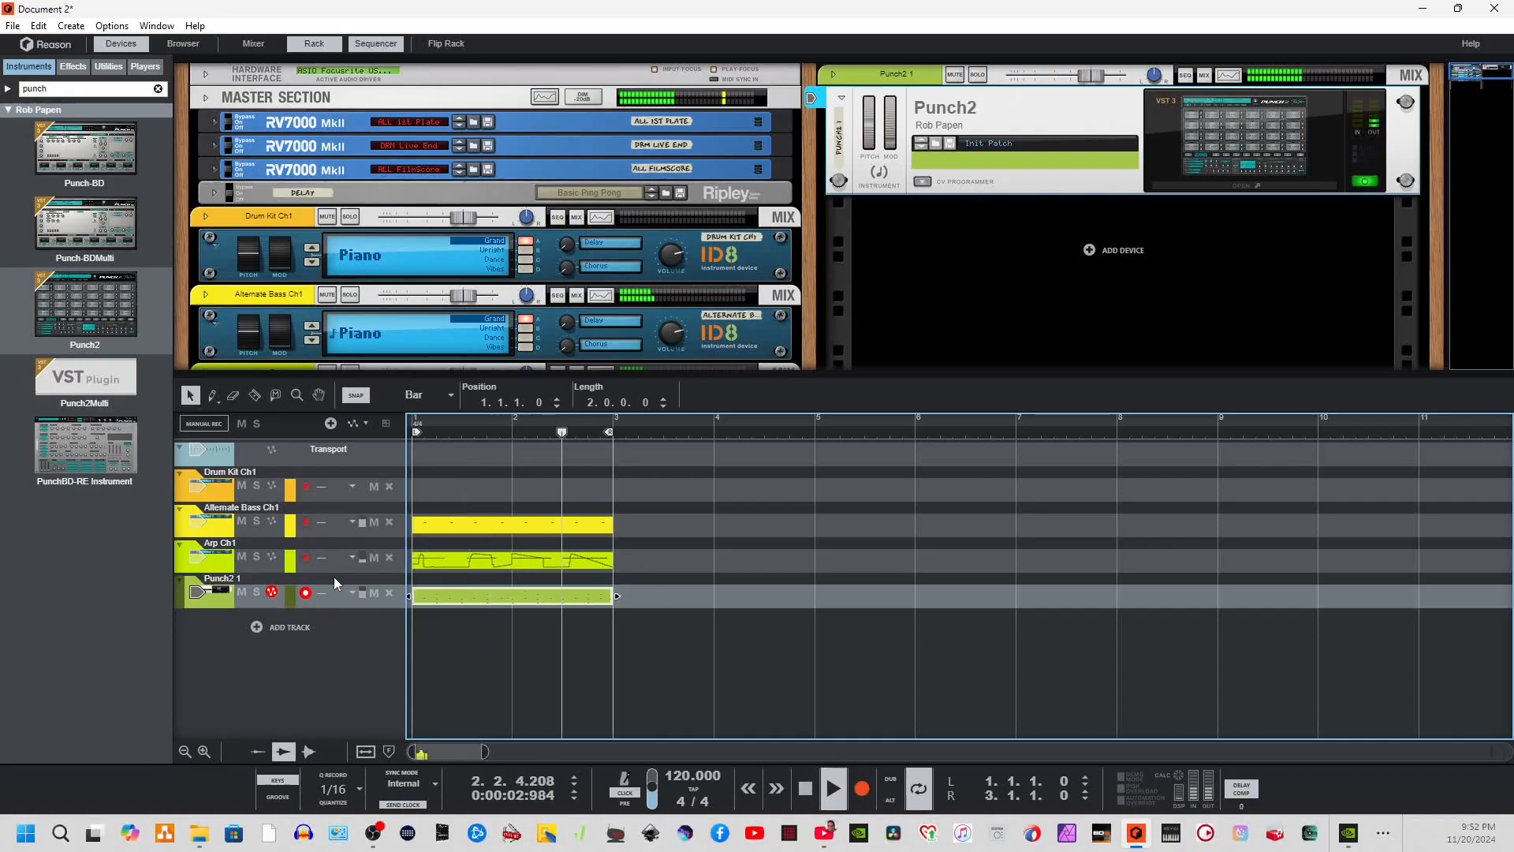
left_click(239, 423)
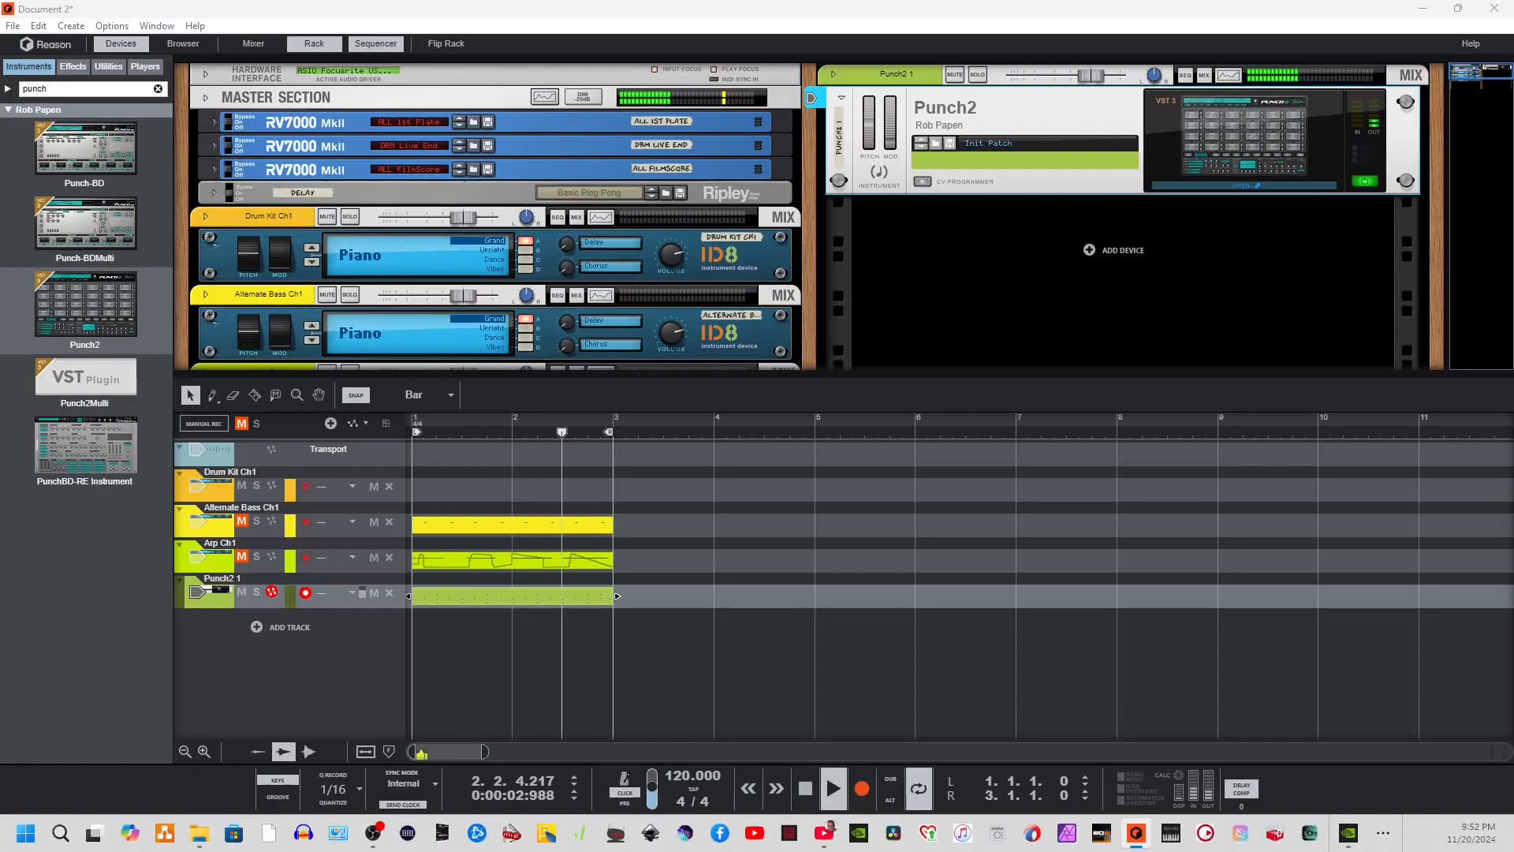
left_click(458, 429)
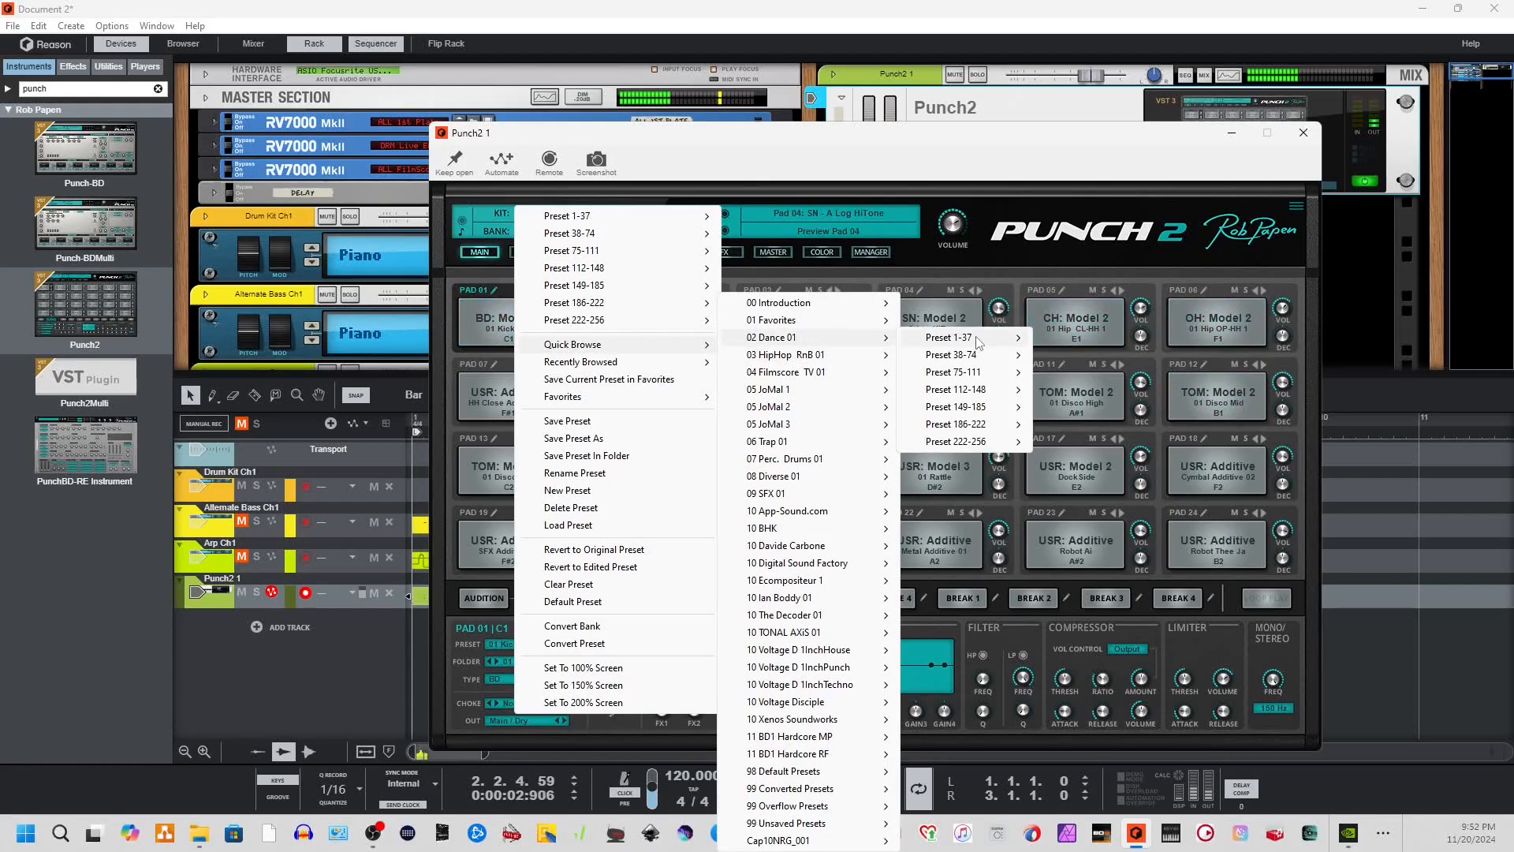
Browse Punch2's dance drum kits and step through the kit folders.
left_click(949, 337)
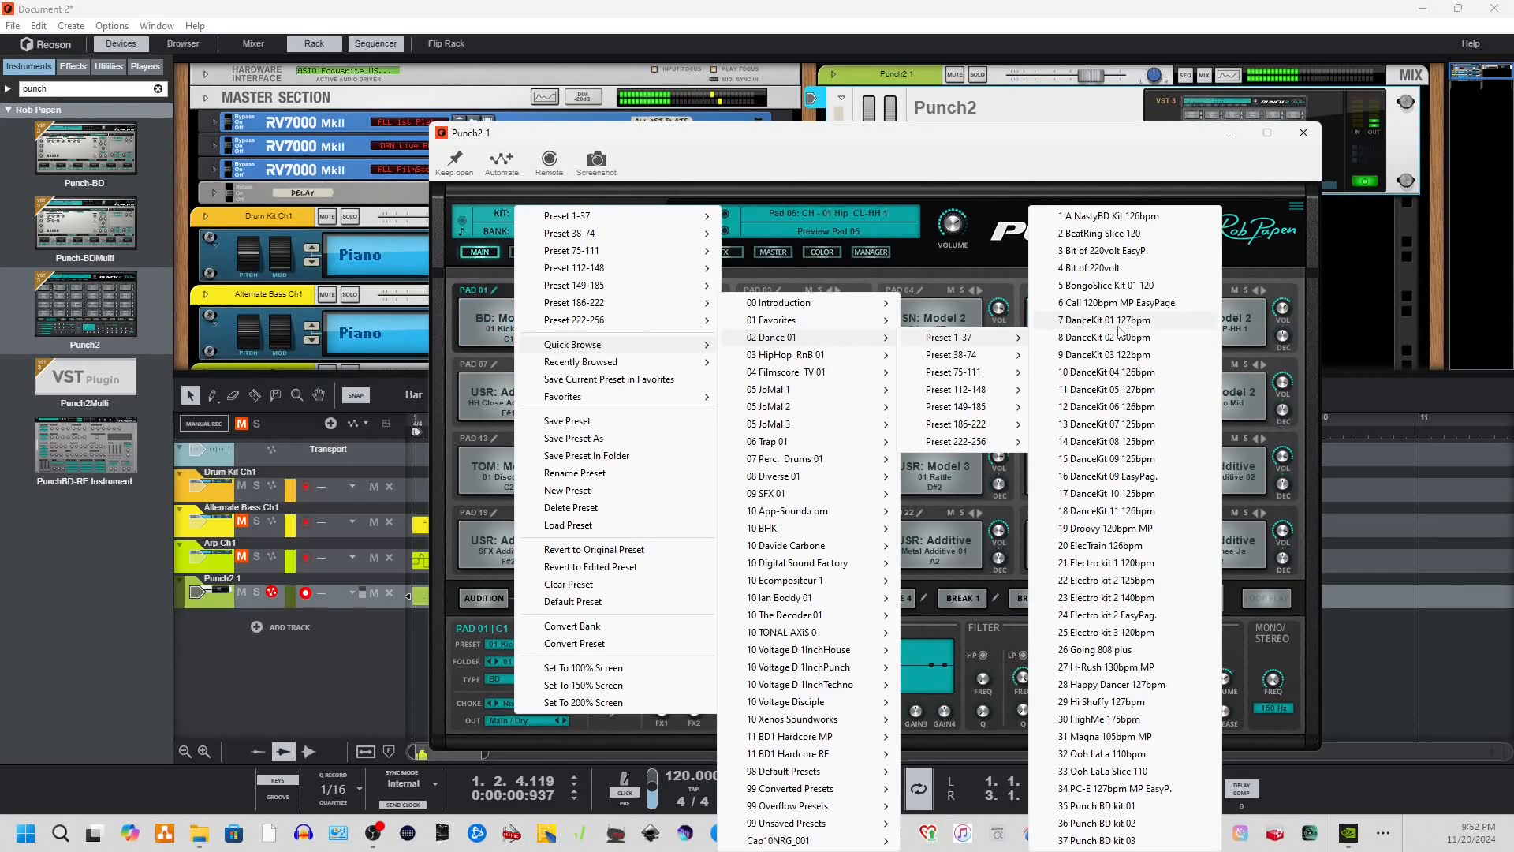
left_click(1104, 216)
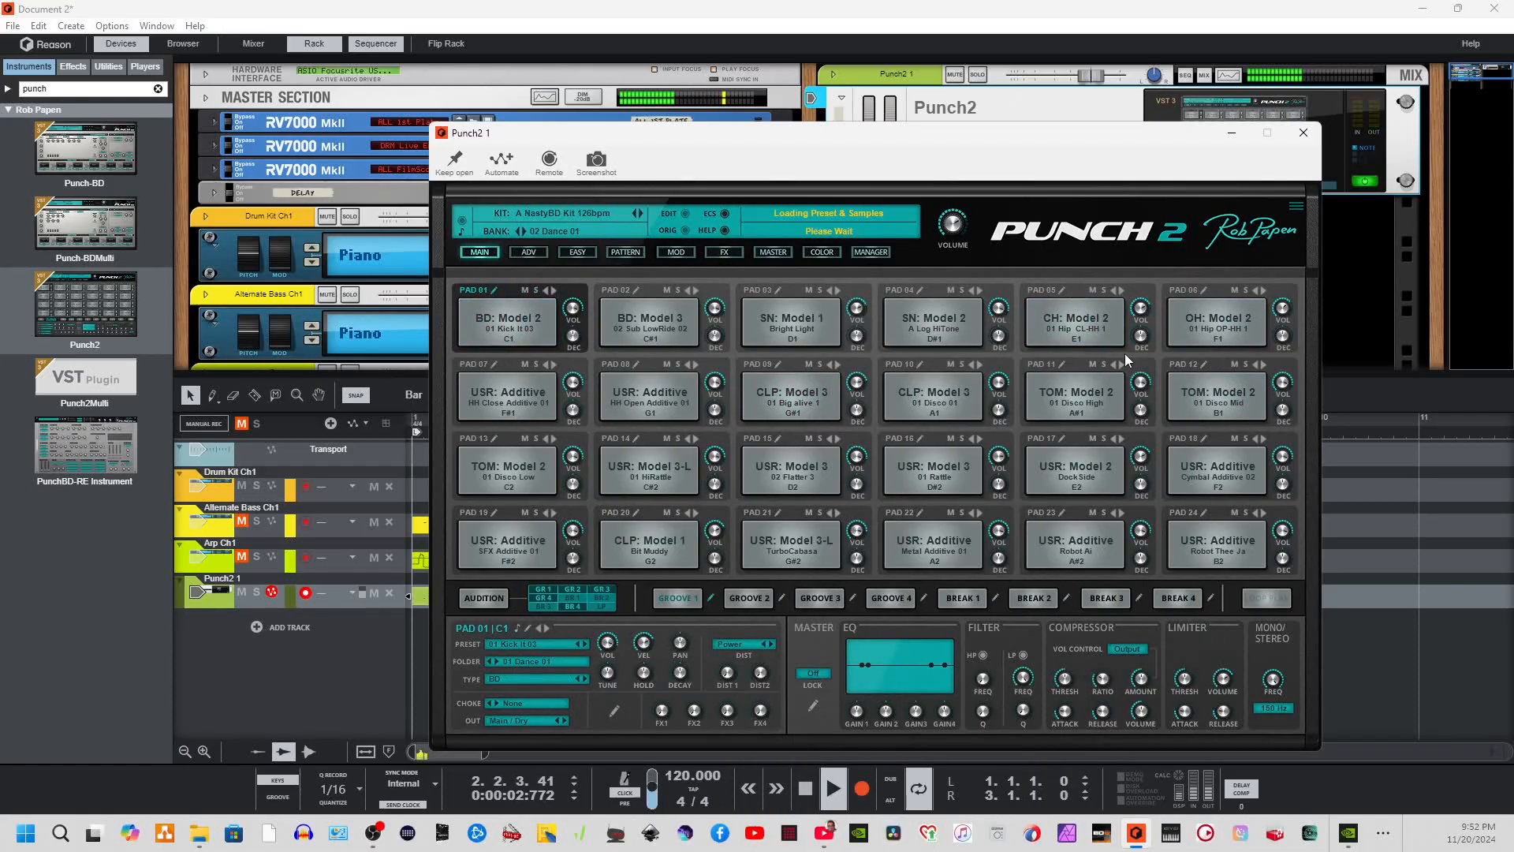
mouse_move(995, 241)
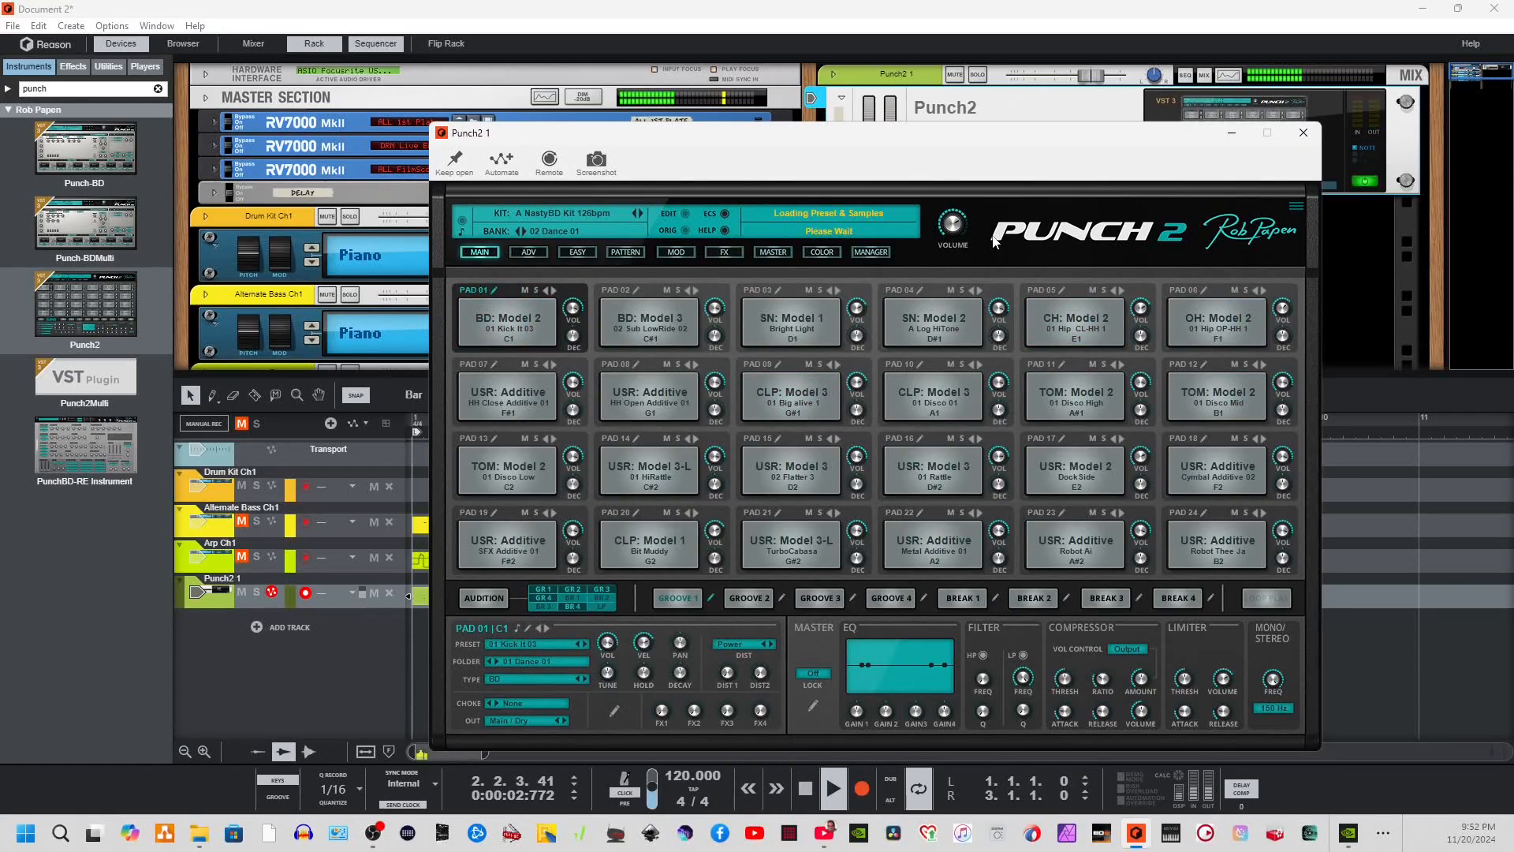
left_click(639, 213)
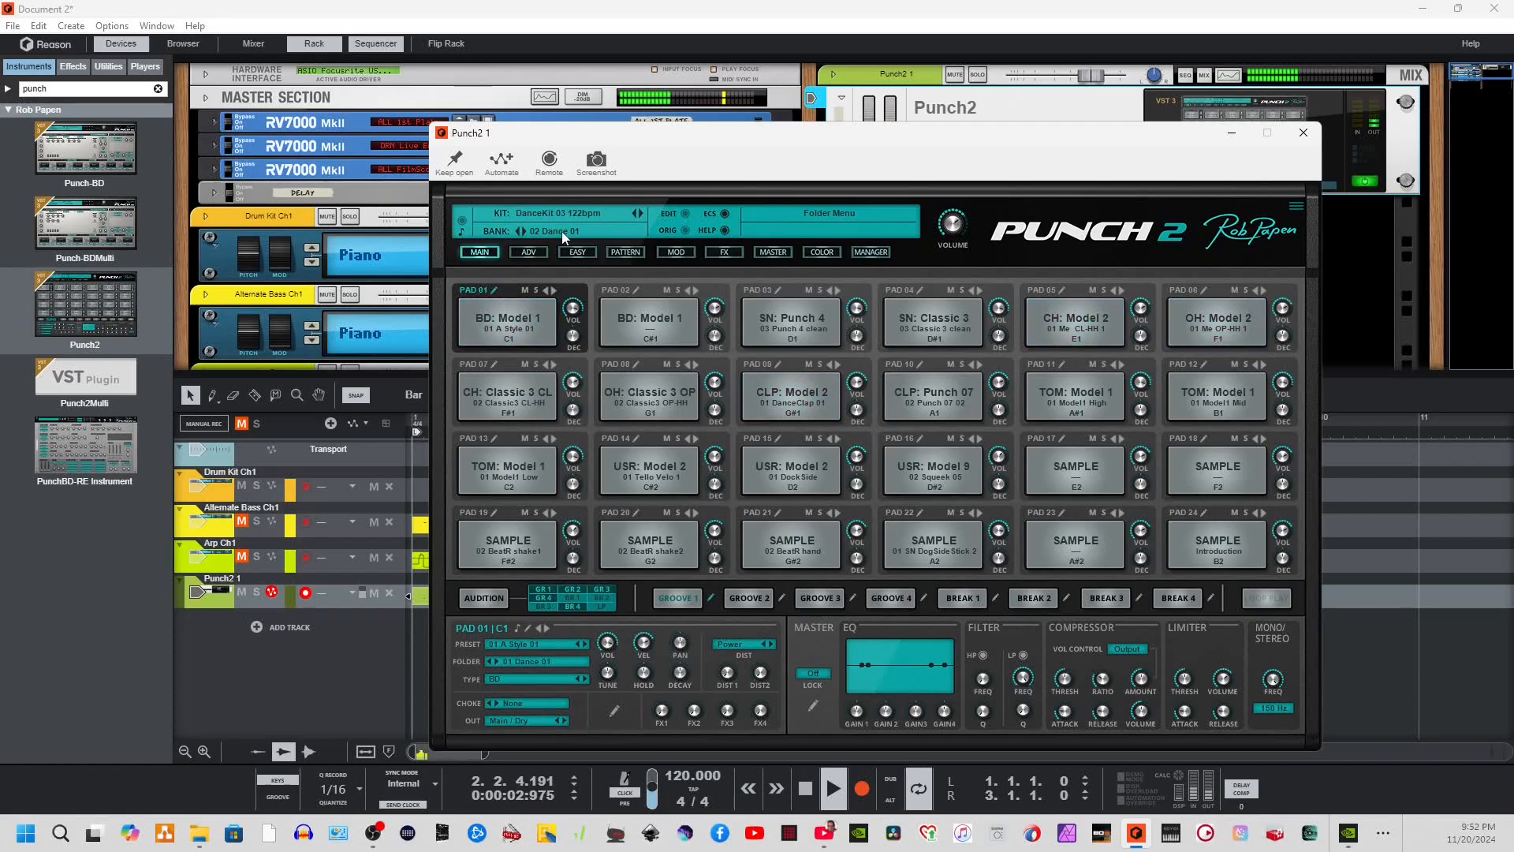
left_click(532, 230)
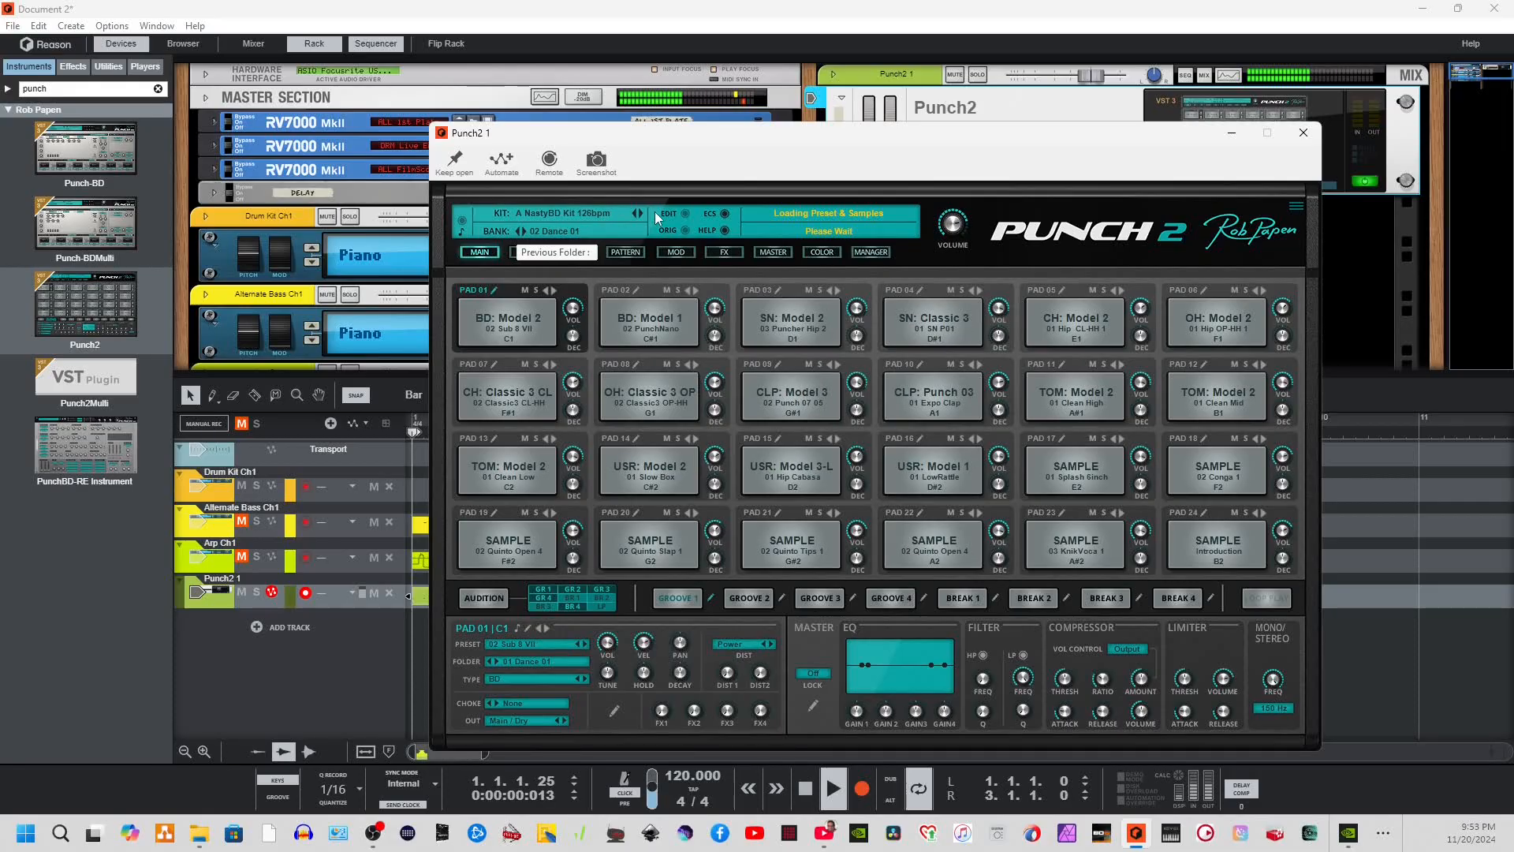
left_click(636, 213)
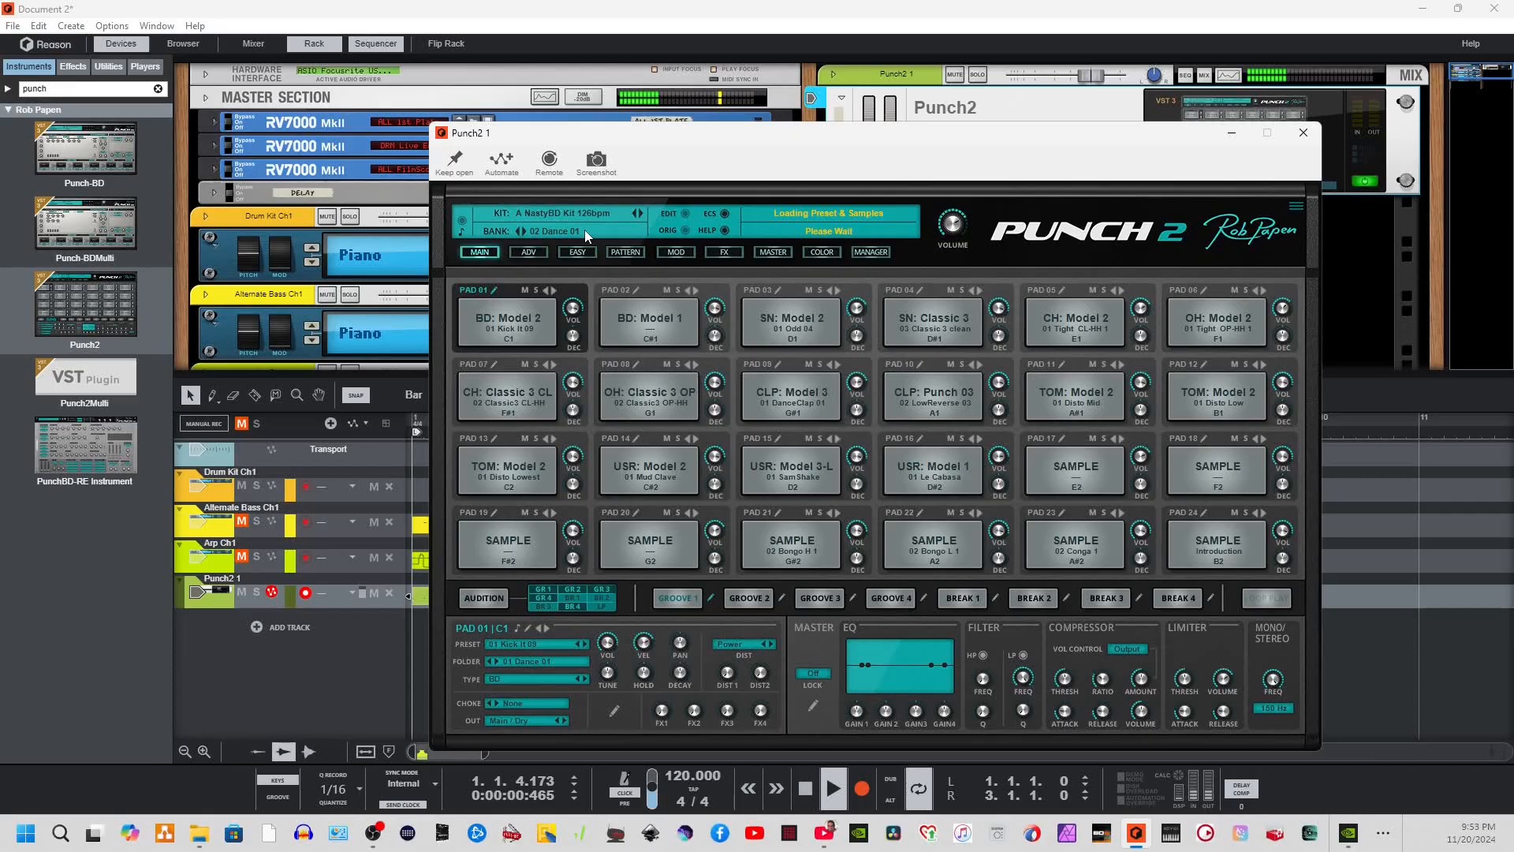
Load the DanceKit 01 127bpm kit from Preset 1-37 and close the Punch2 window.
left_click(554, 213)
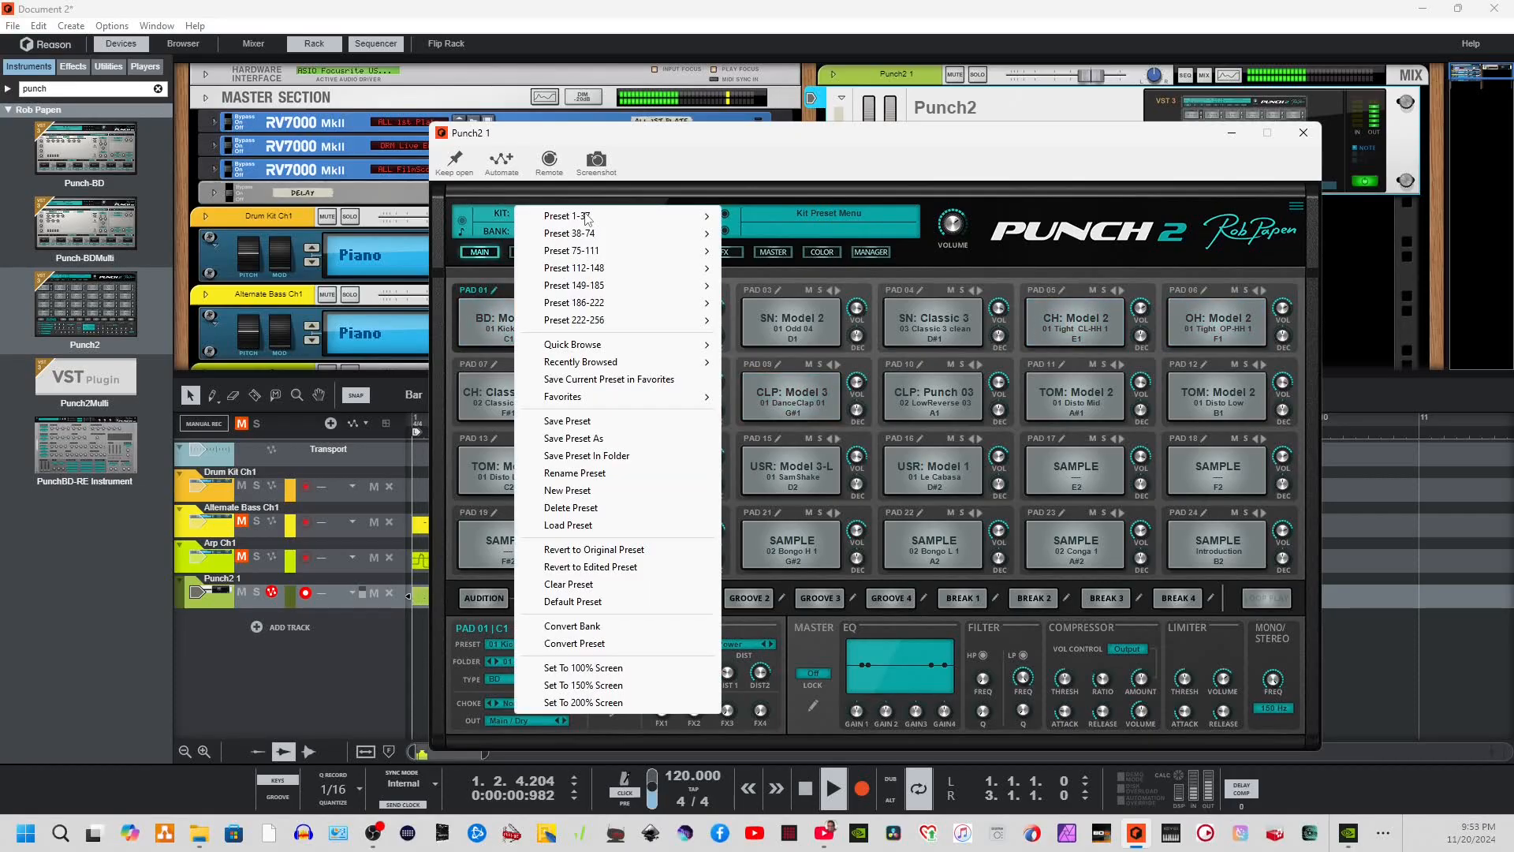
left_click(570, 215)
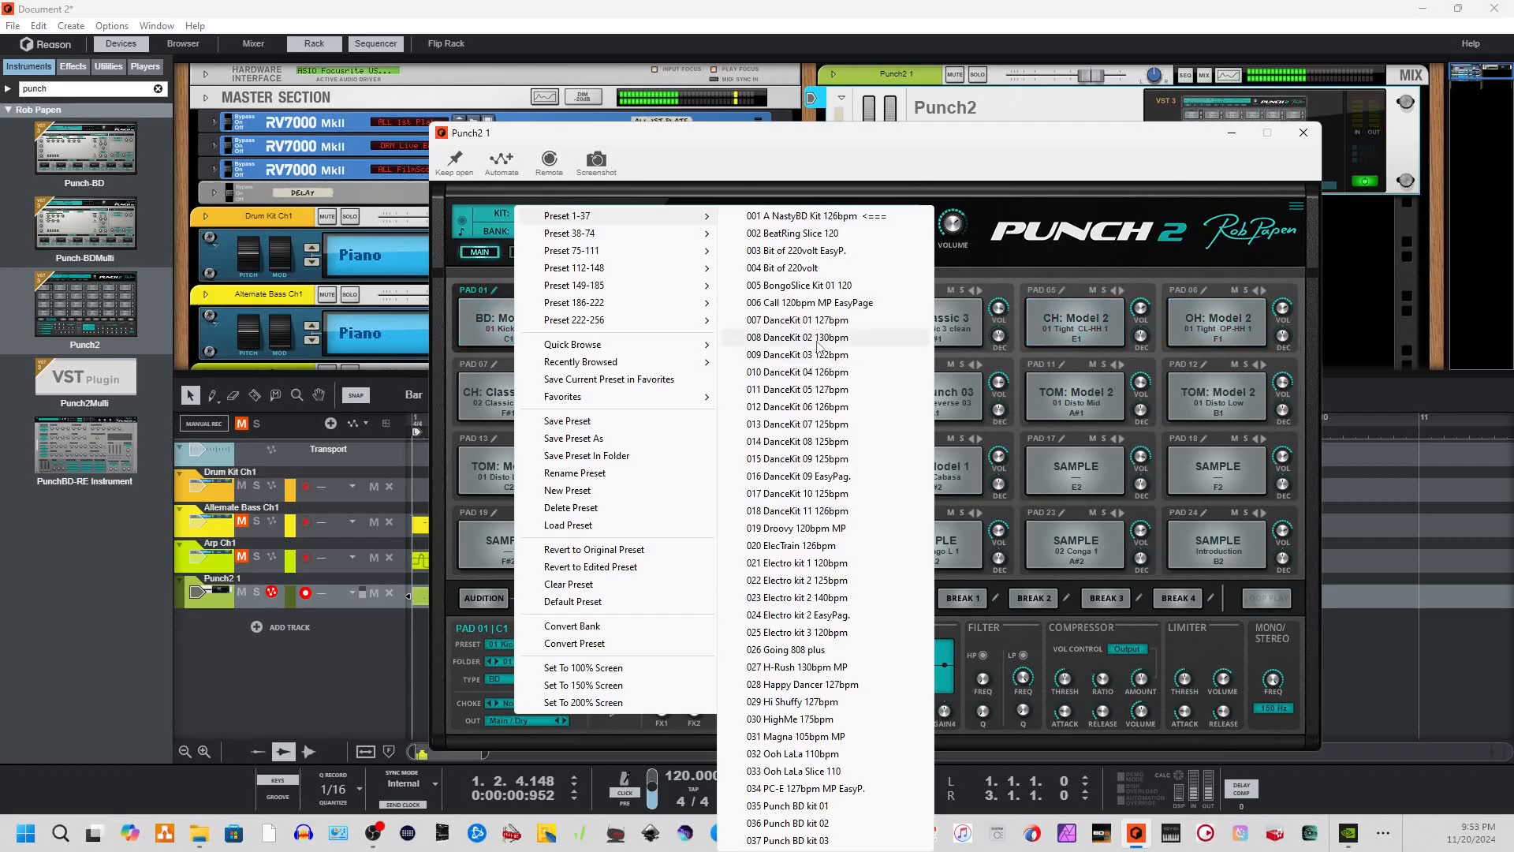
left_click(815, 216)
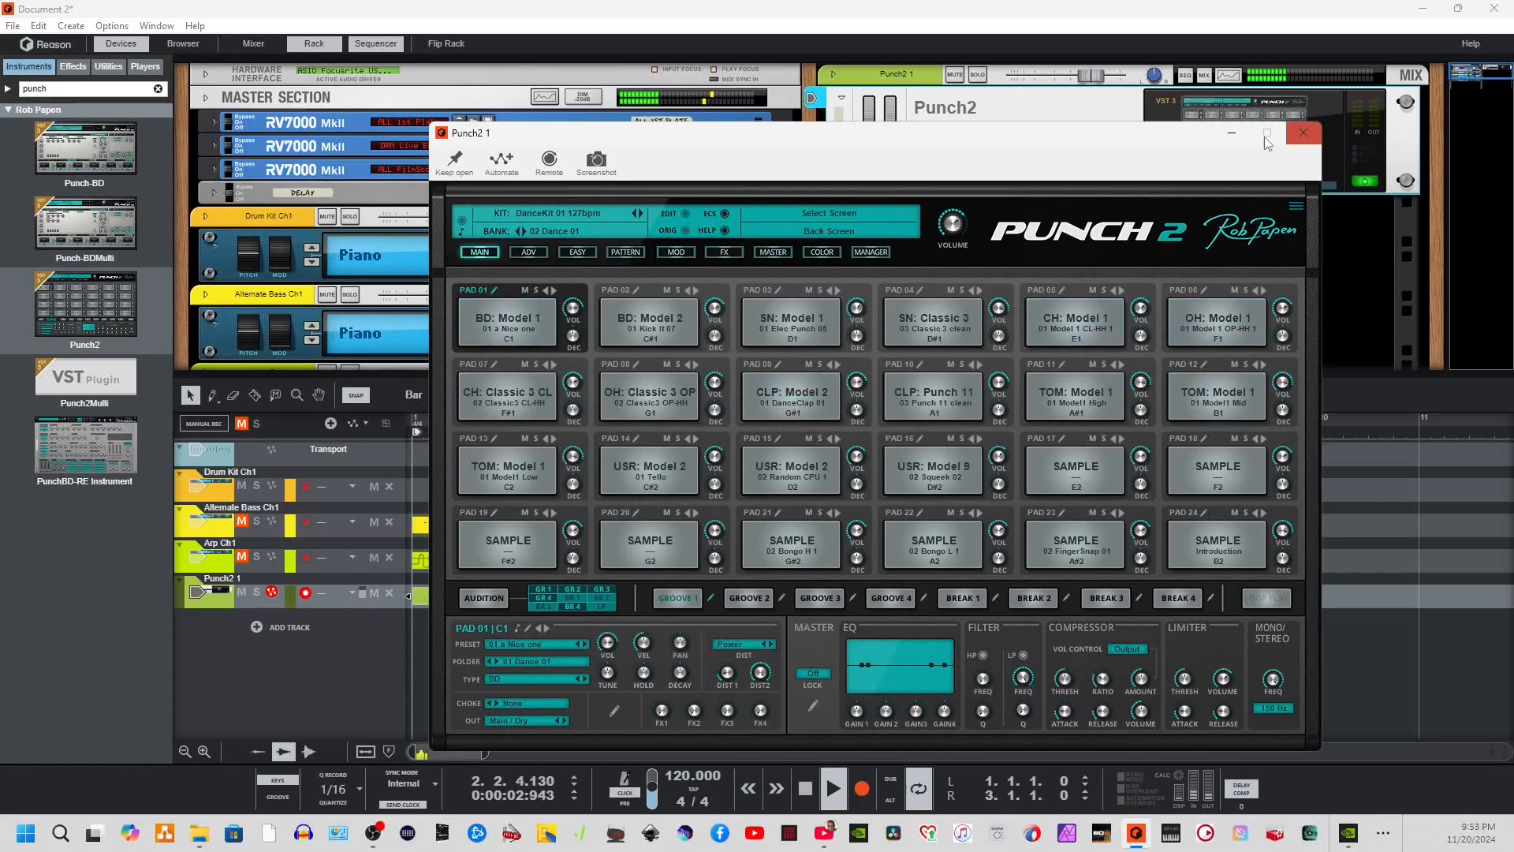
left_click(1301, 133)
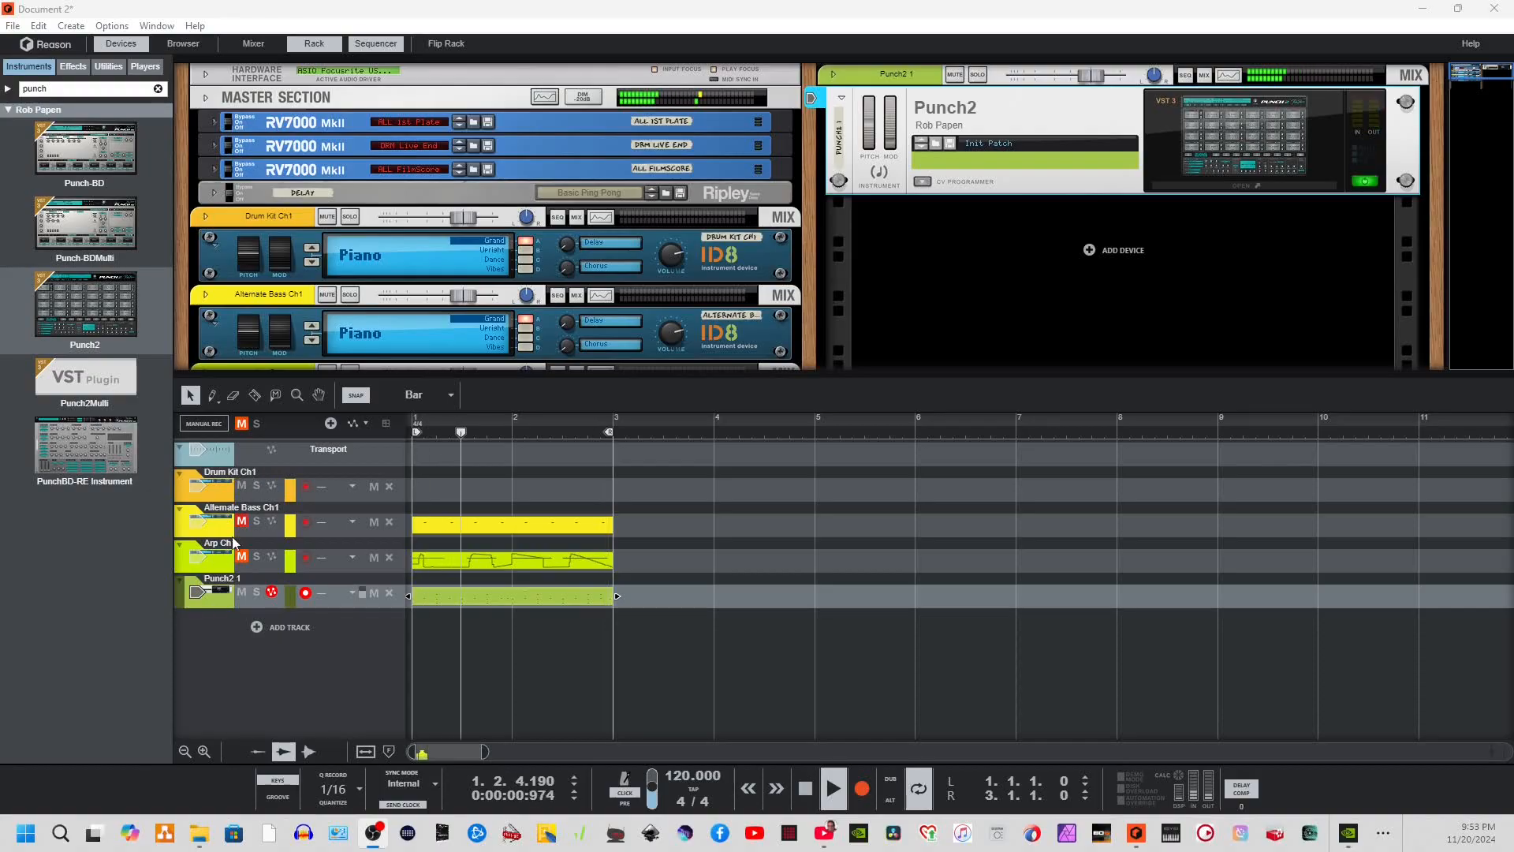
Rename the Punch2 track to Drum Kit and bring a clip into the note editor.
double_click(221, 578)
type("Drum Kit")
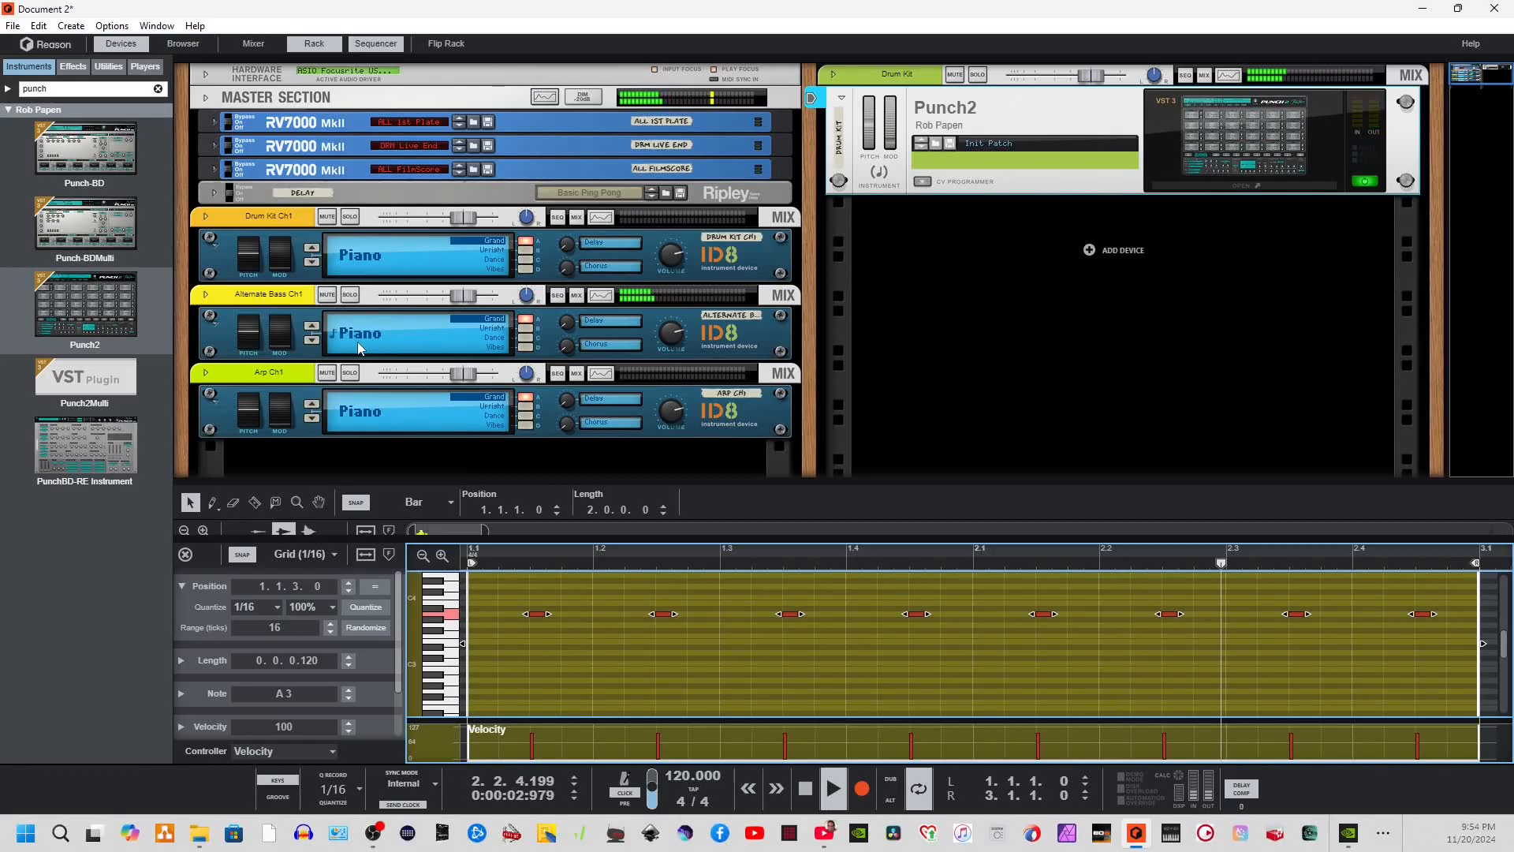
Switch the Alternate Bass ID8 sound category from Piano to Bass.
left_click(358, 333)
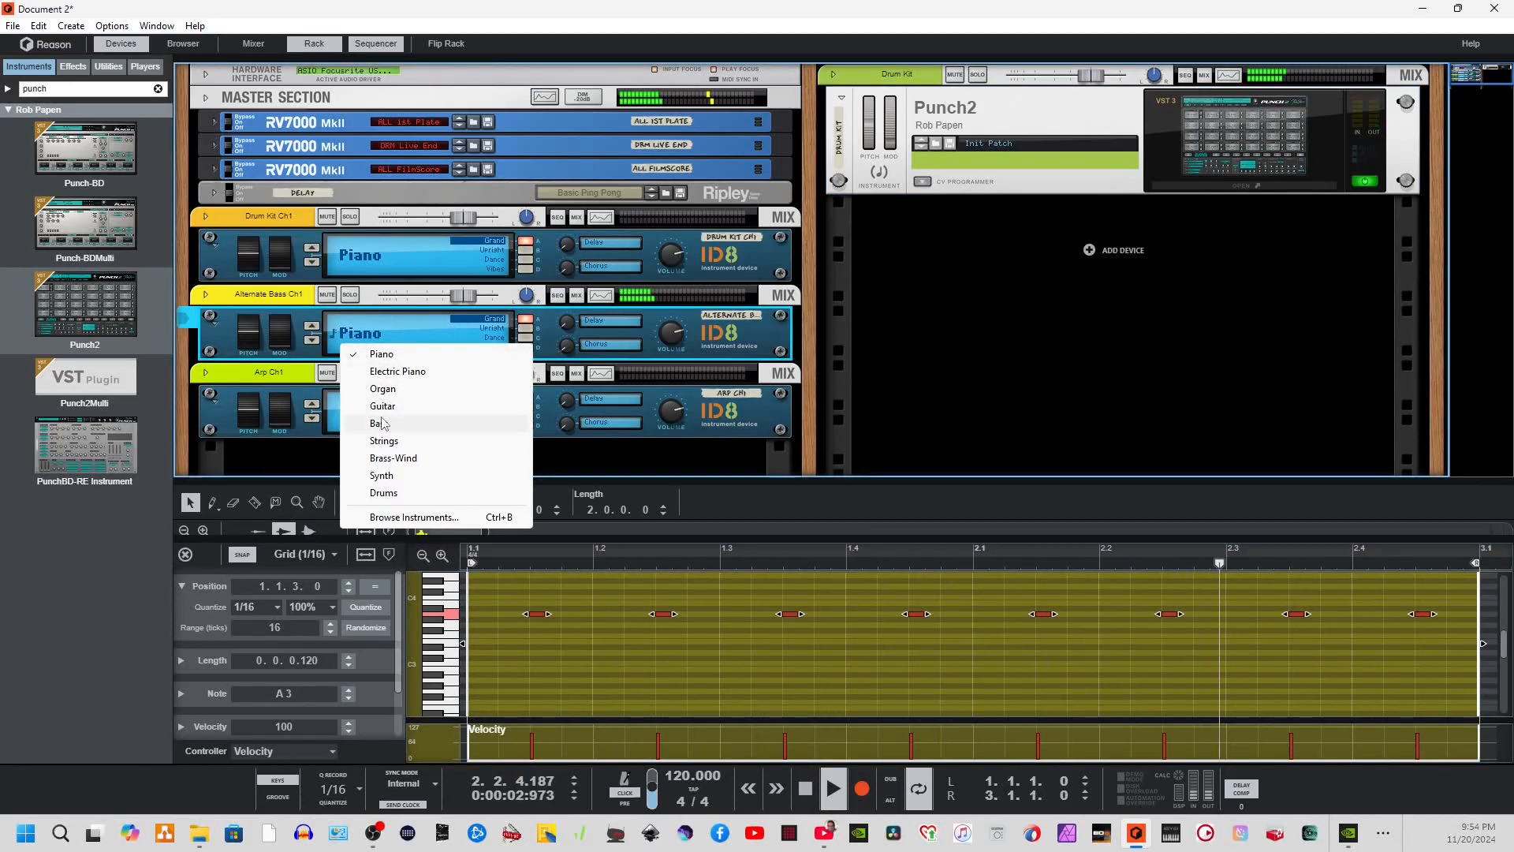
left_click(377, 423)
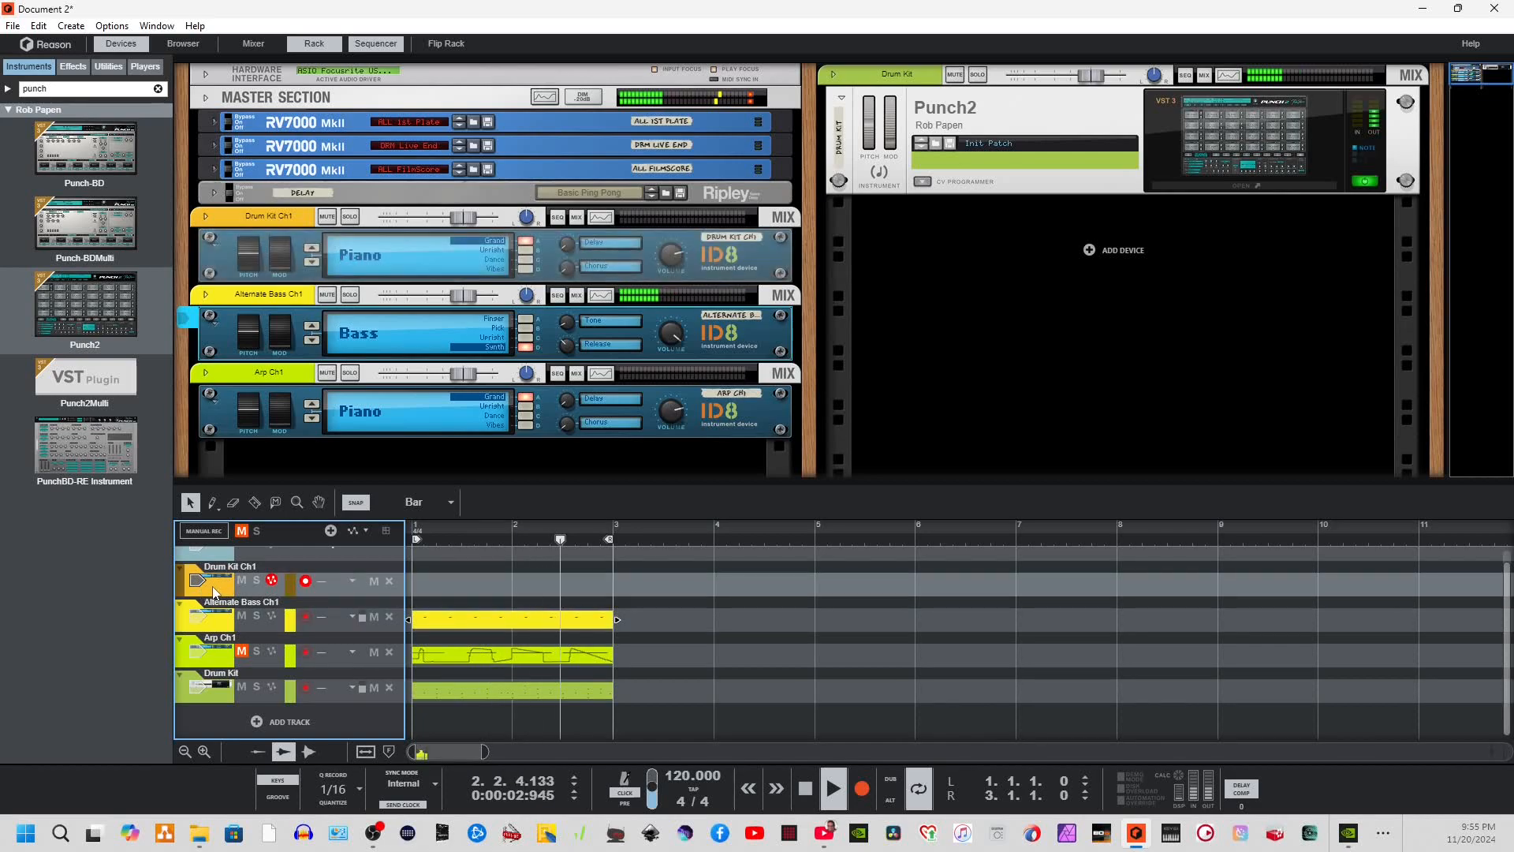
Delete the Drum Kit Ch1 track and its ID8 device, confirming Delete All in Group.
right_click(213, 579)
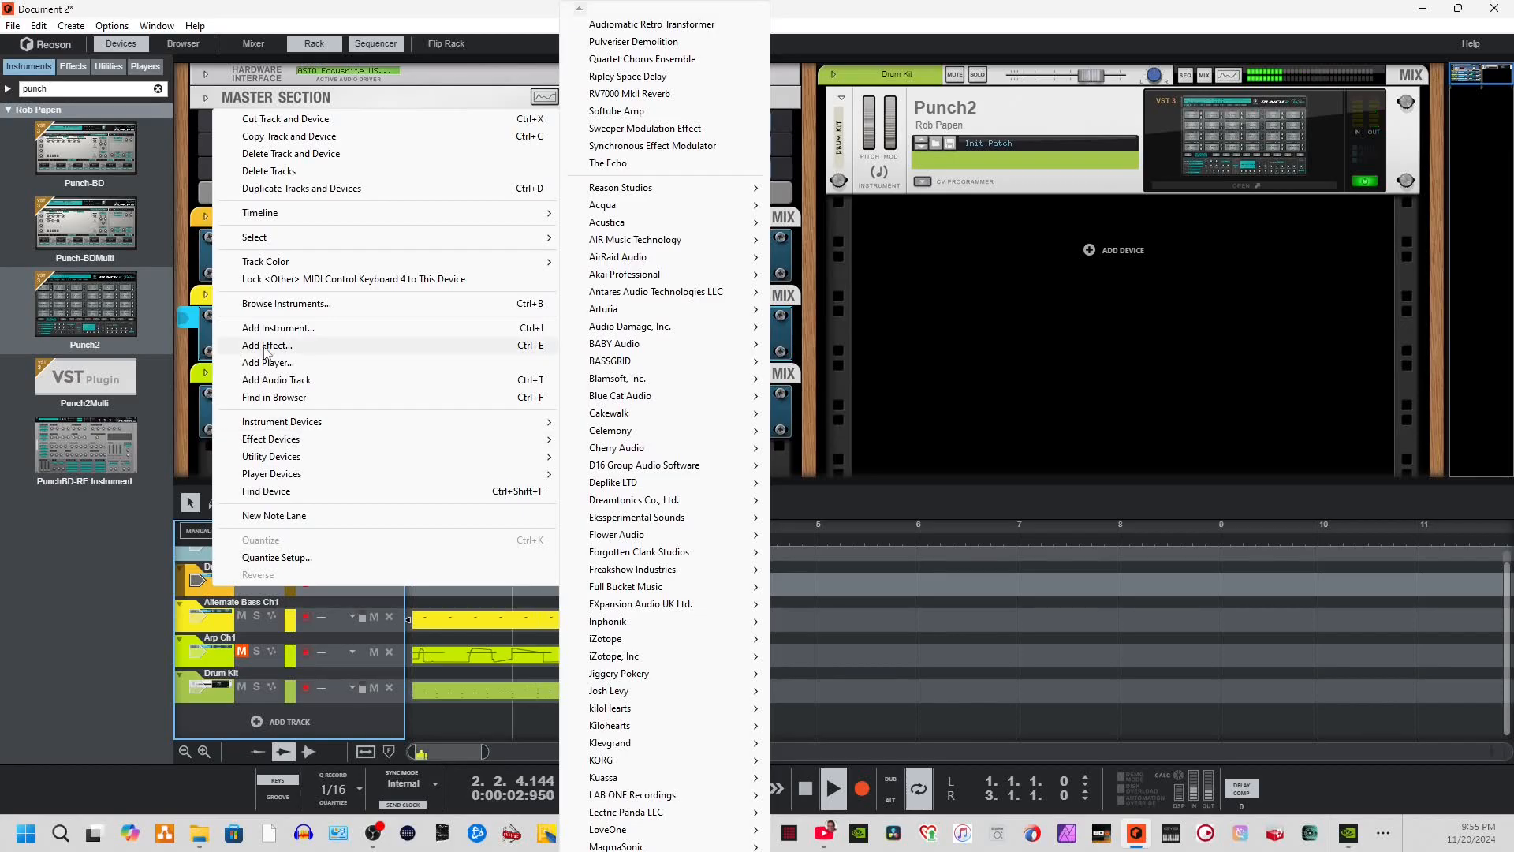
left_click(290, 153)
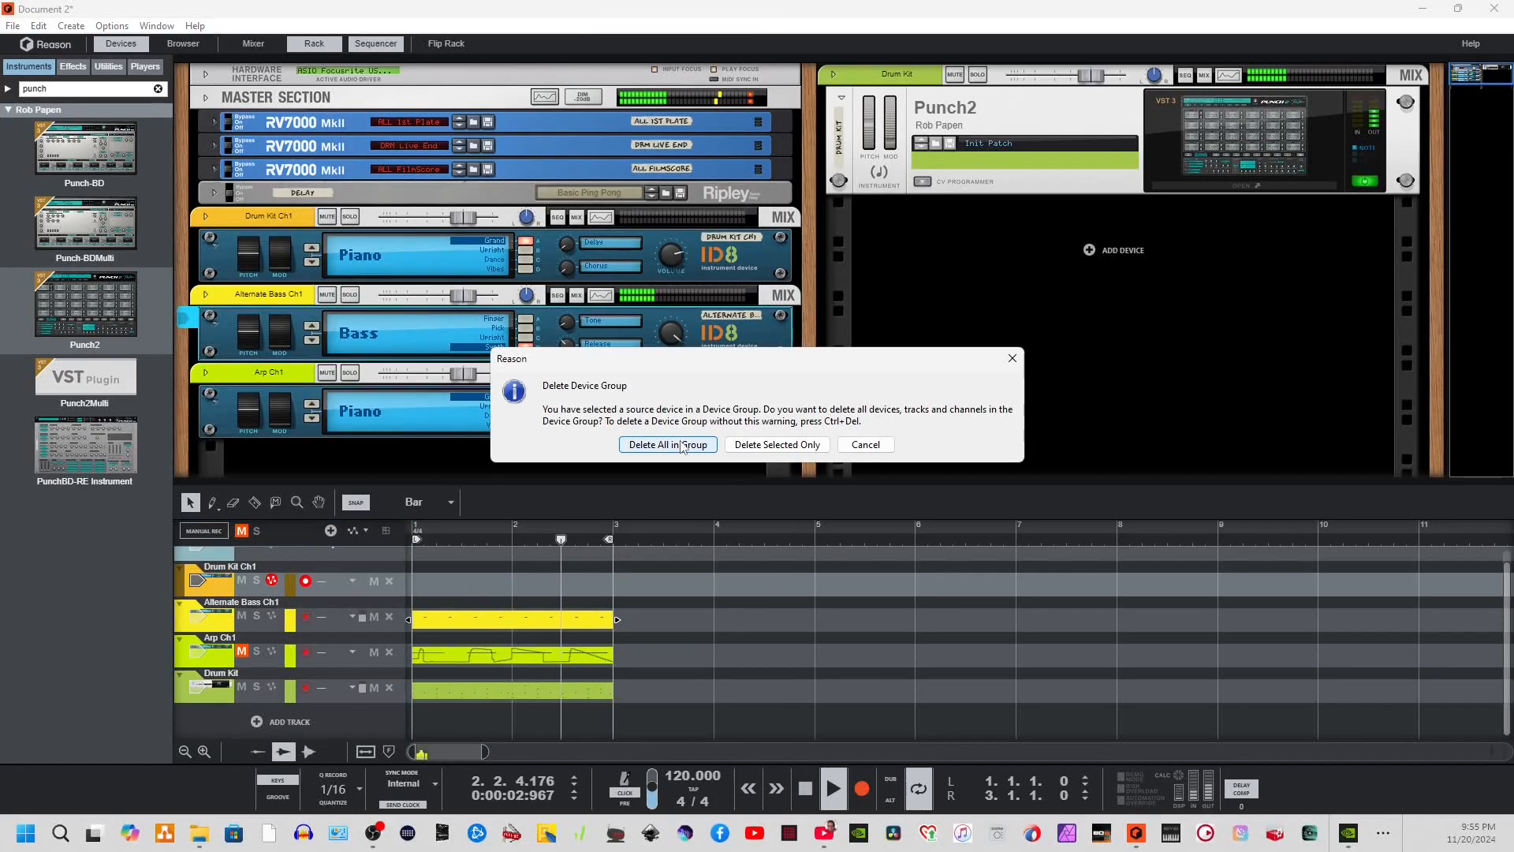
left_click(666, 445)
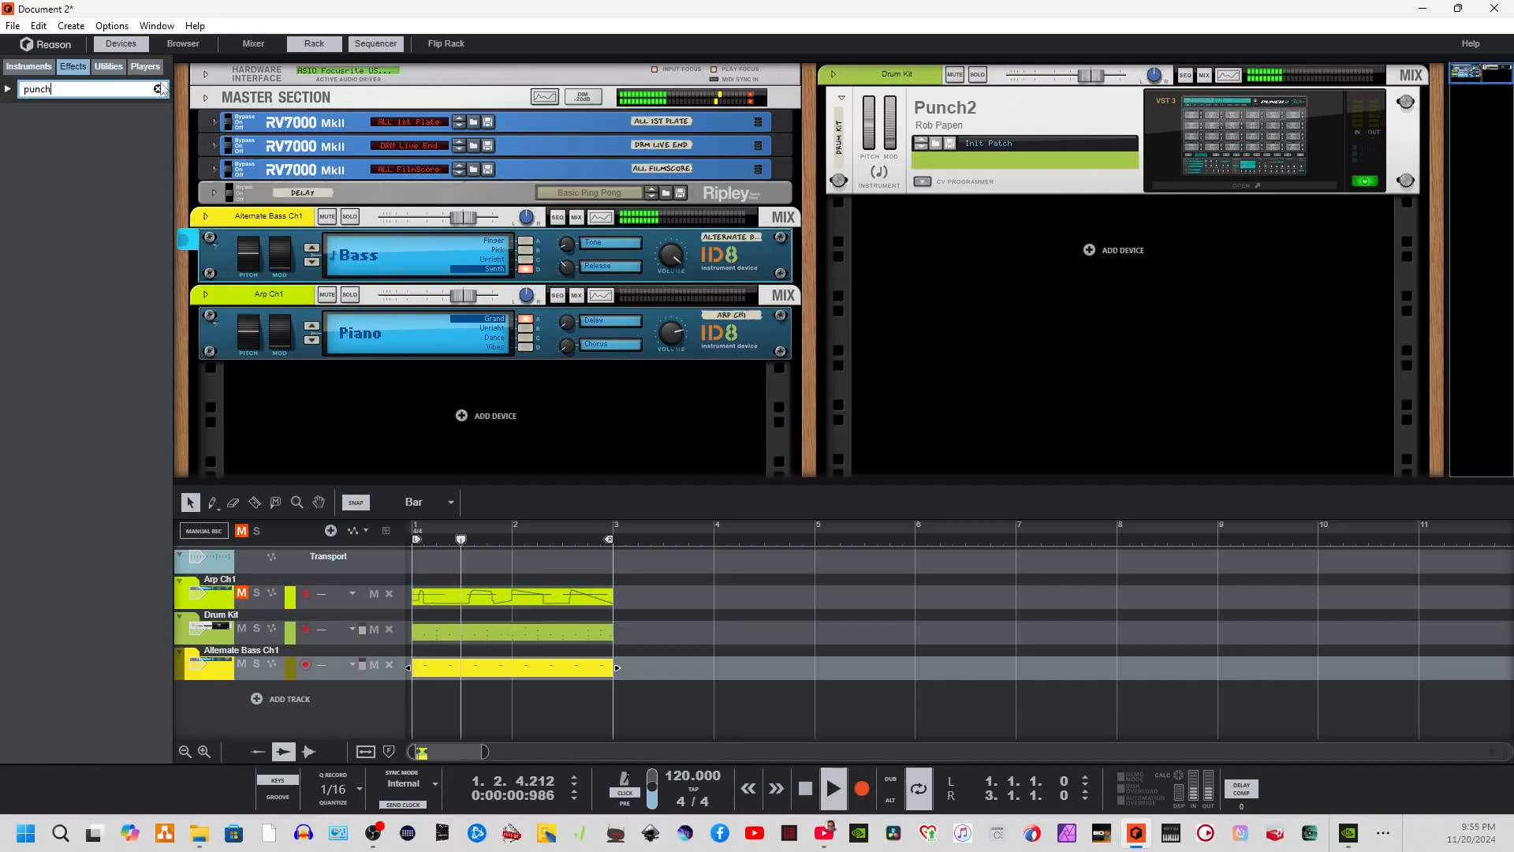
Clear the browser search and scroll the Effects list down to The Echo.
left_click(158, 88)
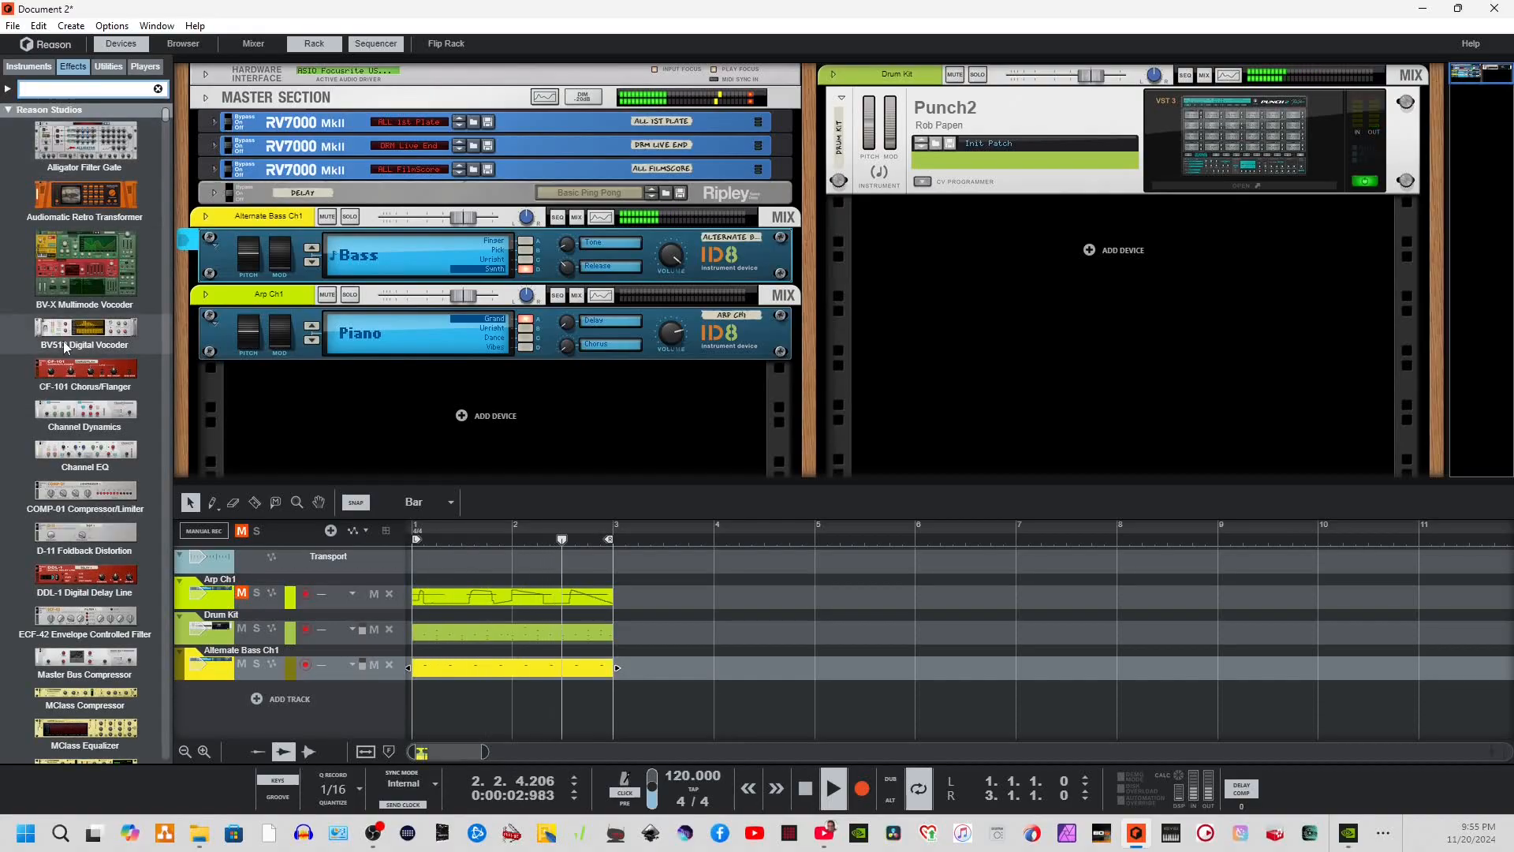
scroll("down", 3)
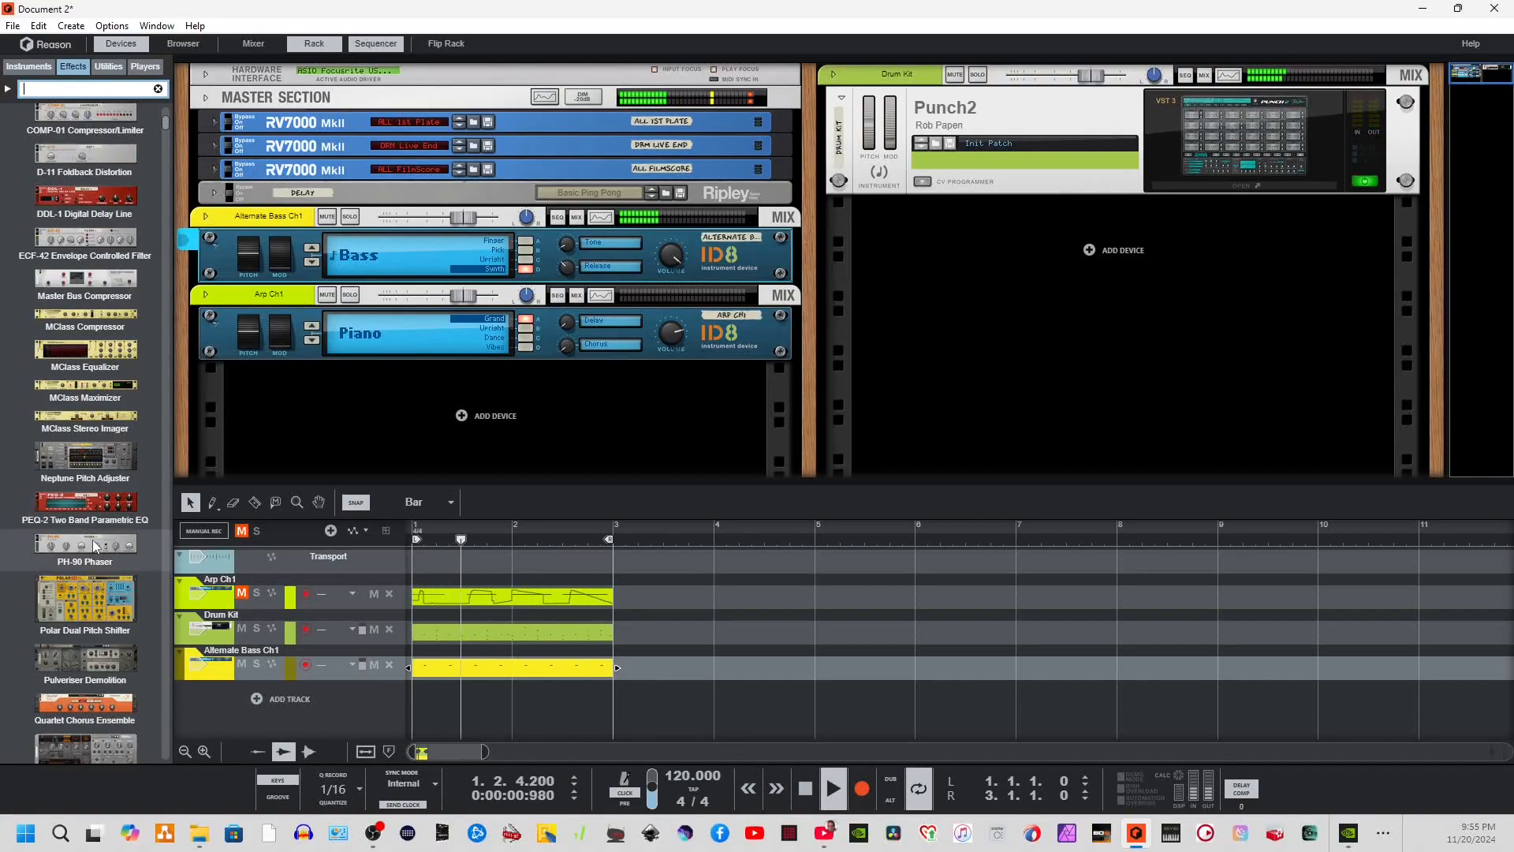
scroll("down", 3)
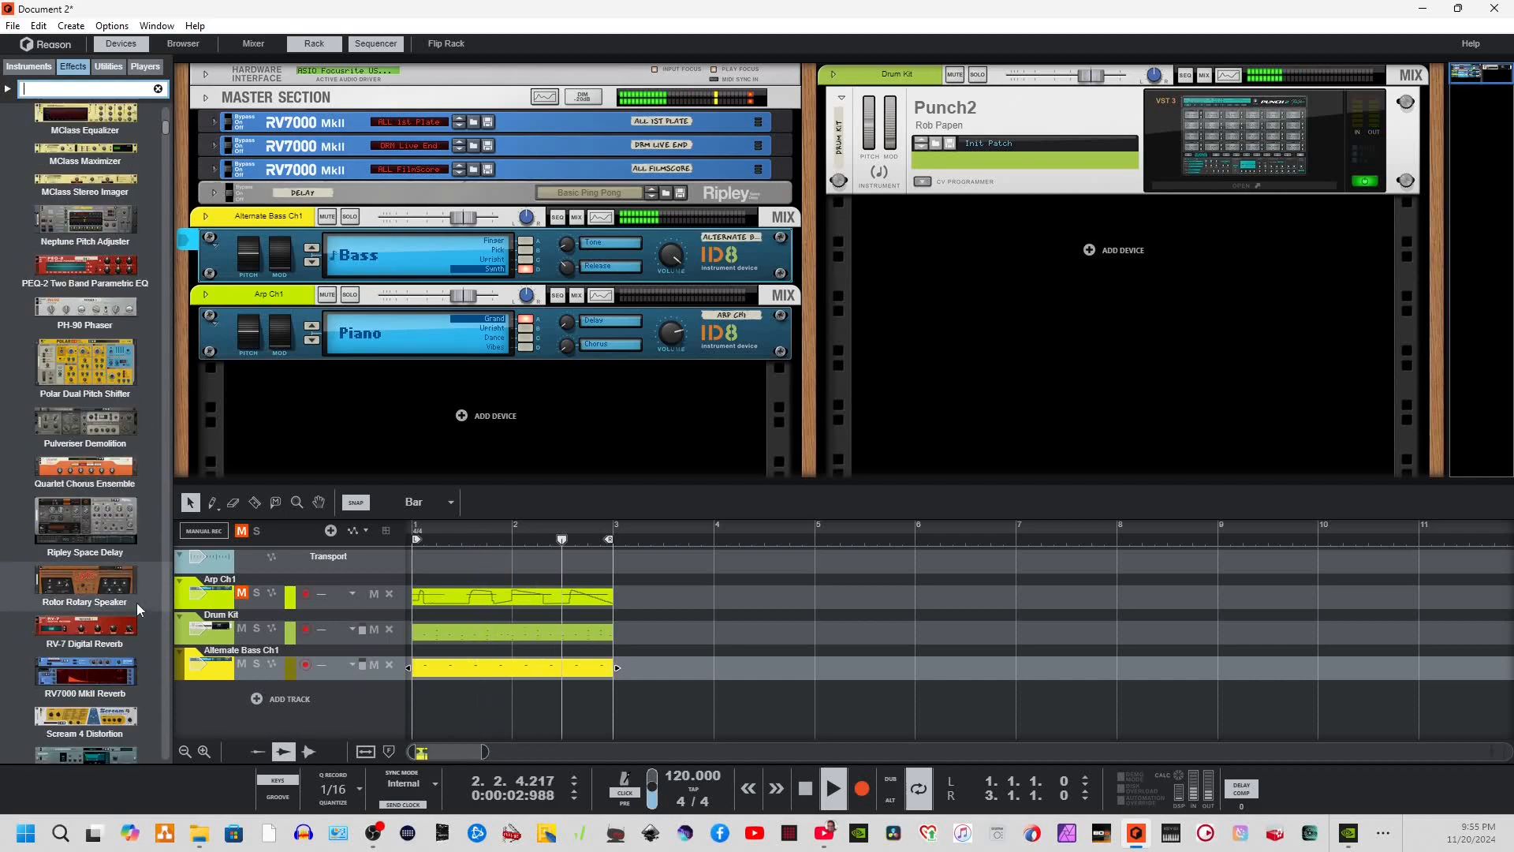
scroll("down", 3)
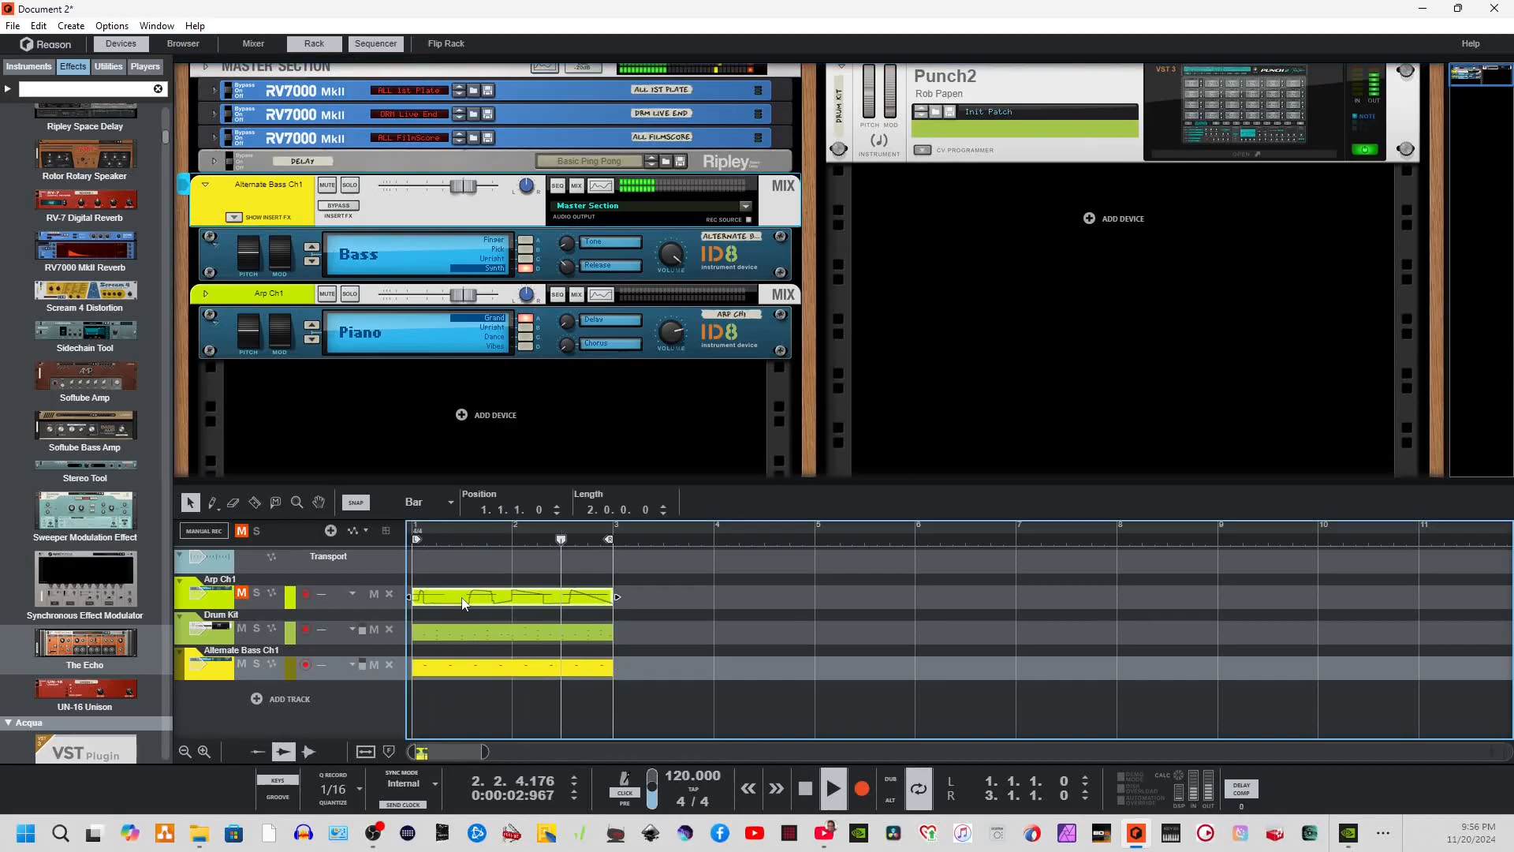
double_click(511, 596)
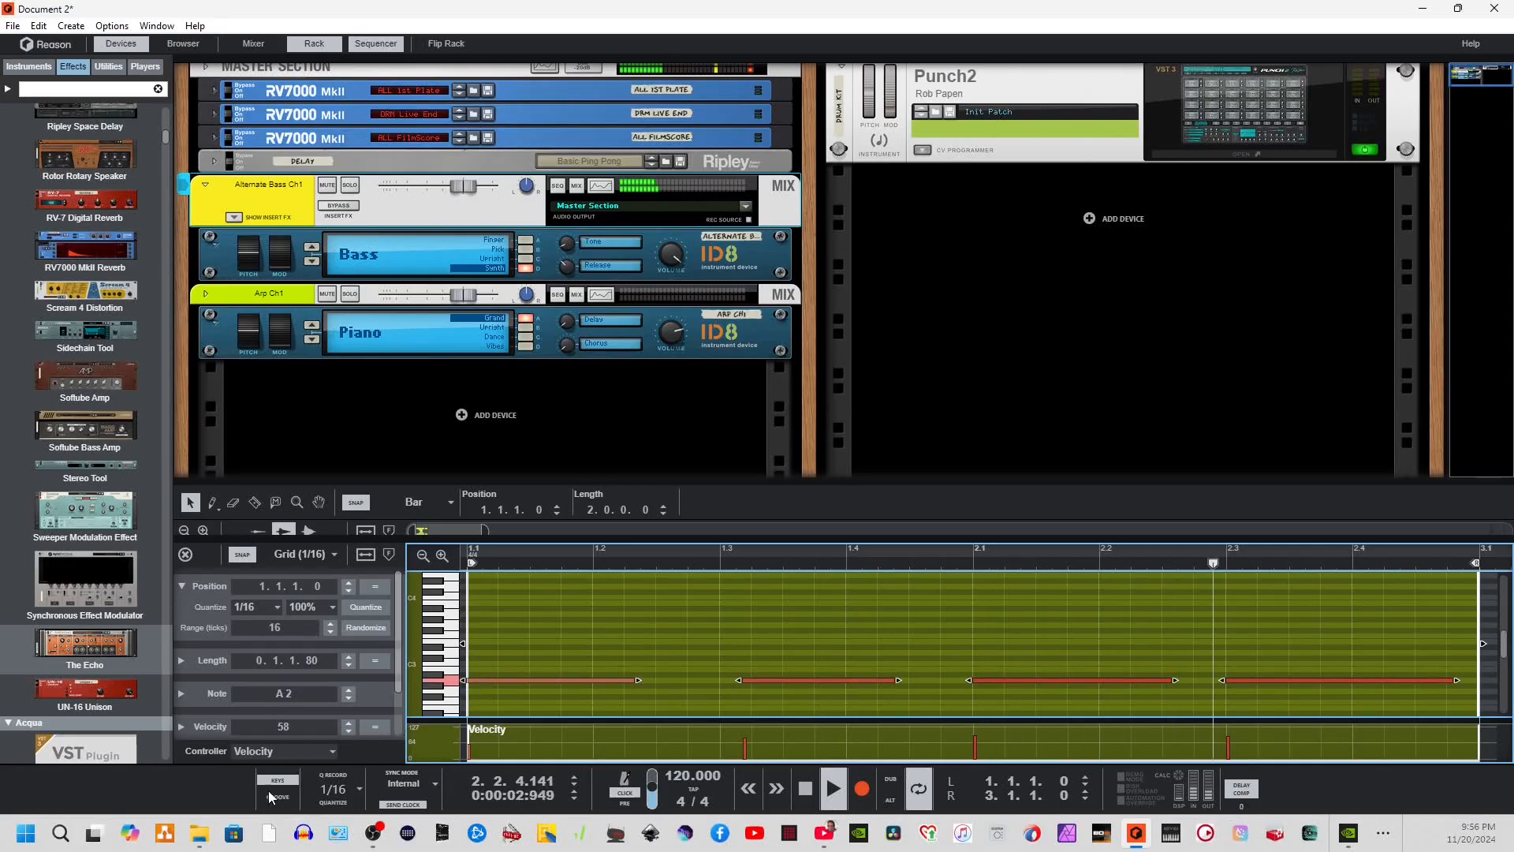
left_click(278, 798)
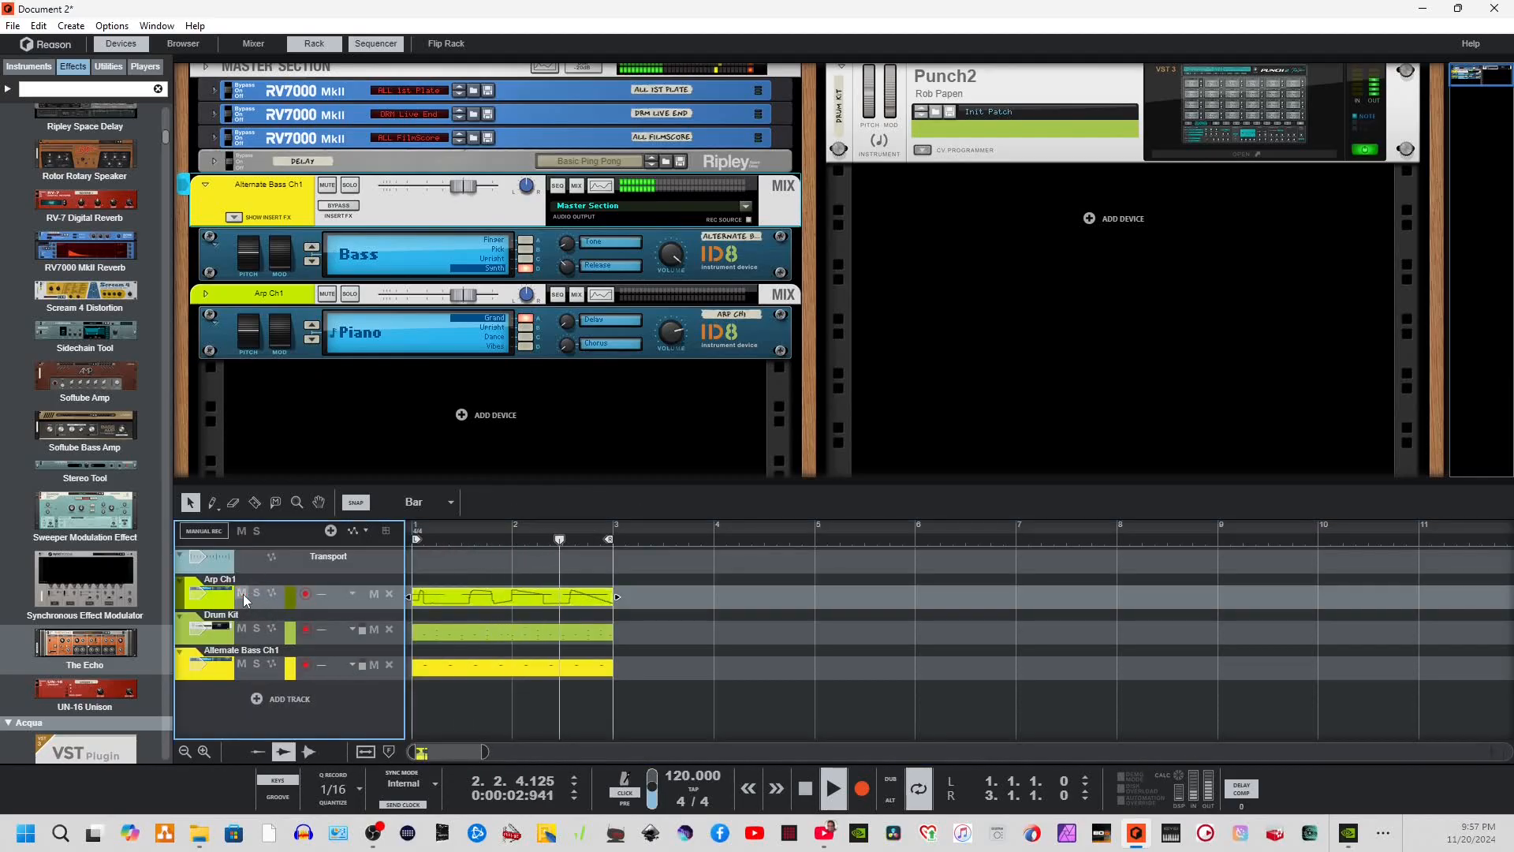
Target the Arp Ch1 track and scroll the Instruments list to Layers Wave Edition.
left_click(459, 538)
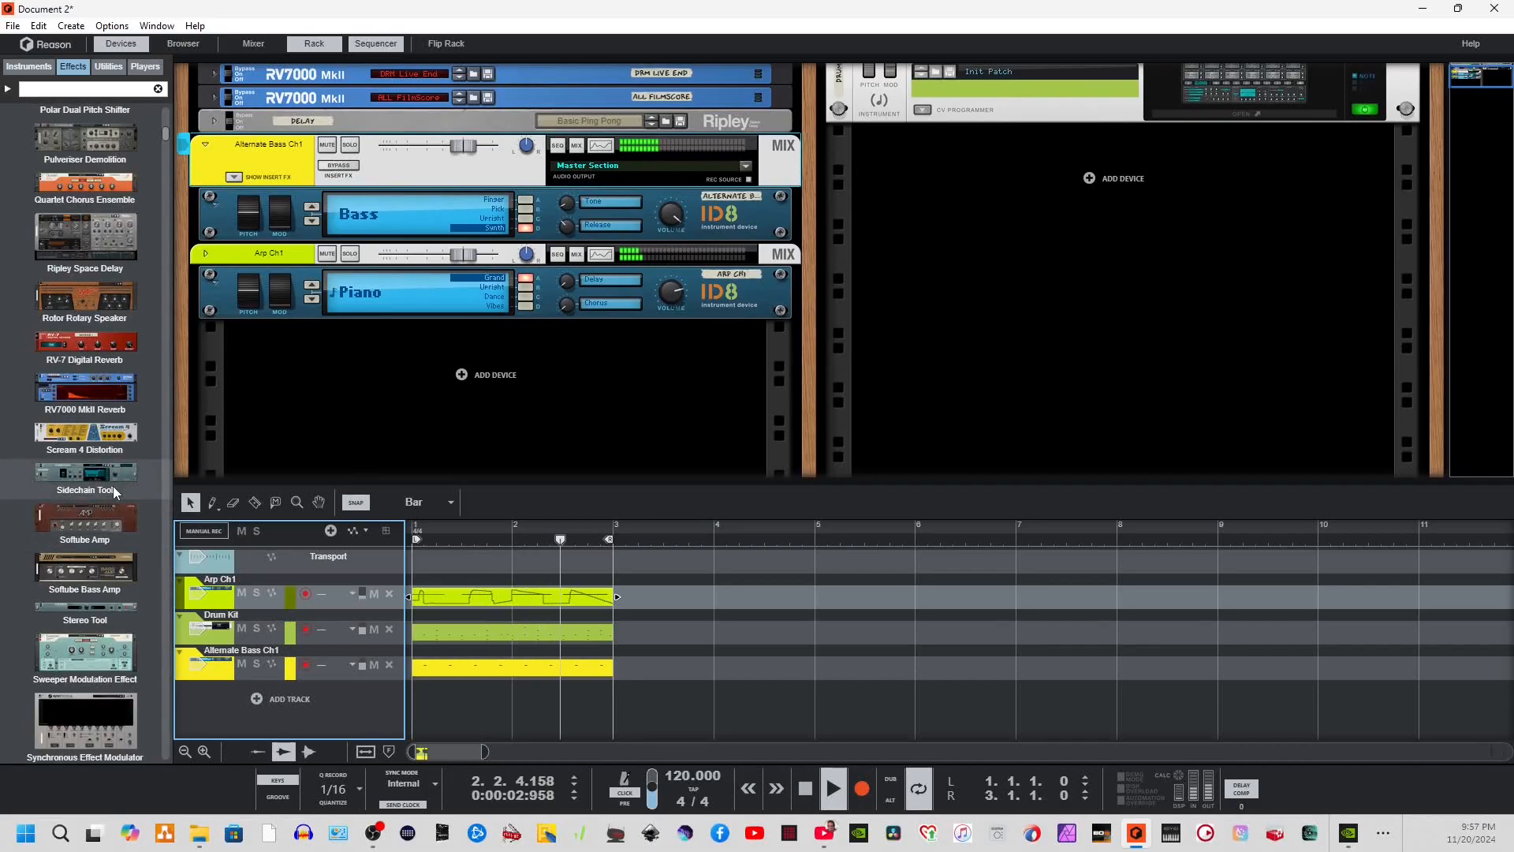
scroll("up", 3)
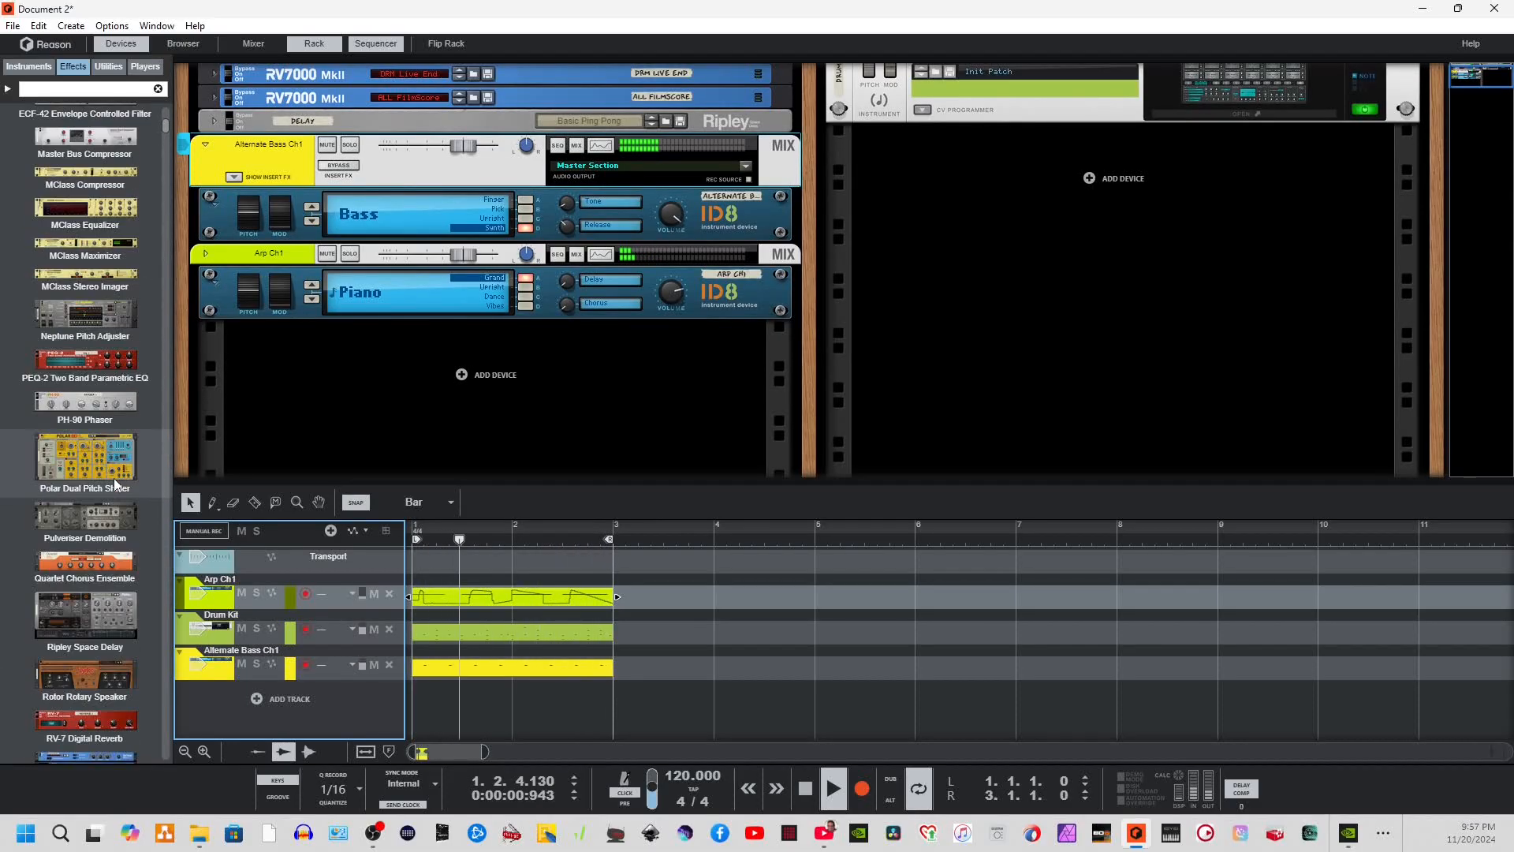
scroll("up", 3)
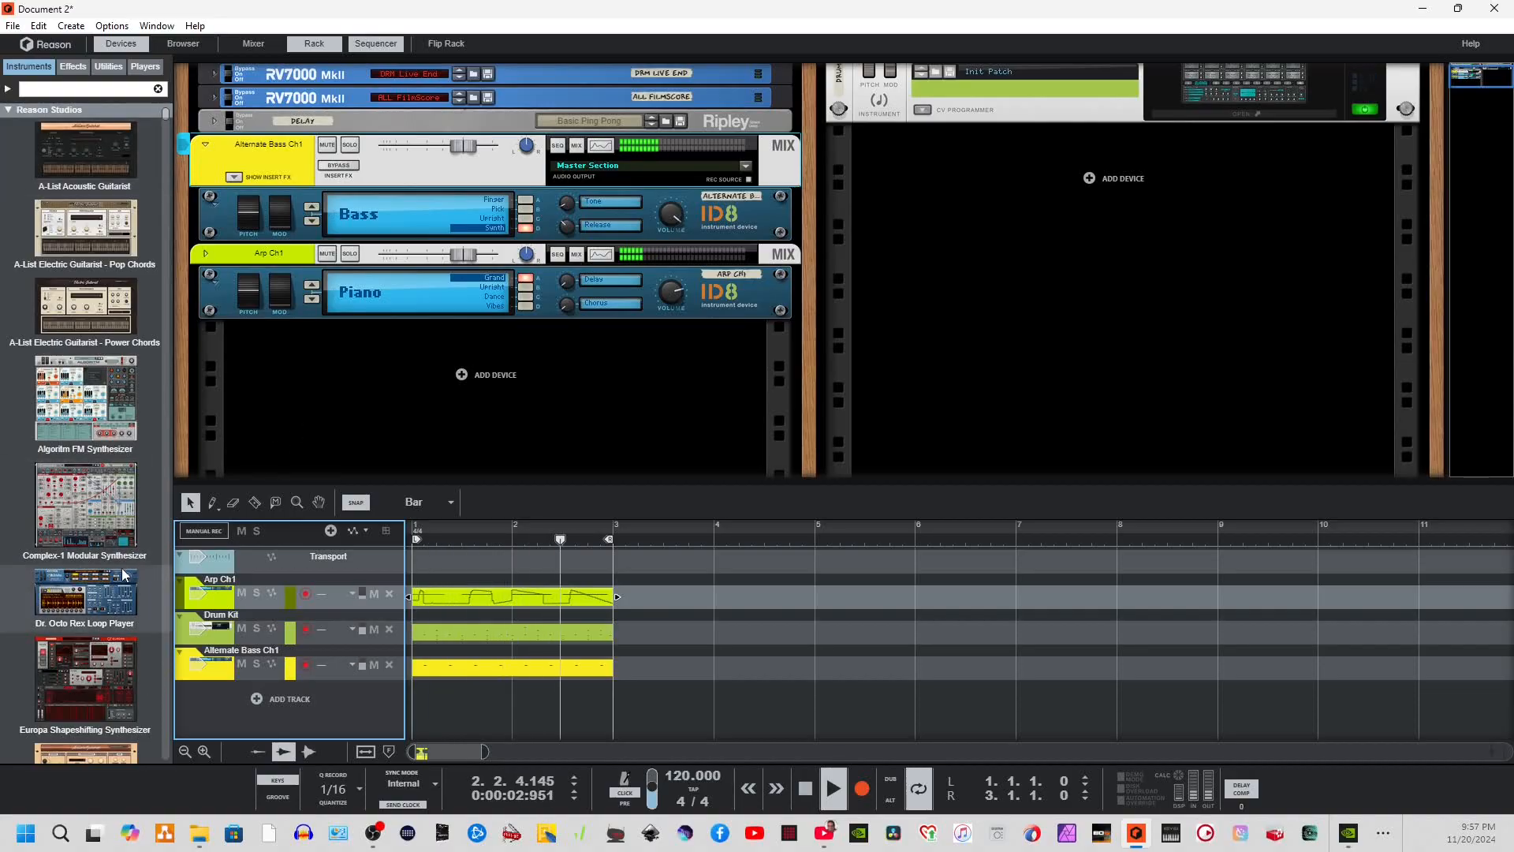
scroll("down", 3)
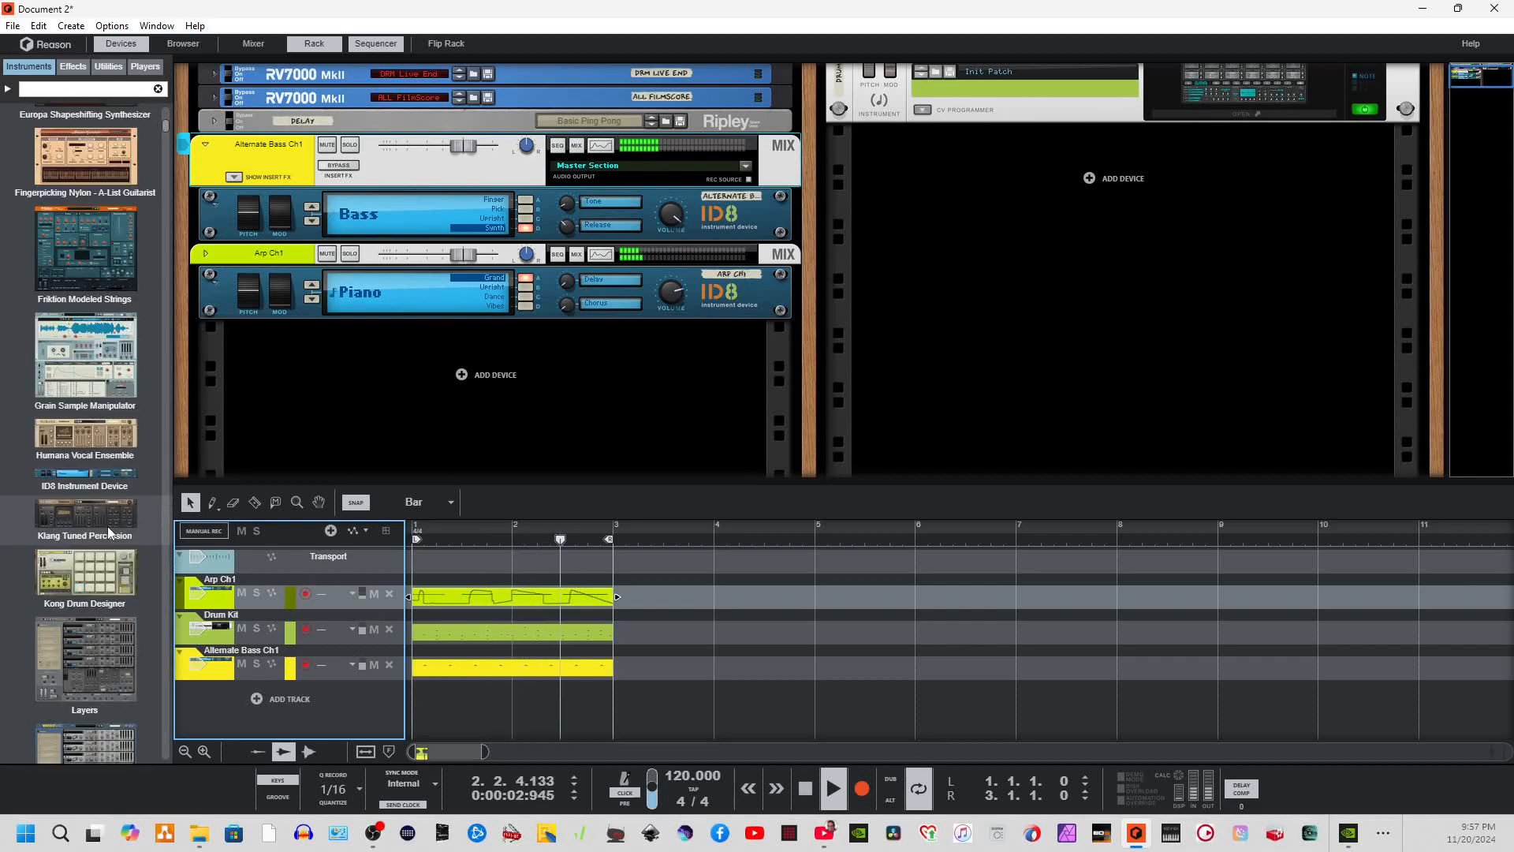
scroll("down", 3)
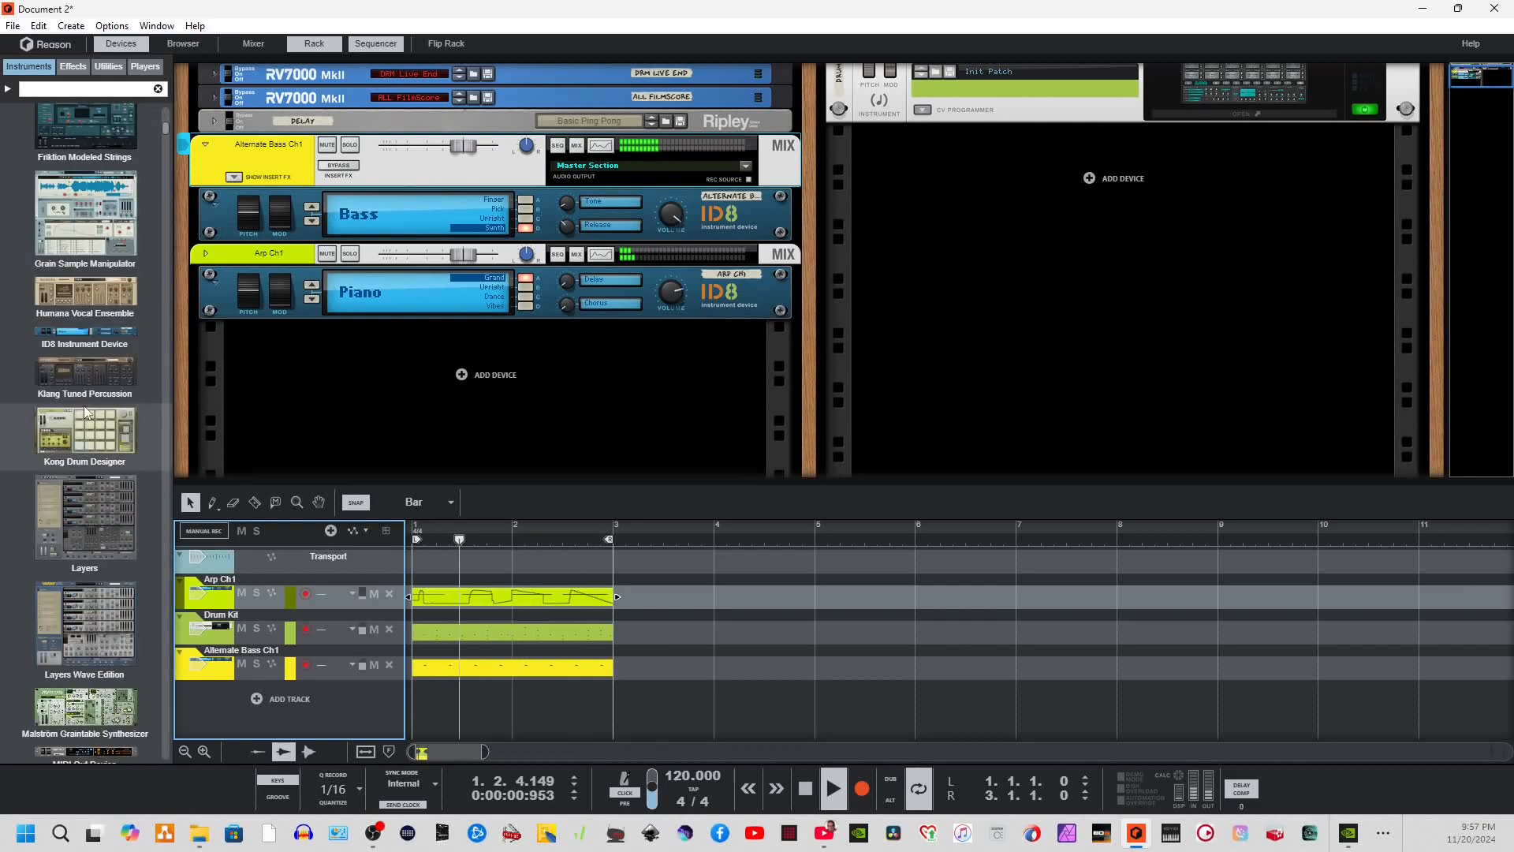
scroll("down", 3)
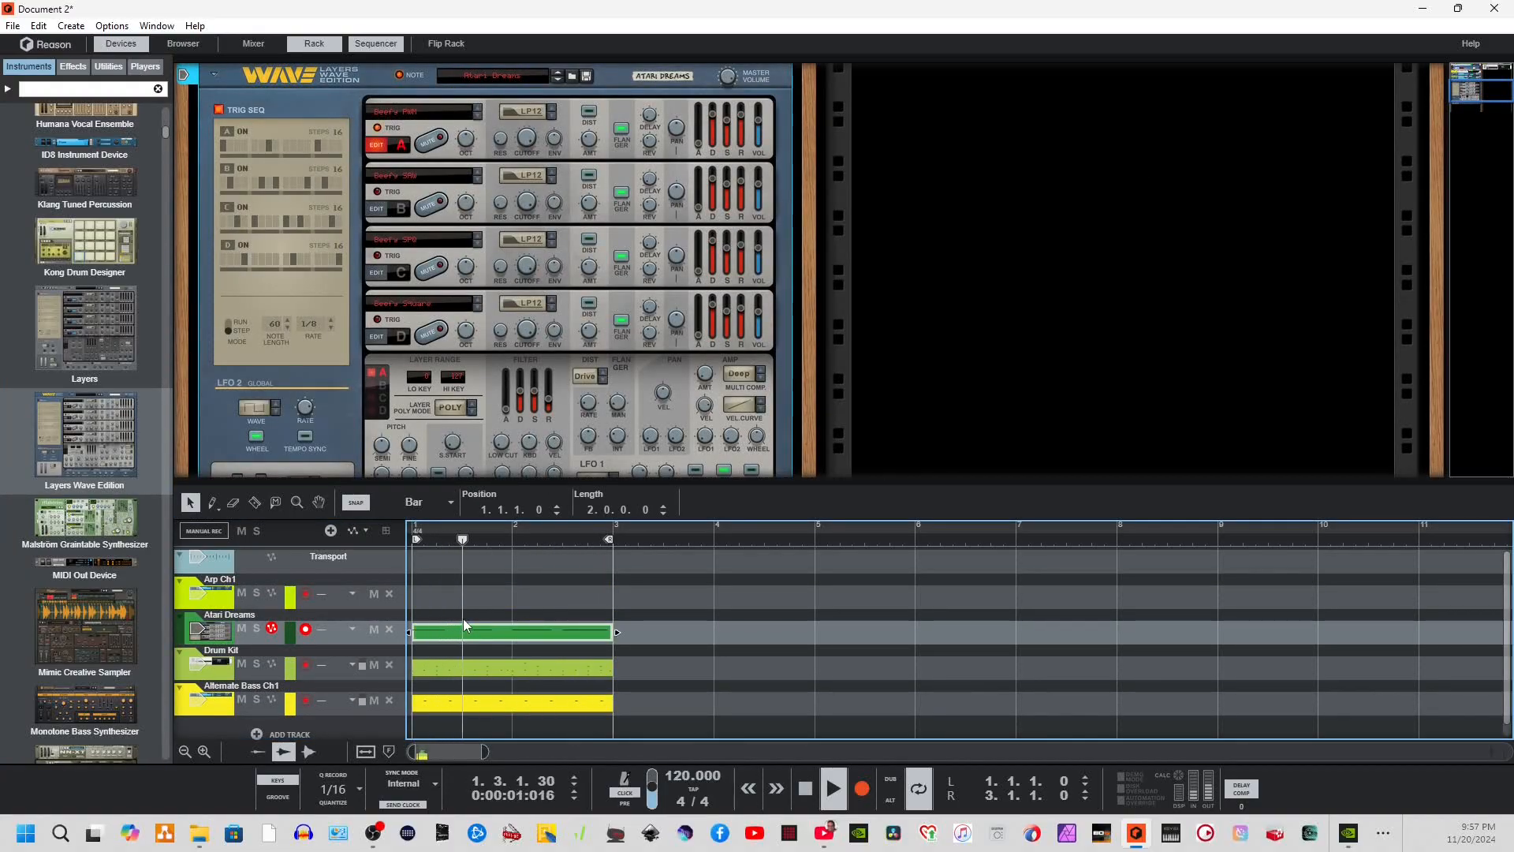
Drag the Alligator Triple Filtered Gate from the Effects browser onto the Atari Dreams Layers Wave device.
left_click(560, 538)
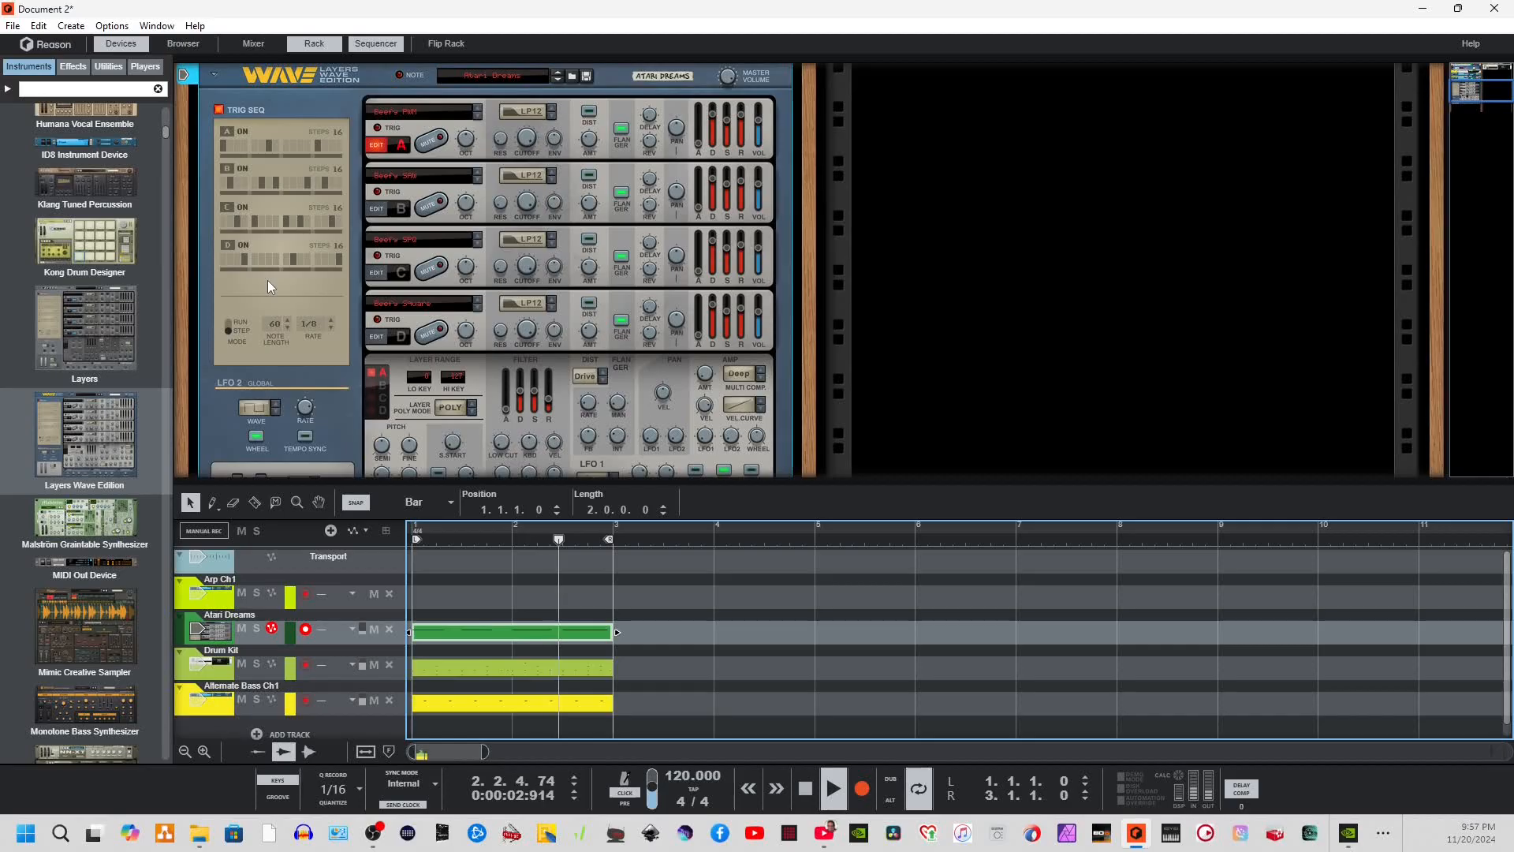
left_click(458, 537)
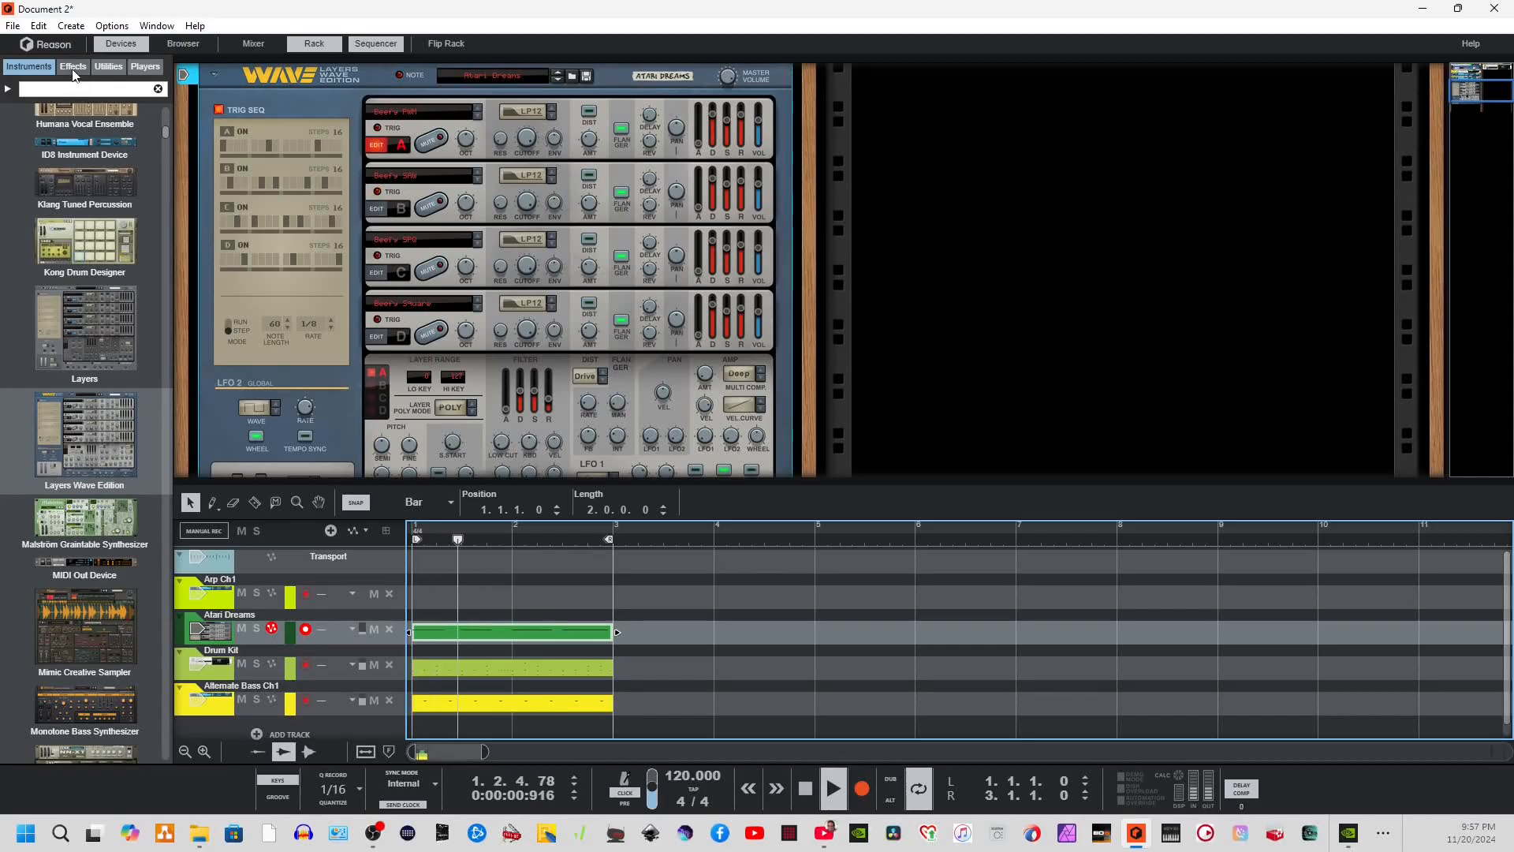
left_click(72, 66)
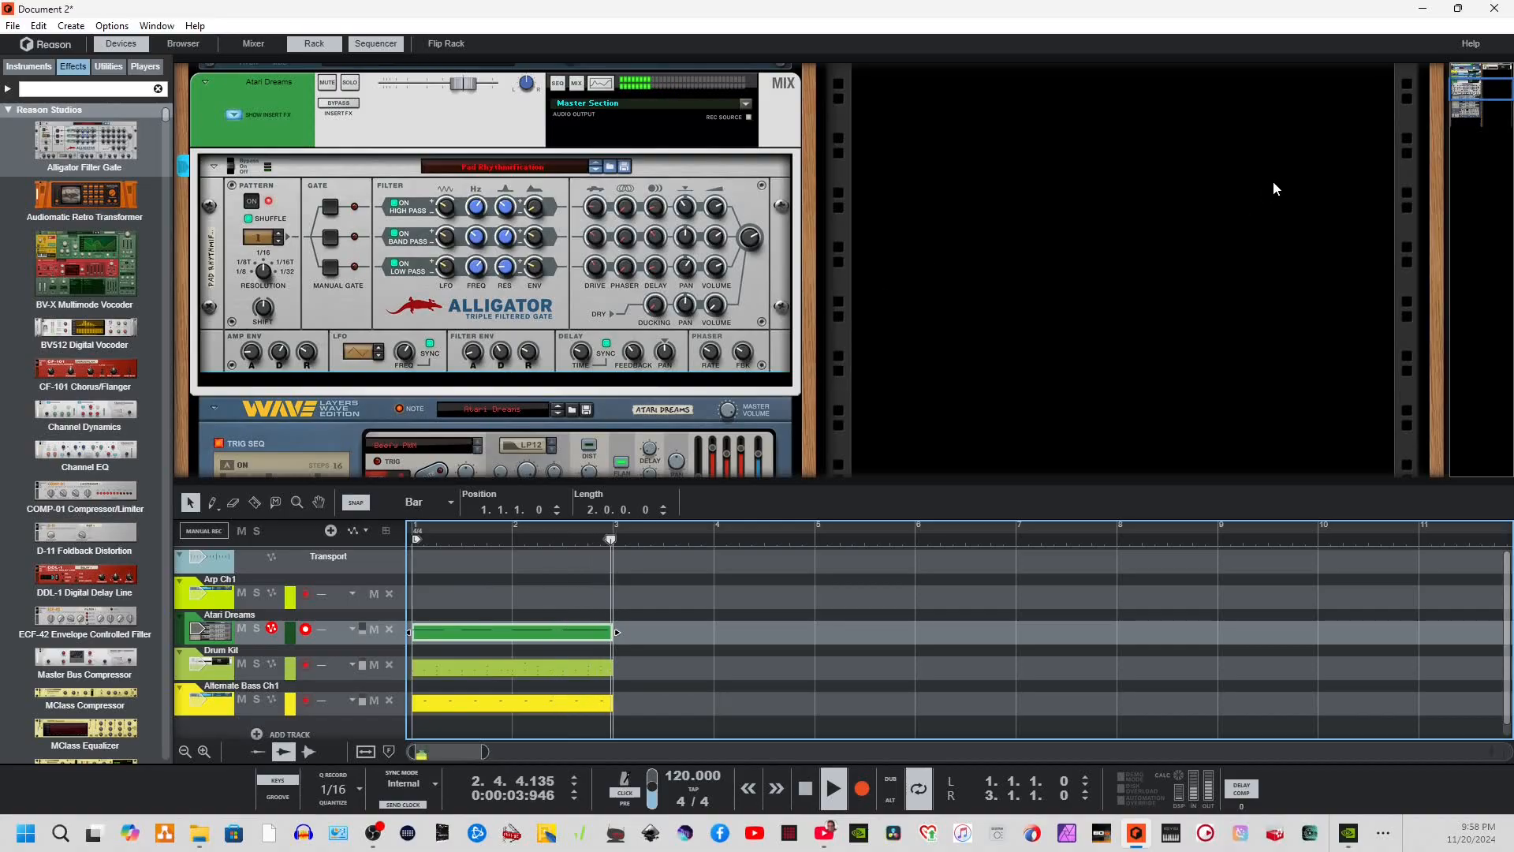
Drag the Dual Arpeggio player from the Players browser onto the Layers Wave device.
left_click(509, 538)
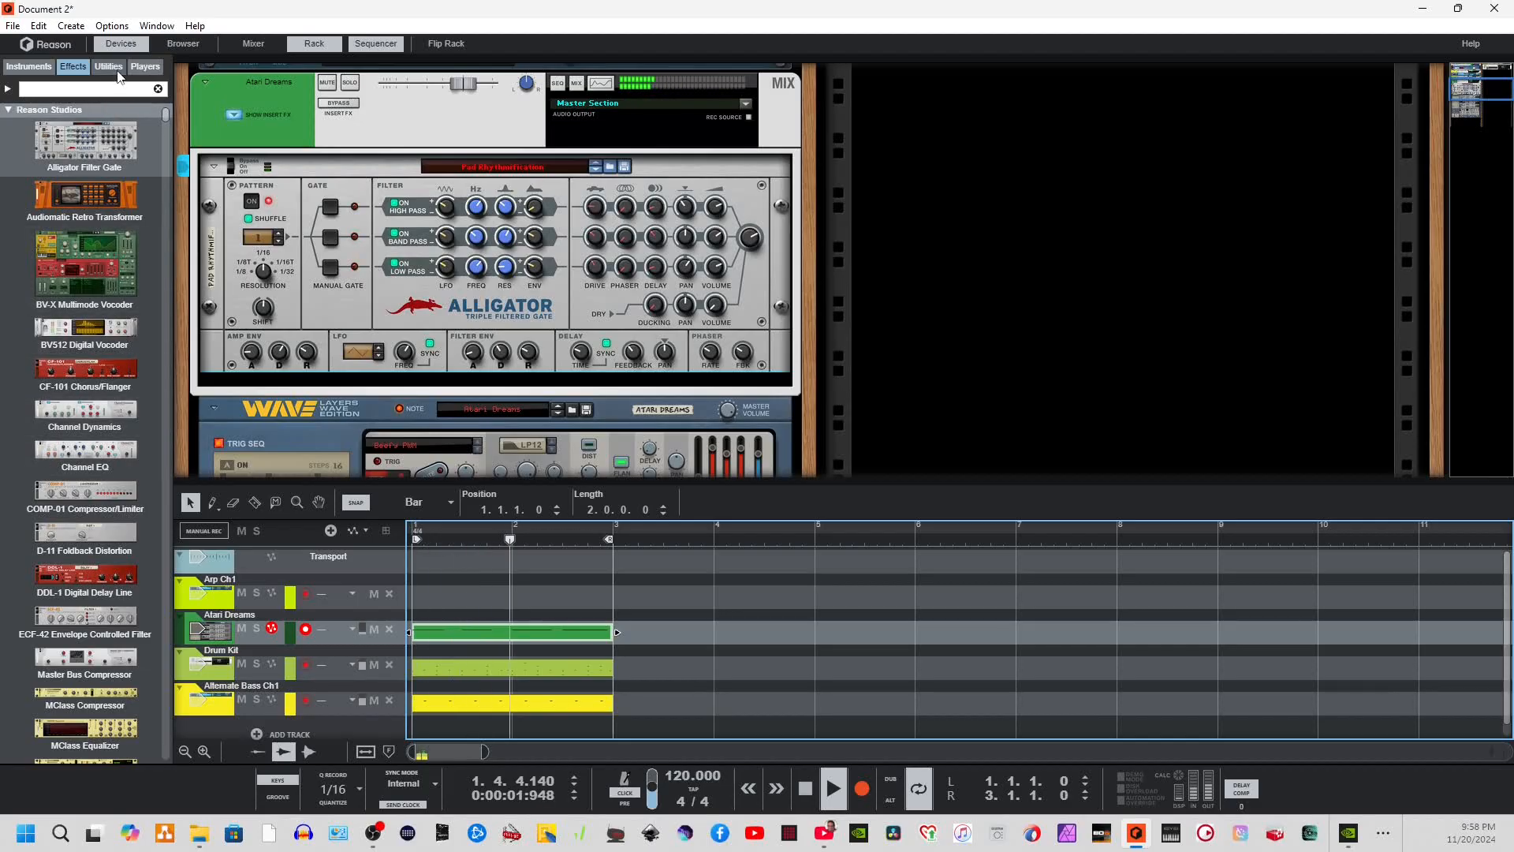
left_click(144, 66)
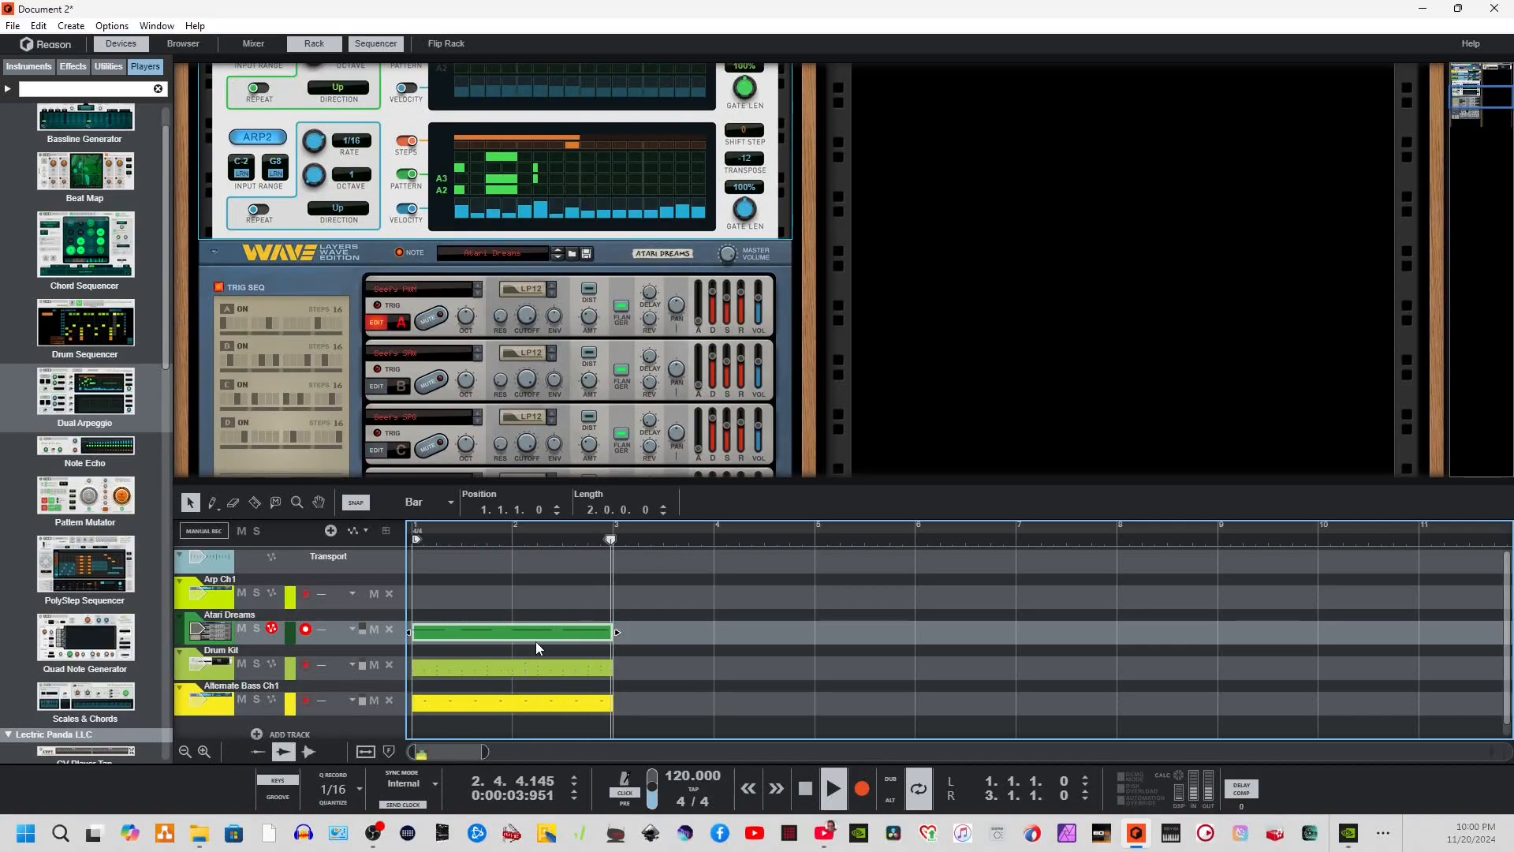
Edit the Atari Dreams clip's notes: raise the last note in pitch and lengthen the first two notes.
double_click(511, 633)
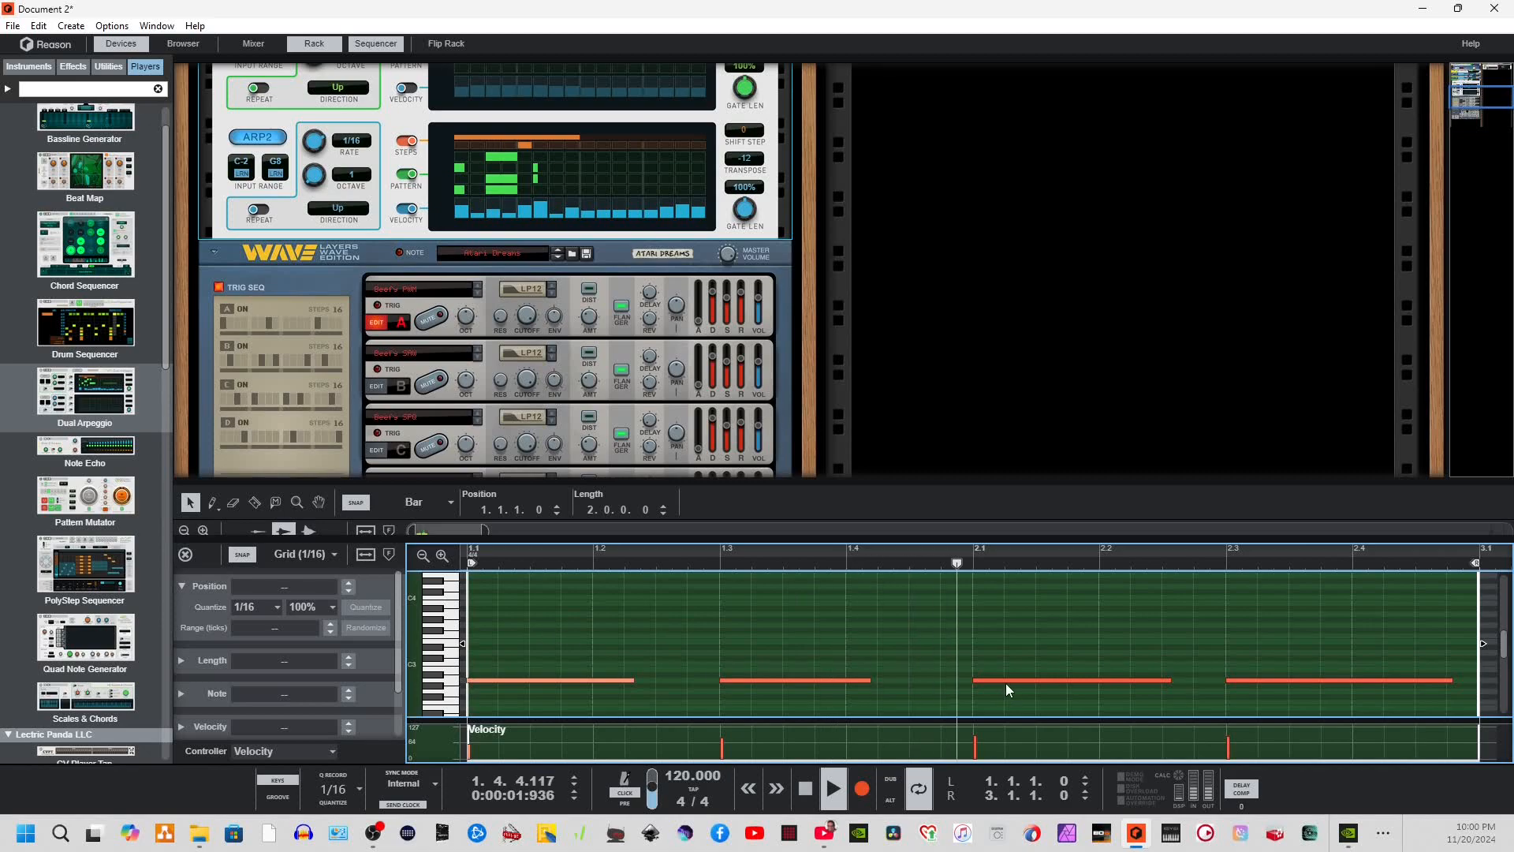
left_click(1062, 679)
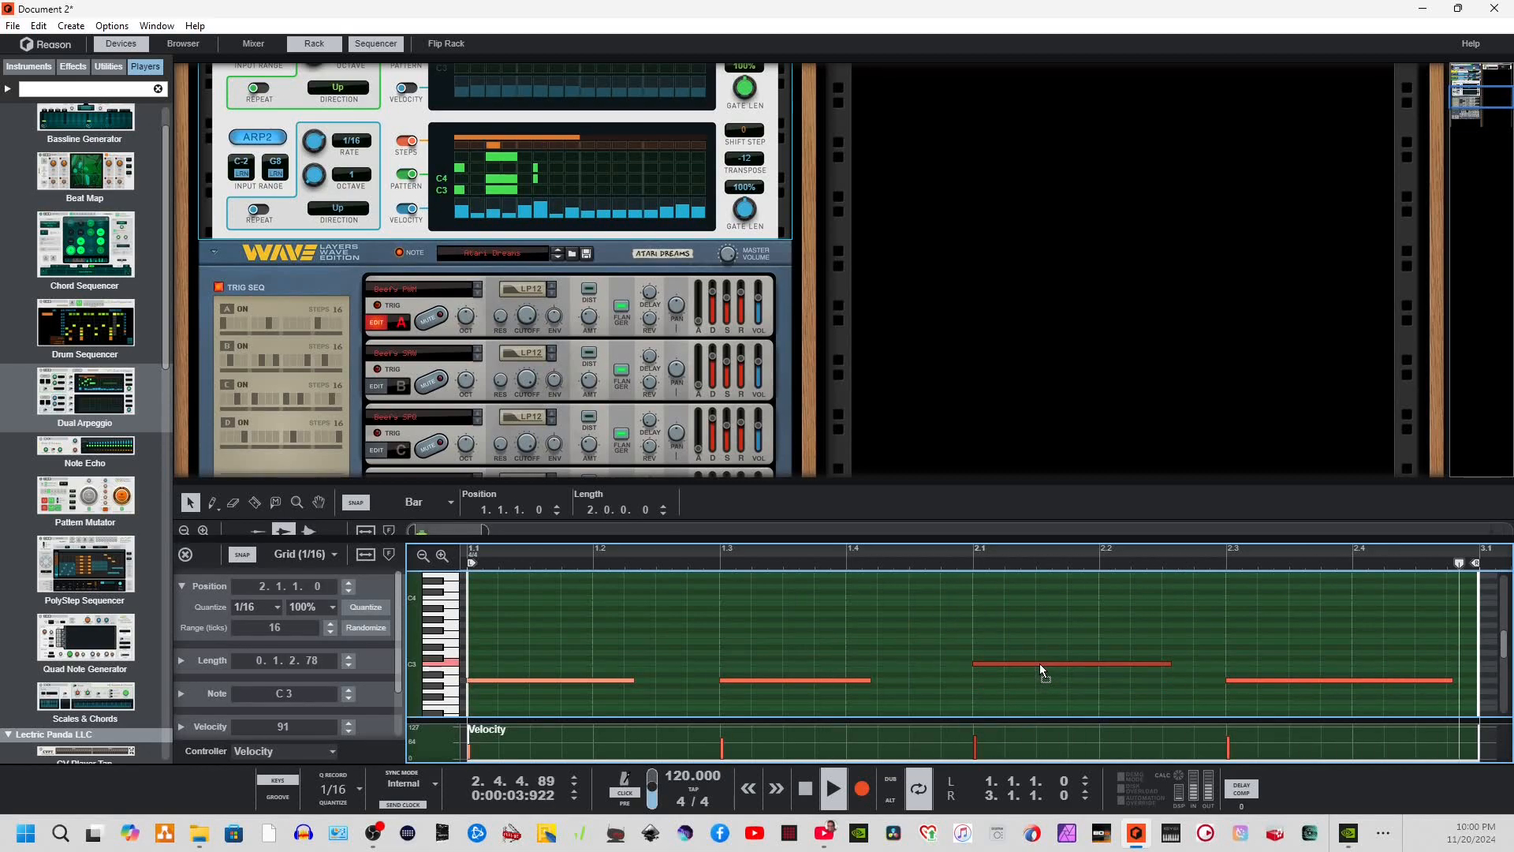
left_click(1068, 666)
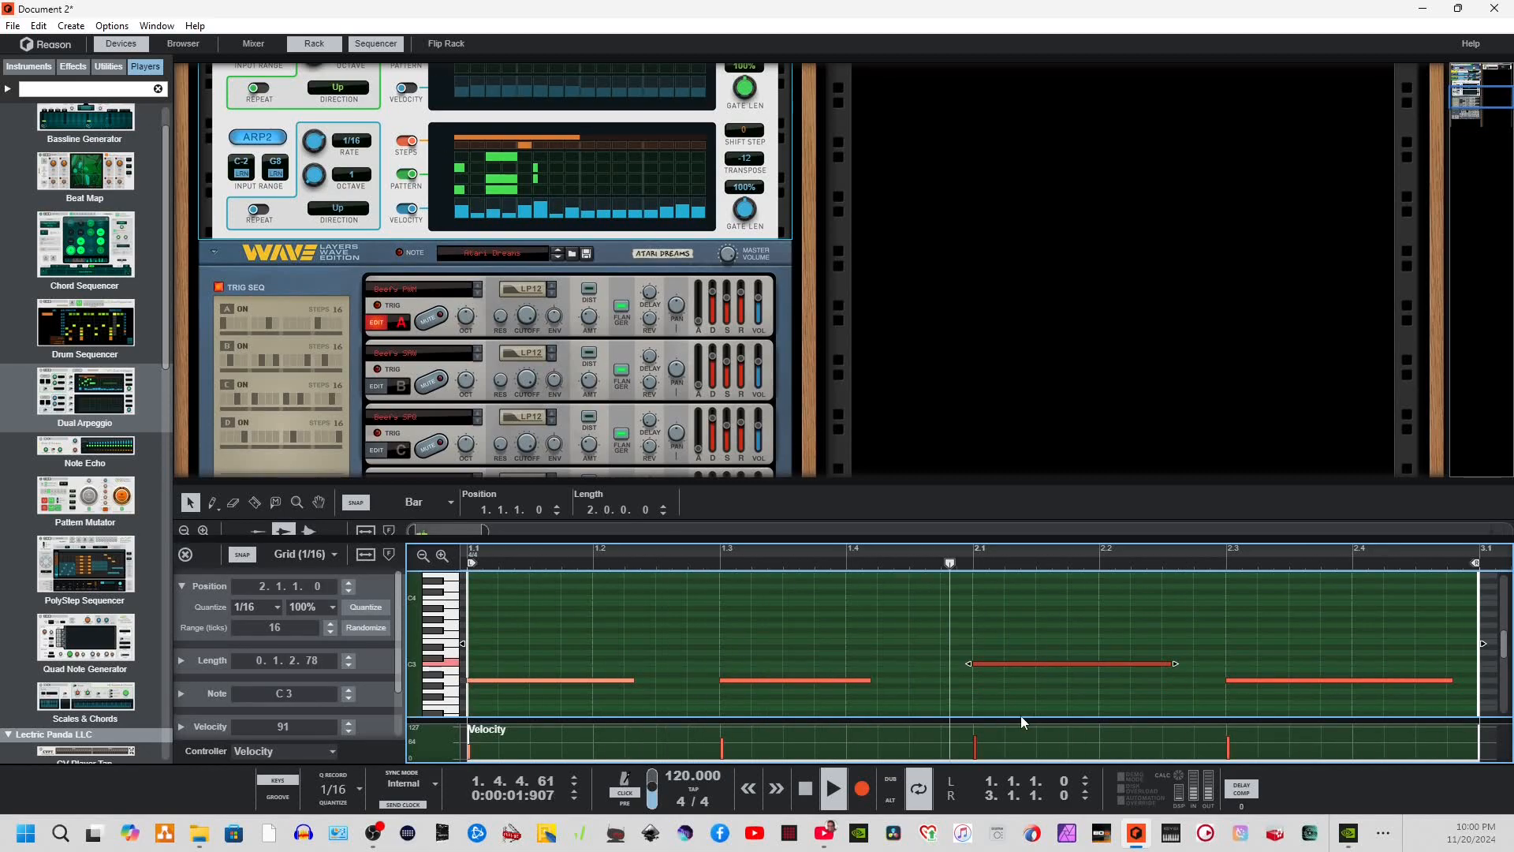
left_click(828, 788)
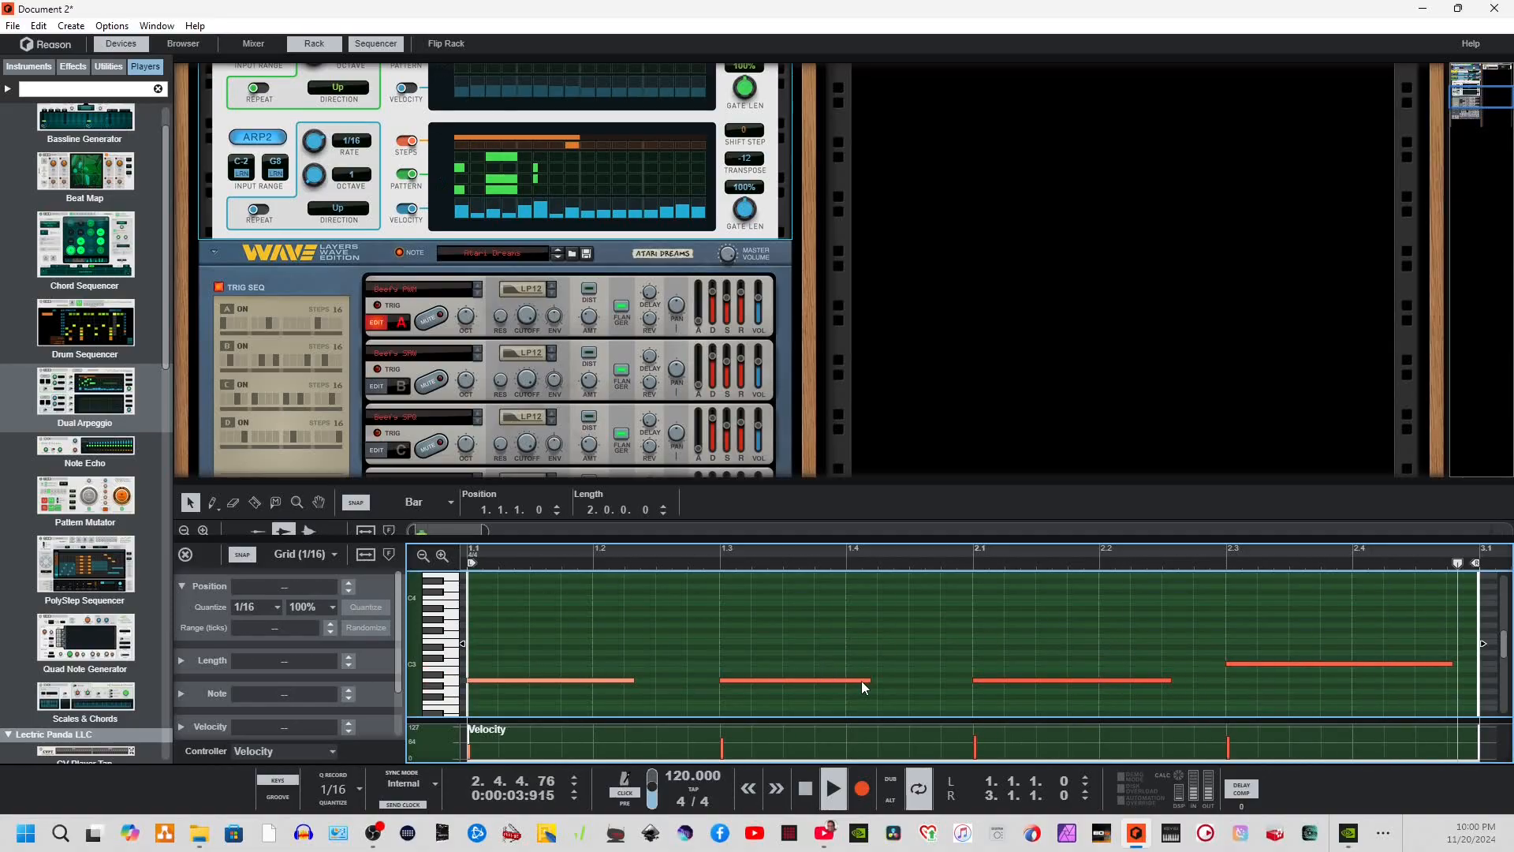
left_click(791, 682)
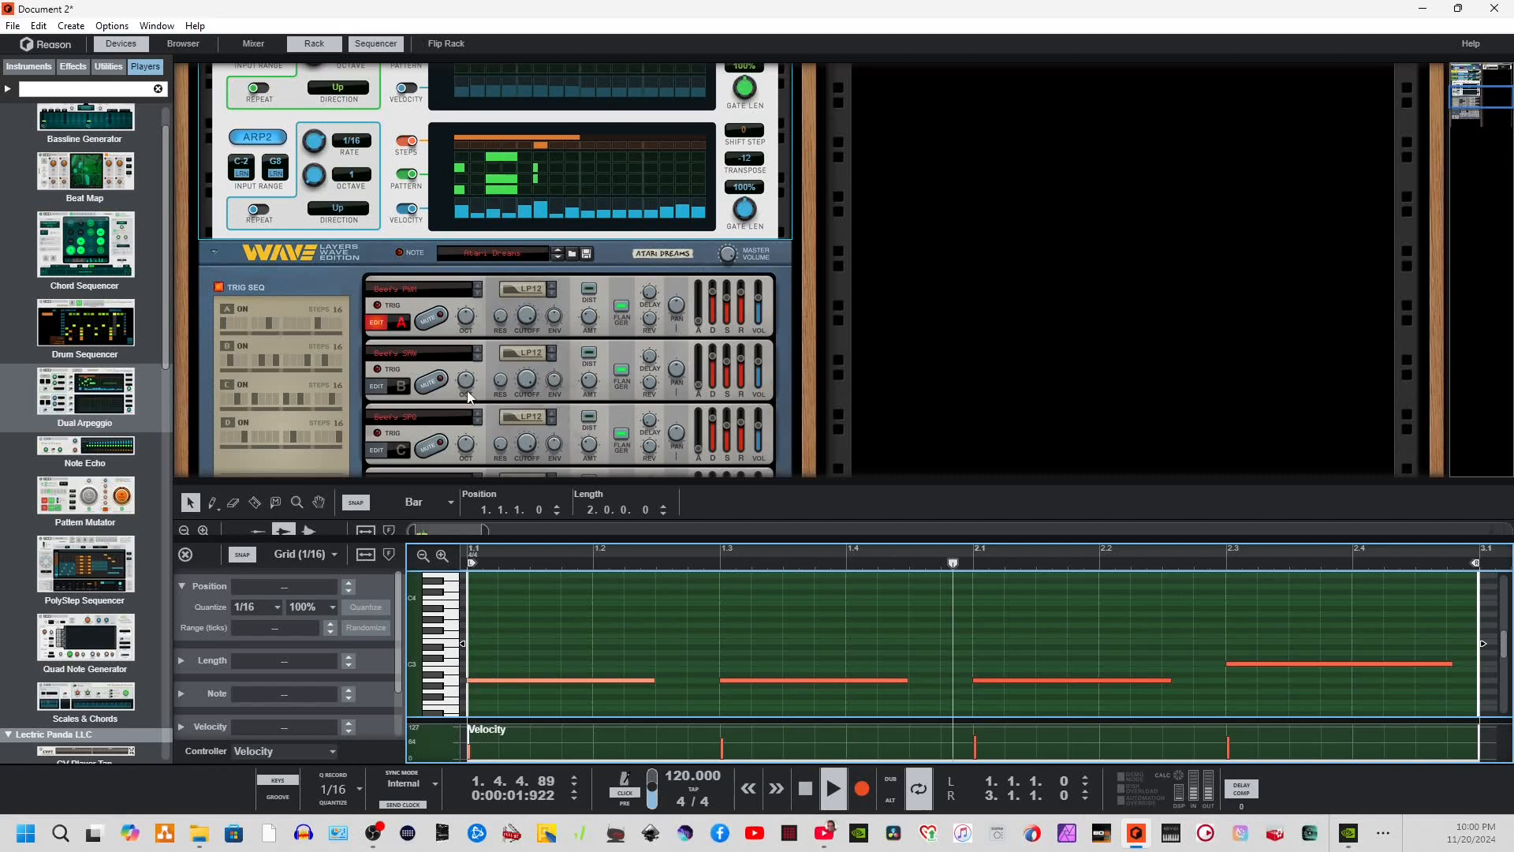
Step the Layers Wave synth through its patches until the Breathy Bells patch loads.
left_click(557, 249)
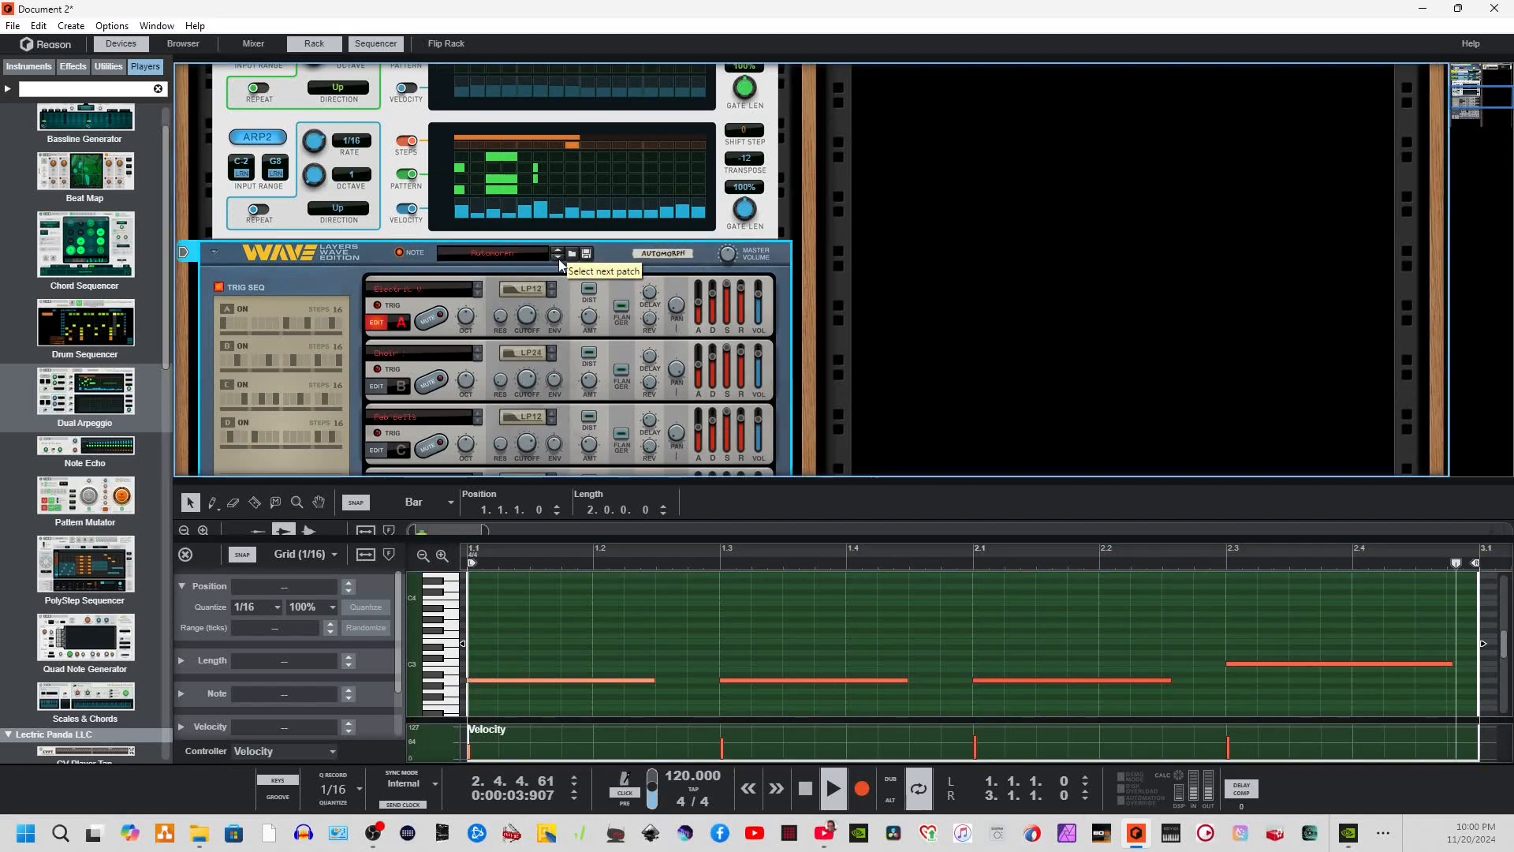
left_click(556, 253)
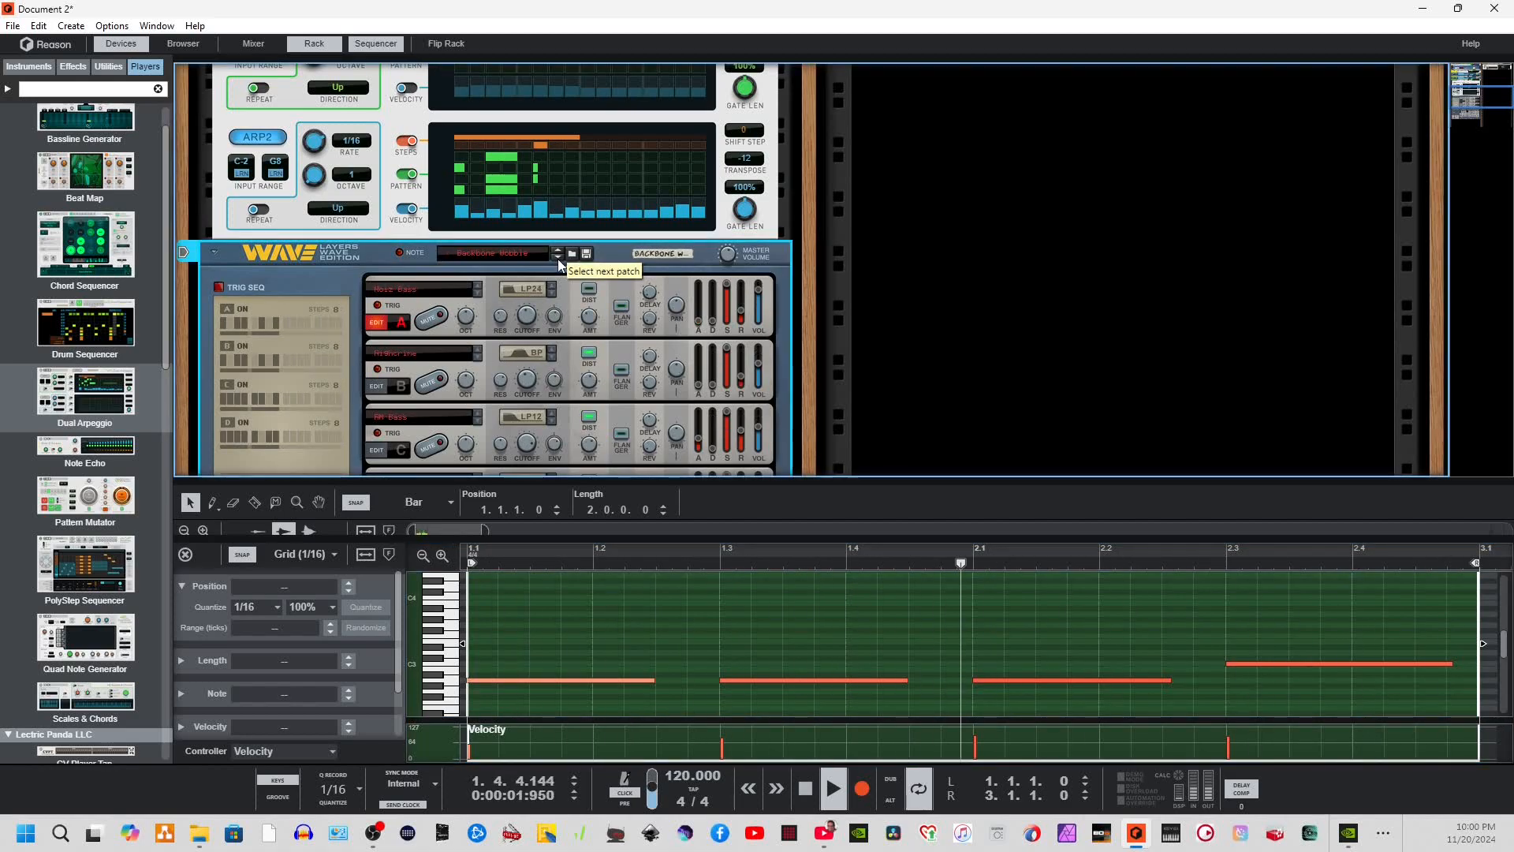
left_click(557, 252)
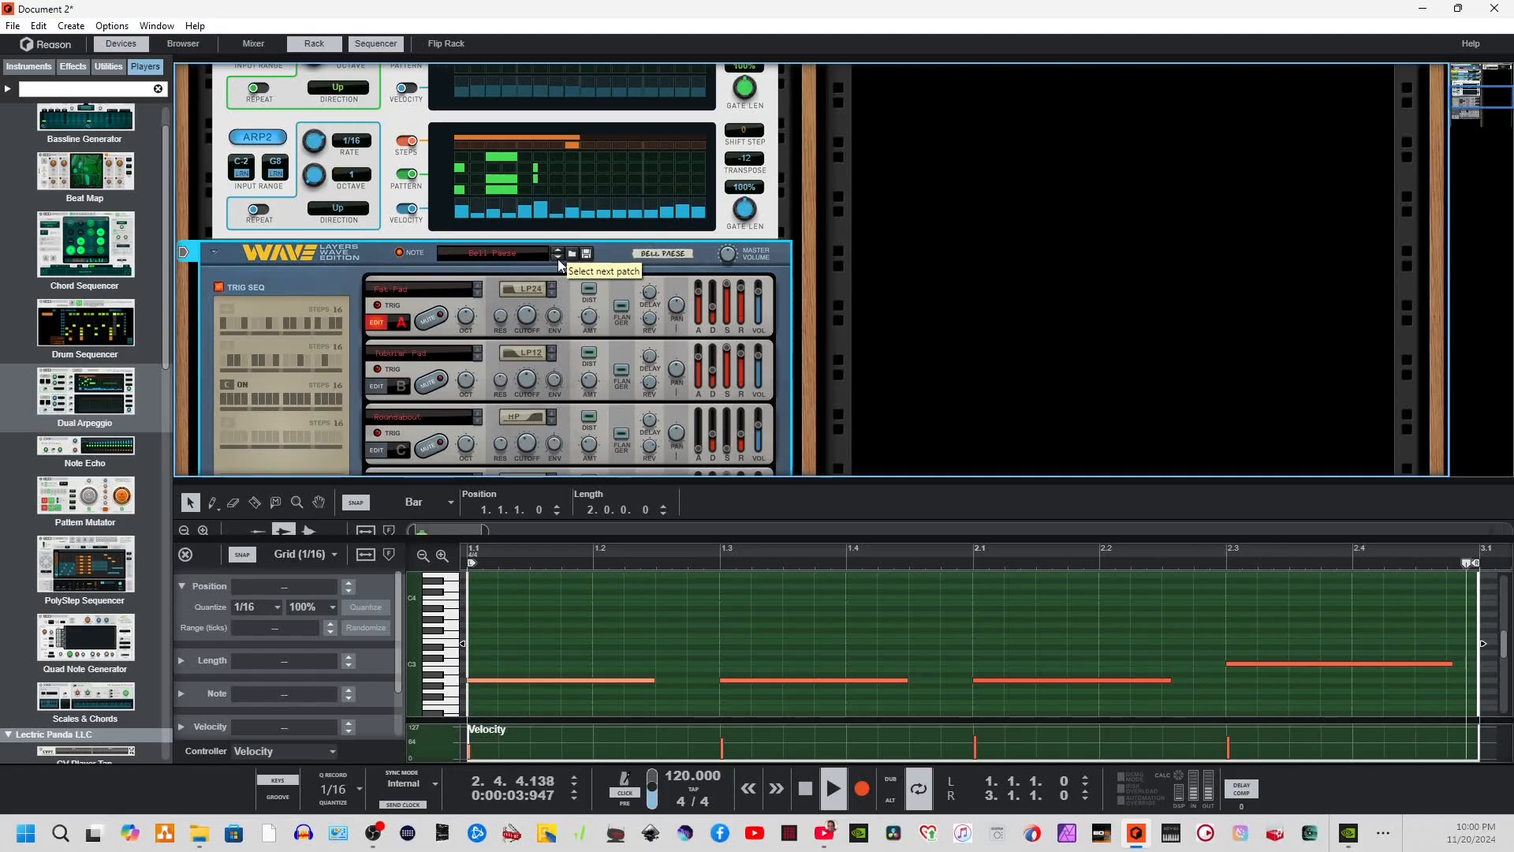
left_click(558, 252)
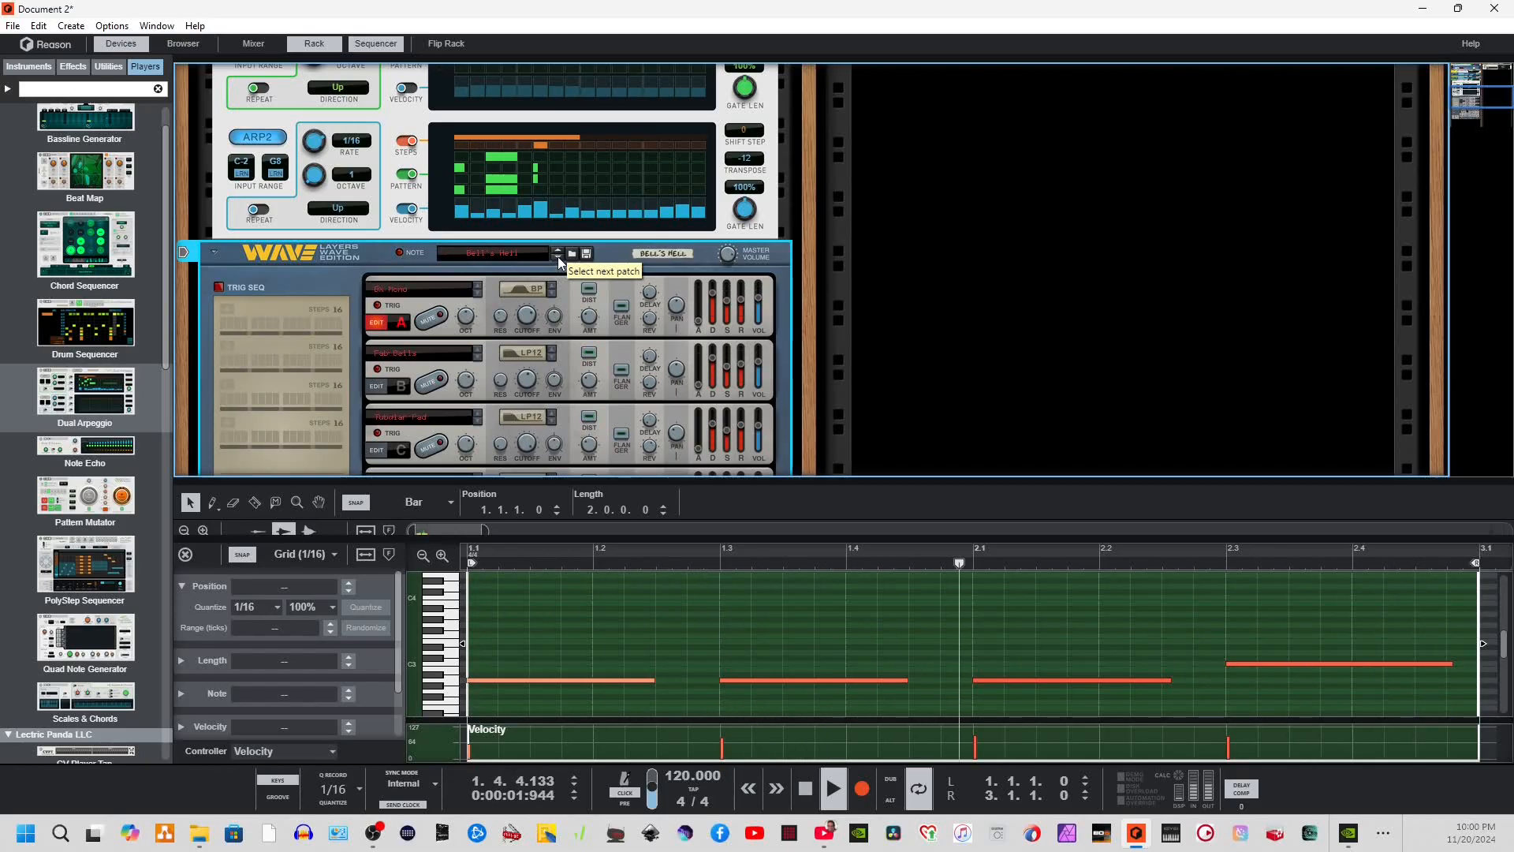
left_click(557, 252)
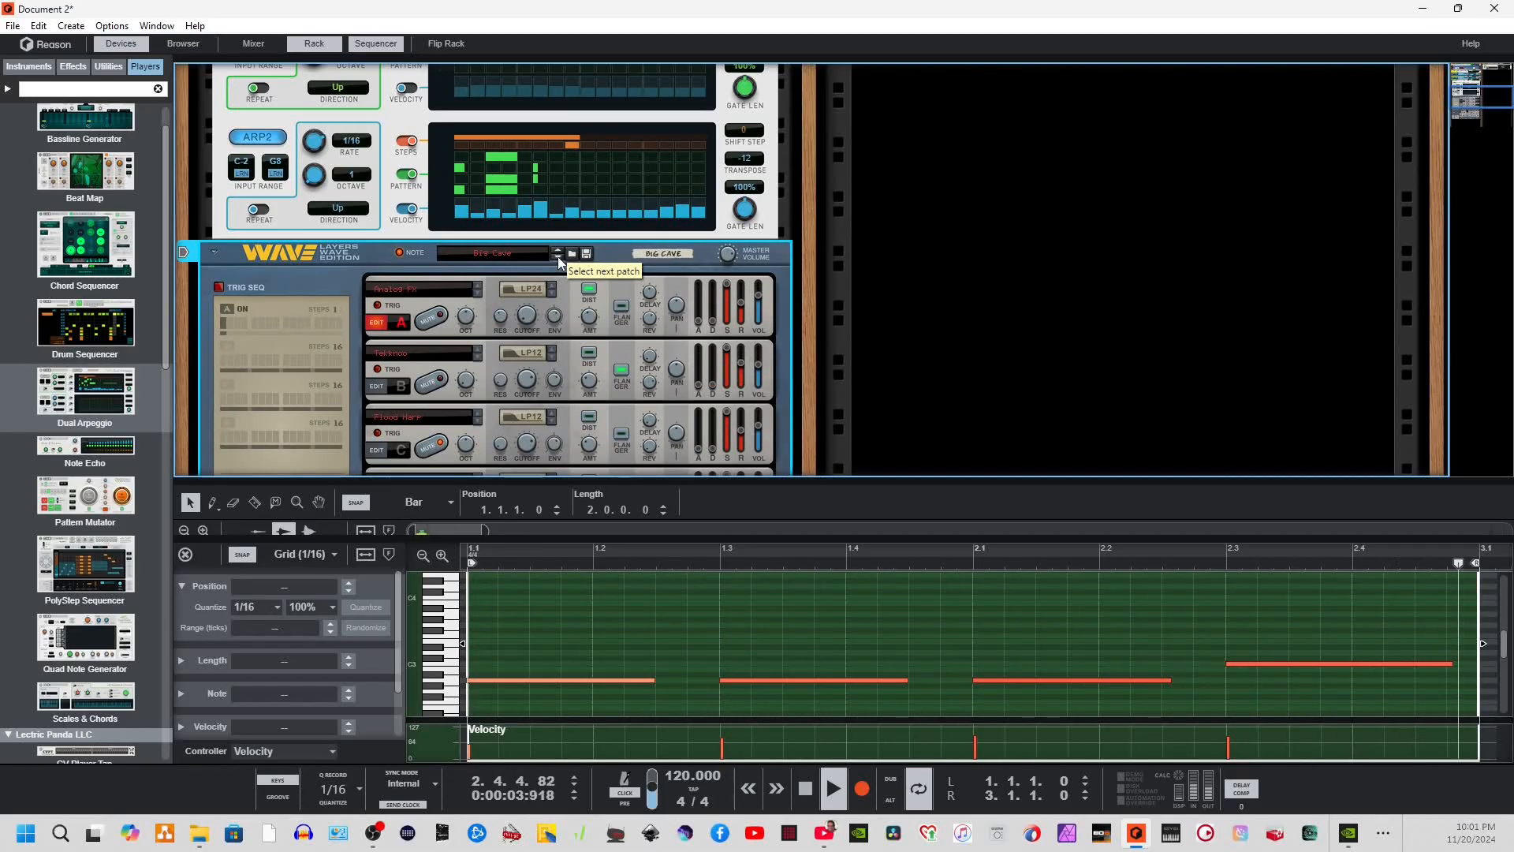
left_click(556, 253)
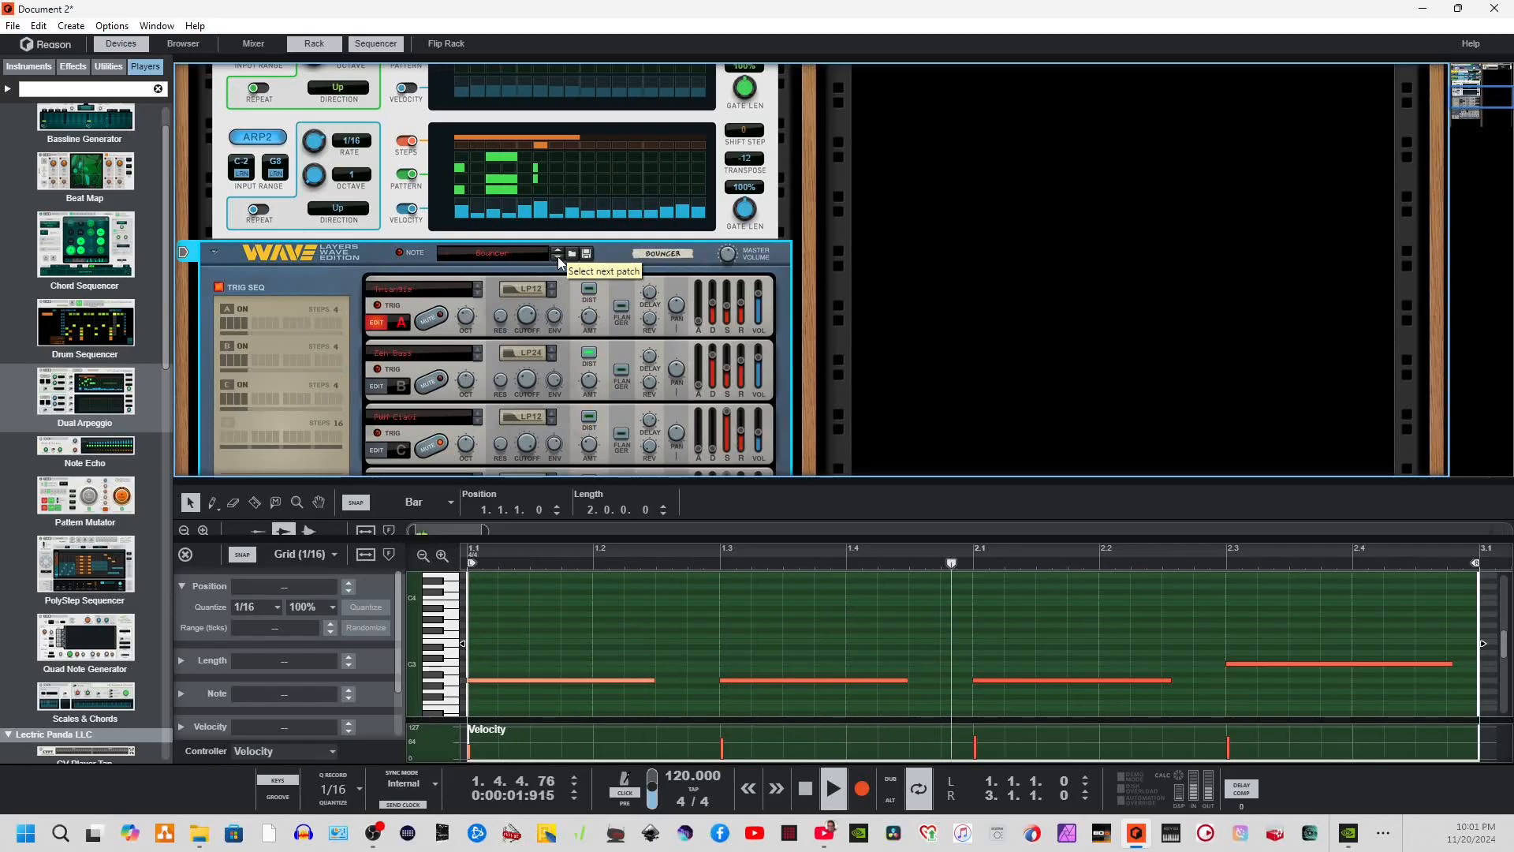
left_click(557, 252)
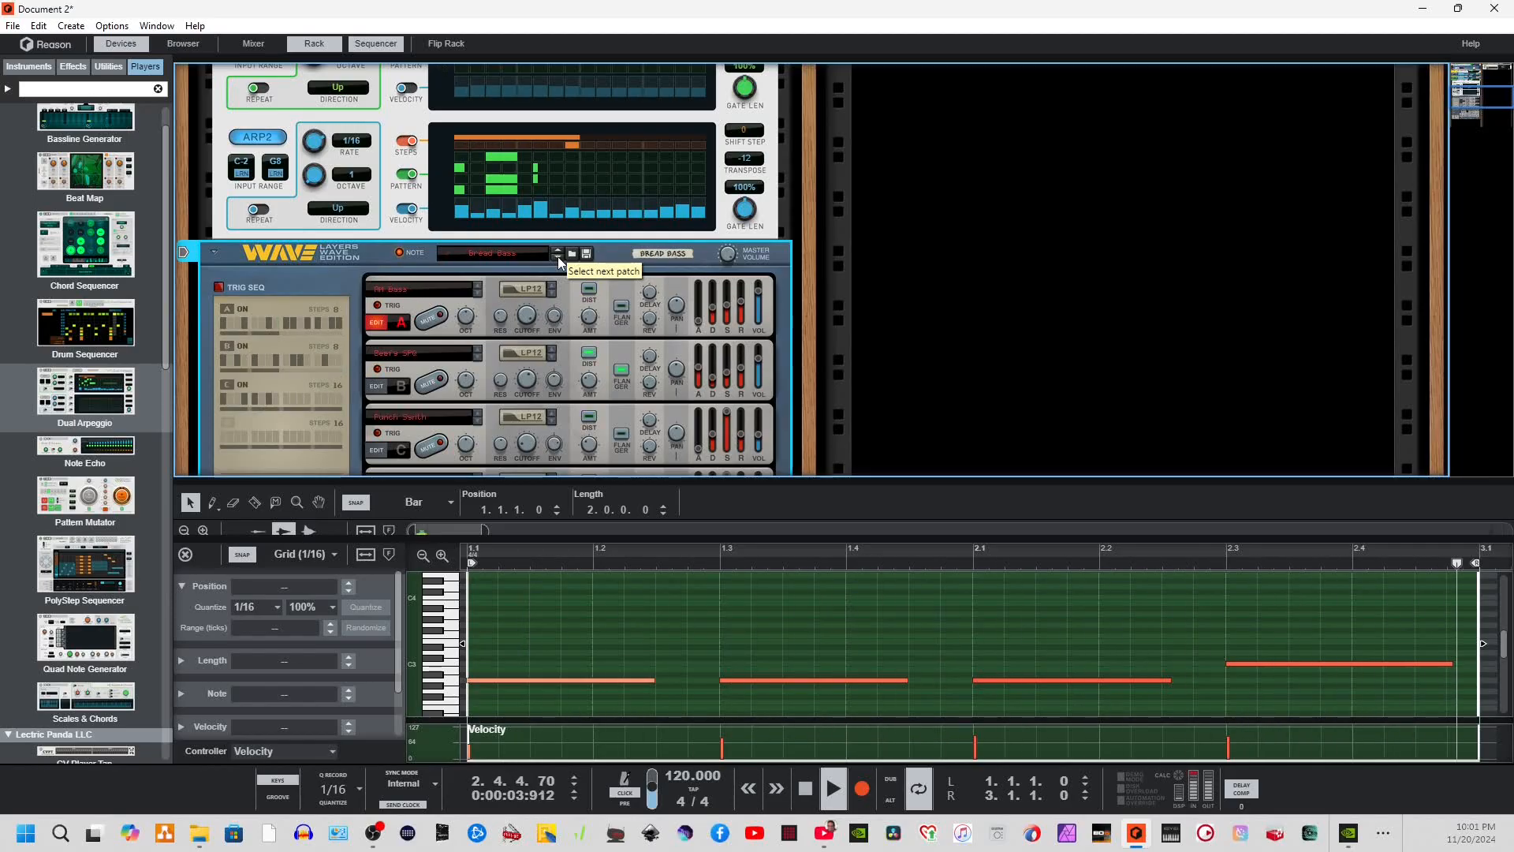
left_click(557, 252)
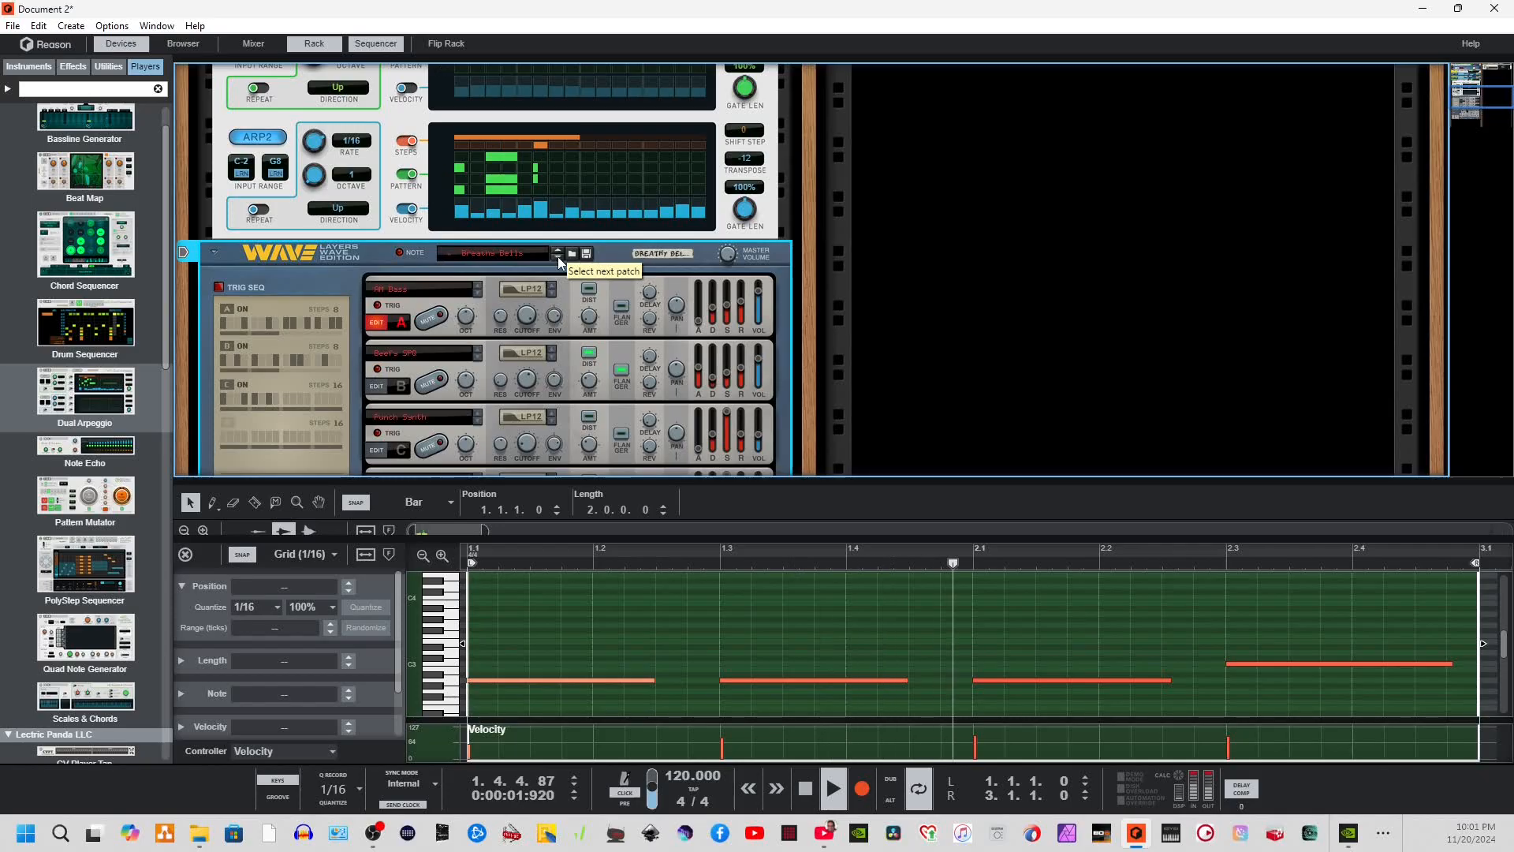
left_click(557, 254)
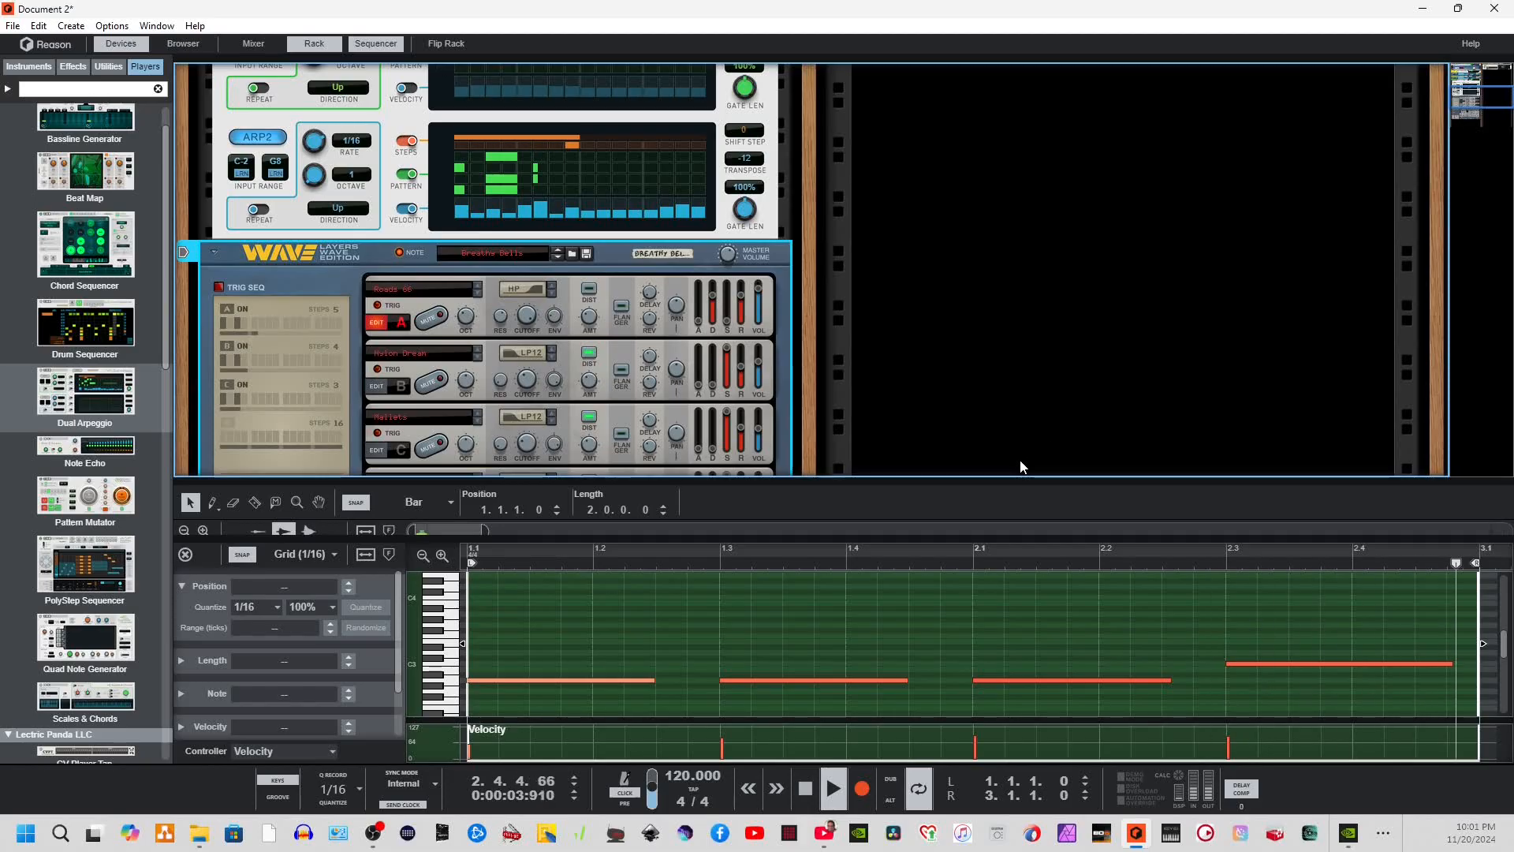
Stop the transport and start Save As from the File menu.
left_click(803, 788)
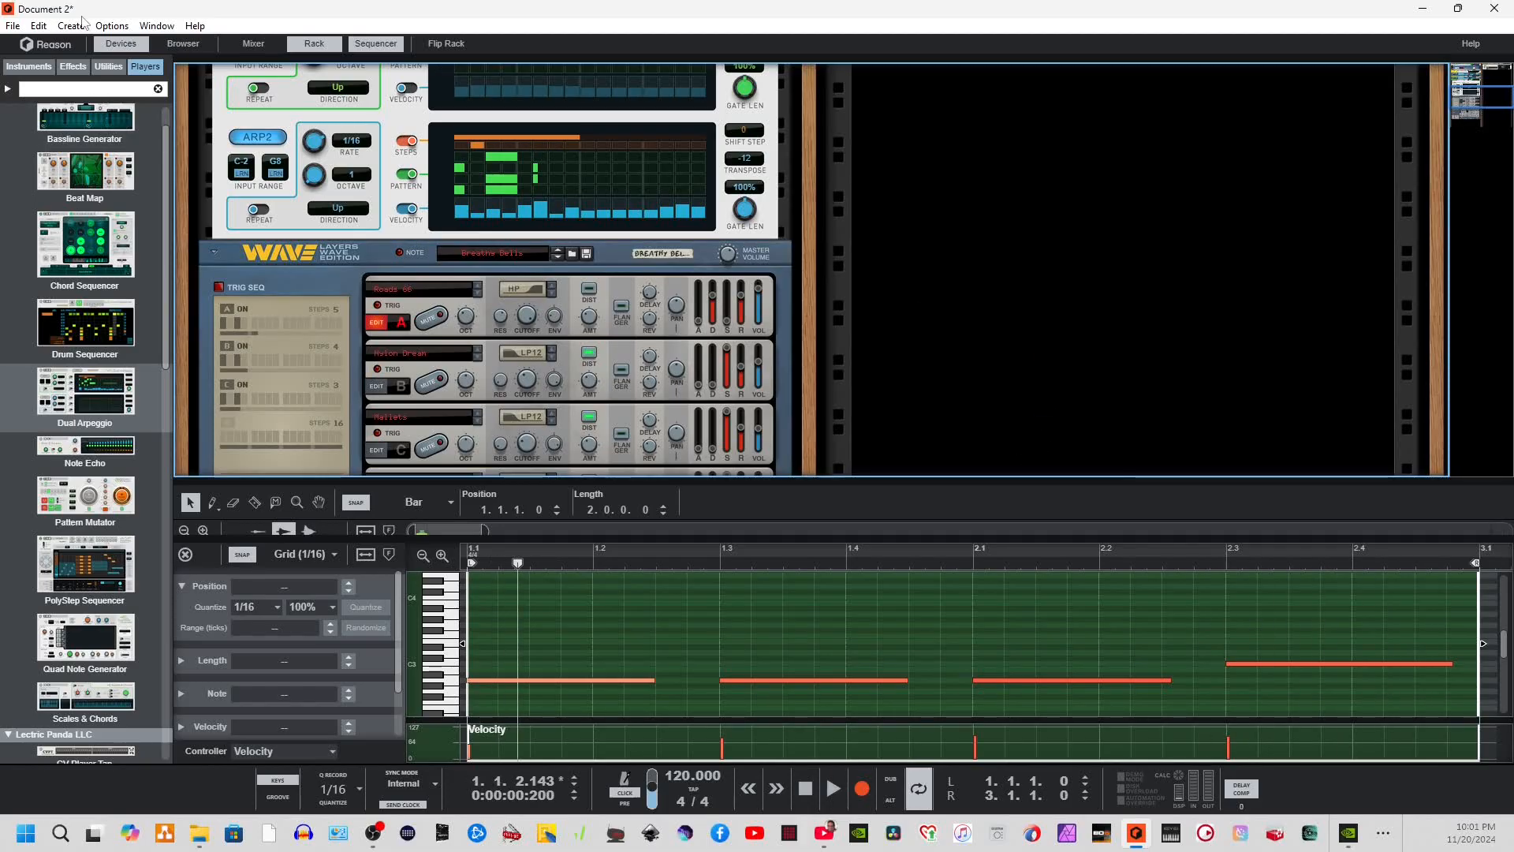
left_click(13, 26)
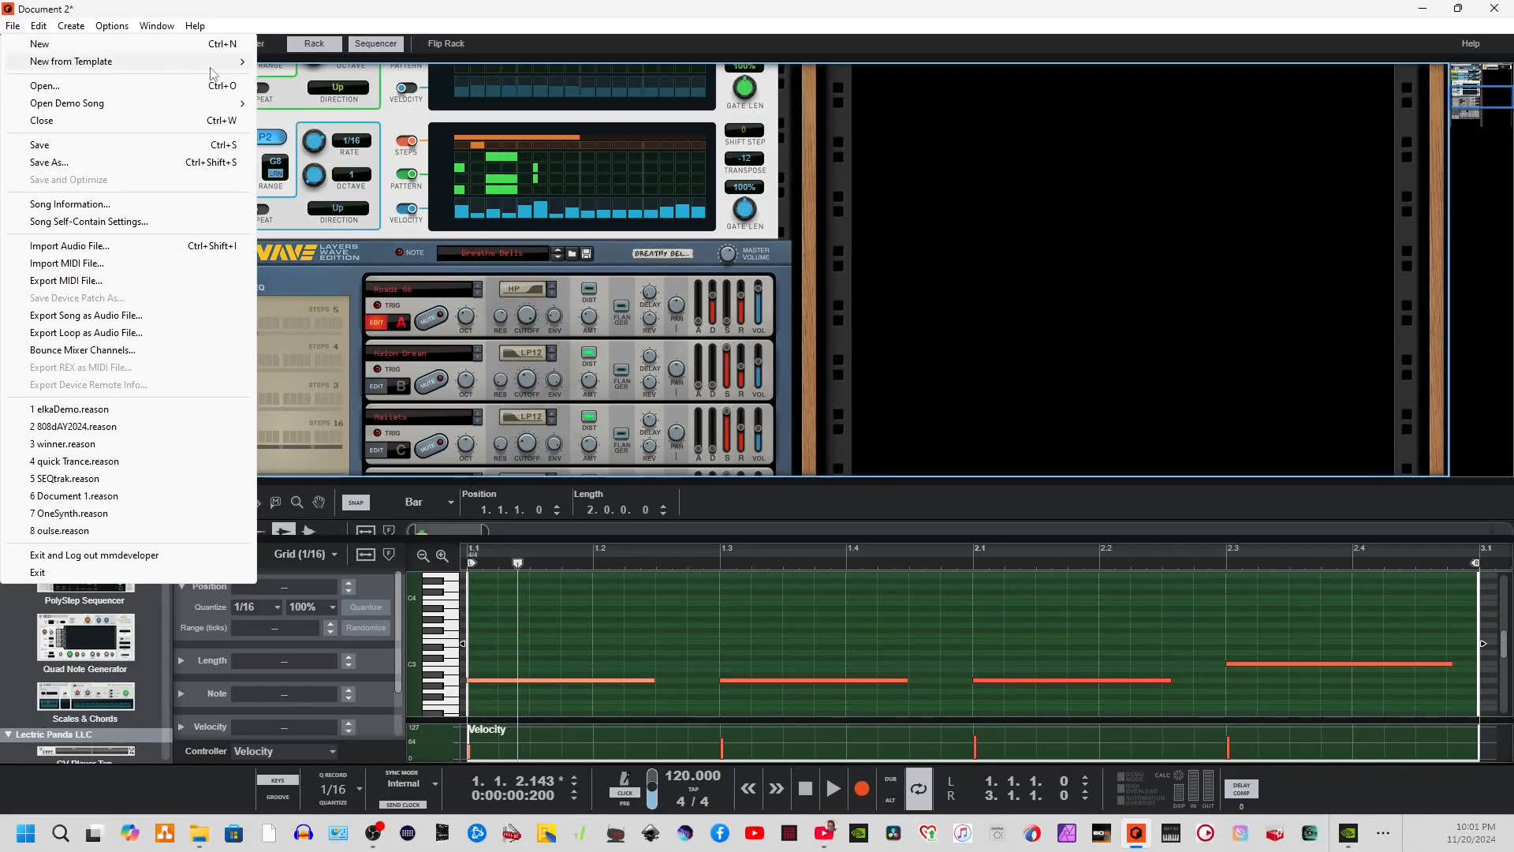
mouse_move(110, 270)
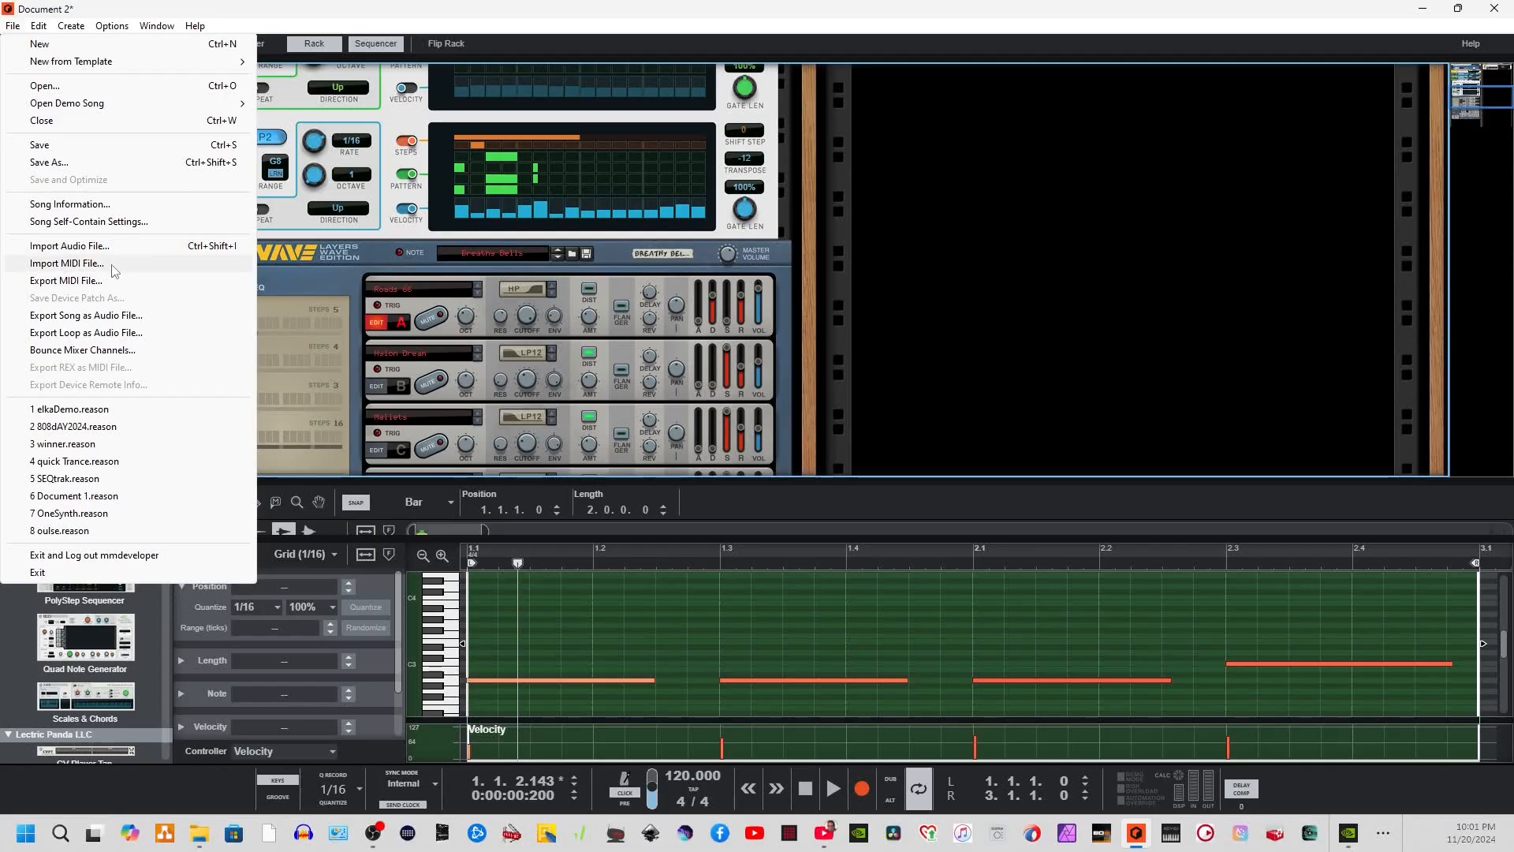
mouse_move(82, 189)
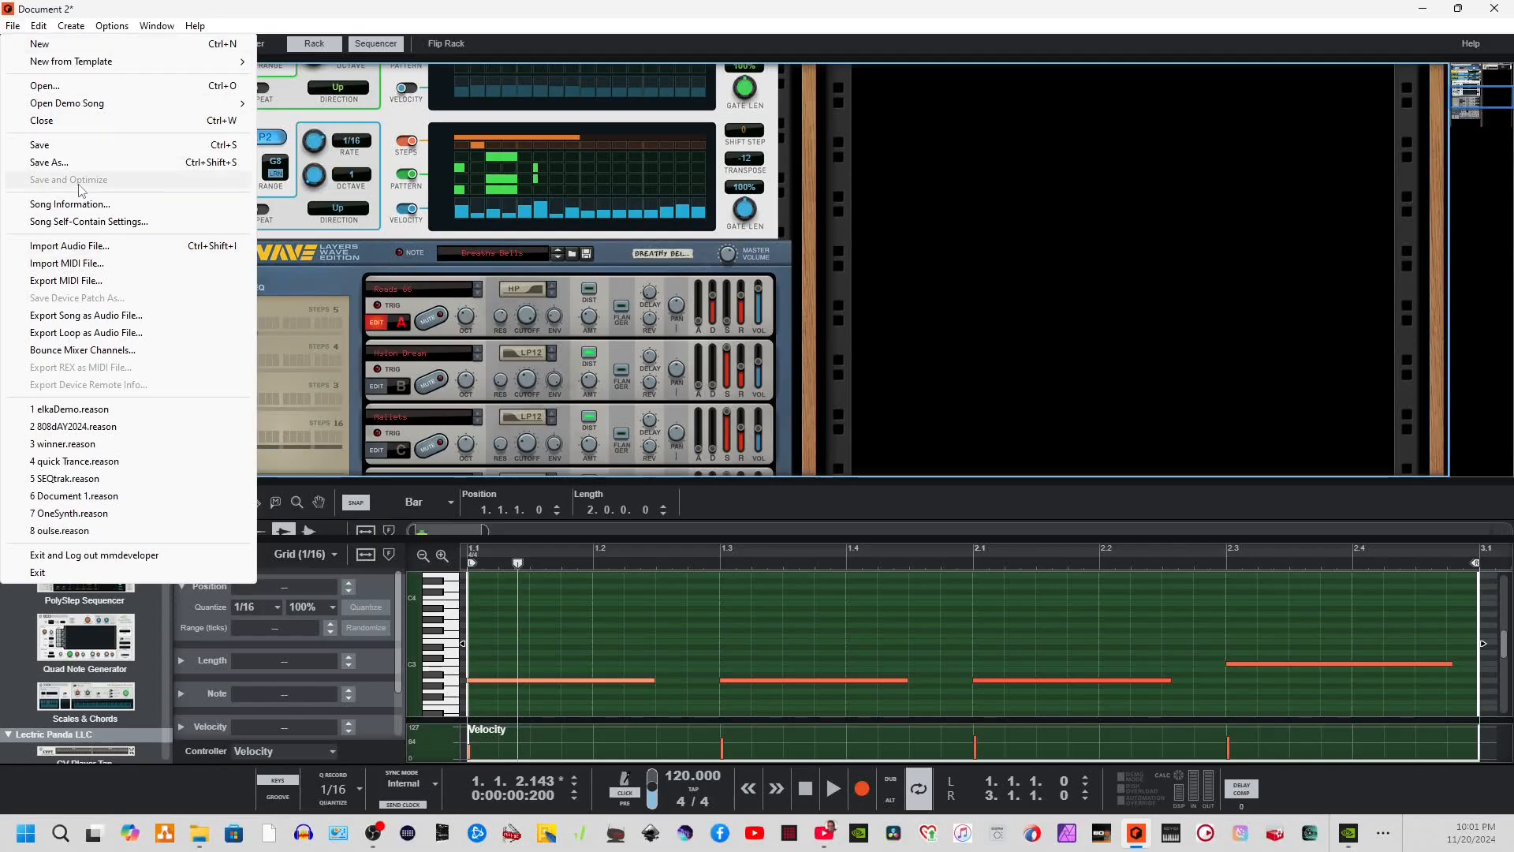
left_click(49, 145)
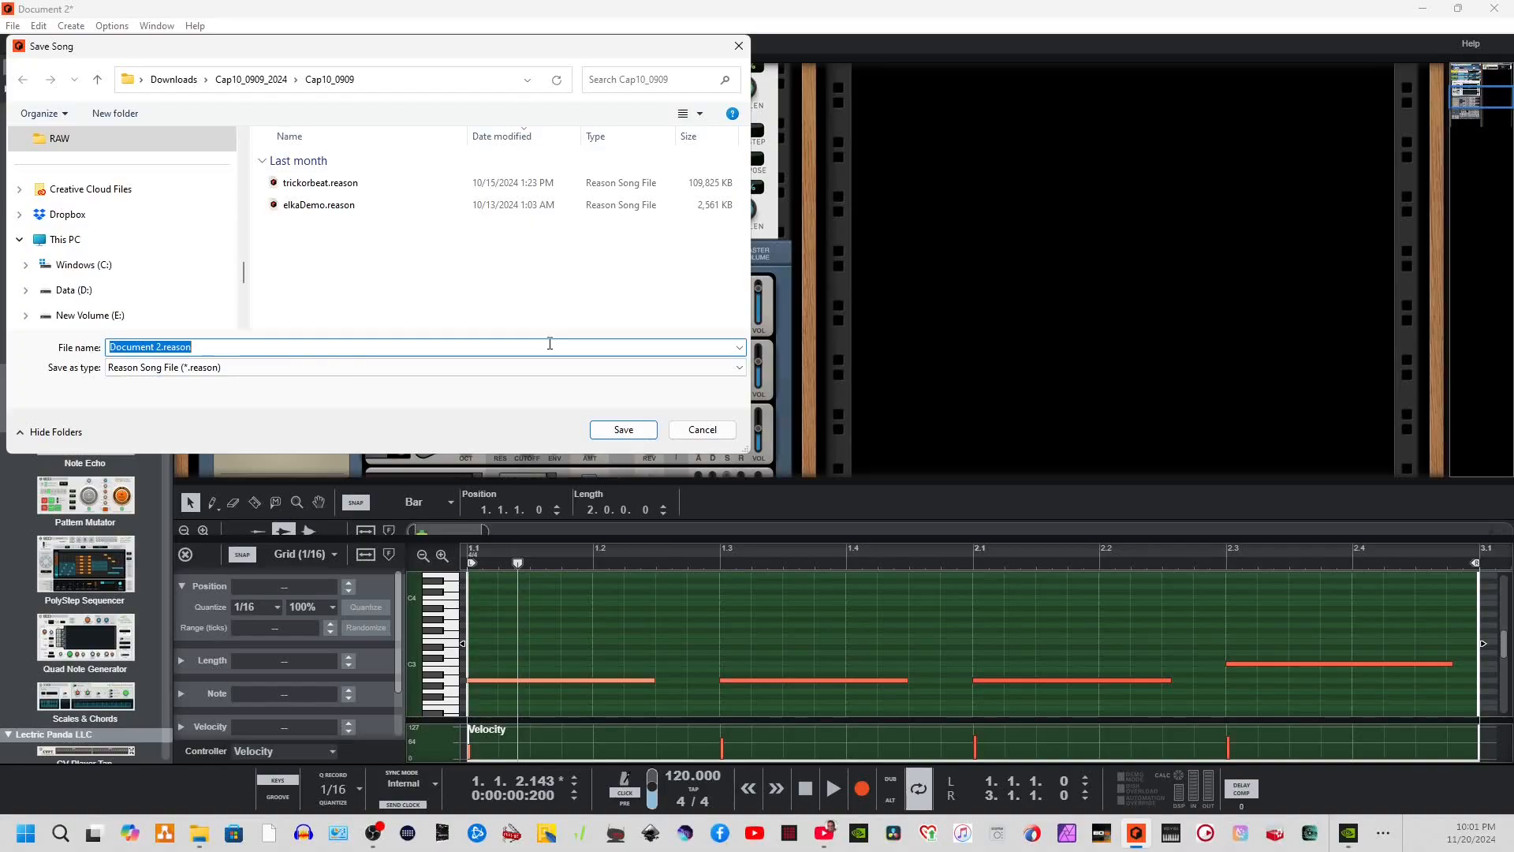
Name the song DemoImportMidi and save it as DemoImportMidi.reason.
type("DemoImportMi")
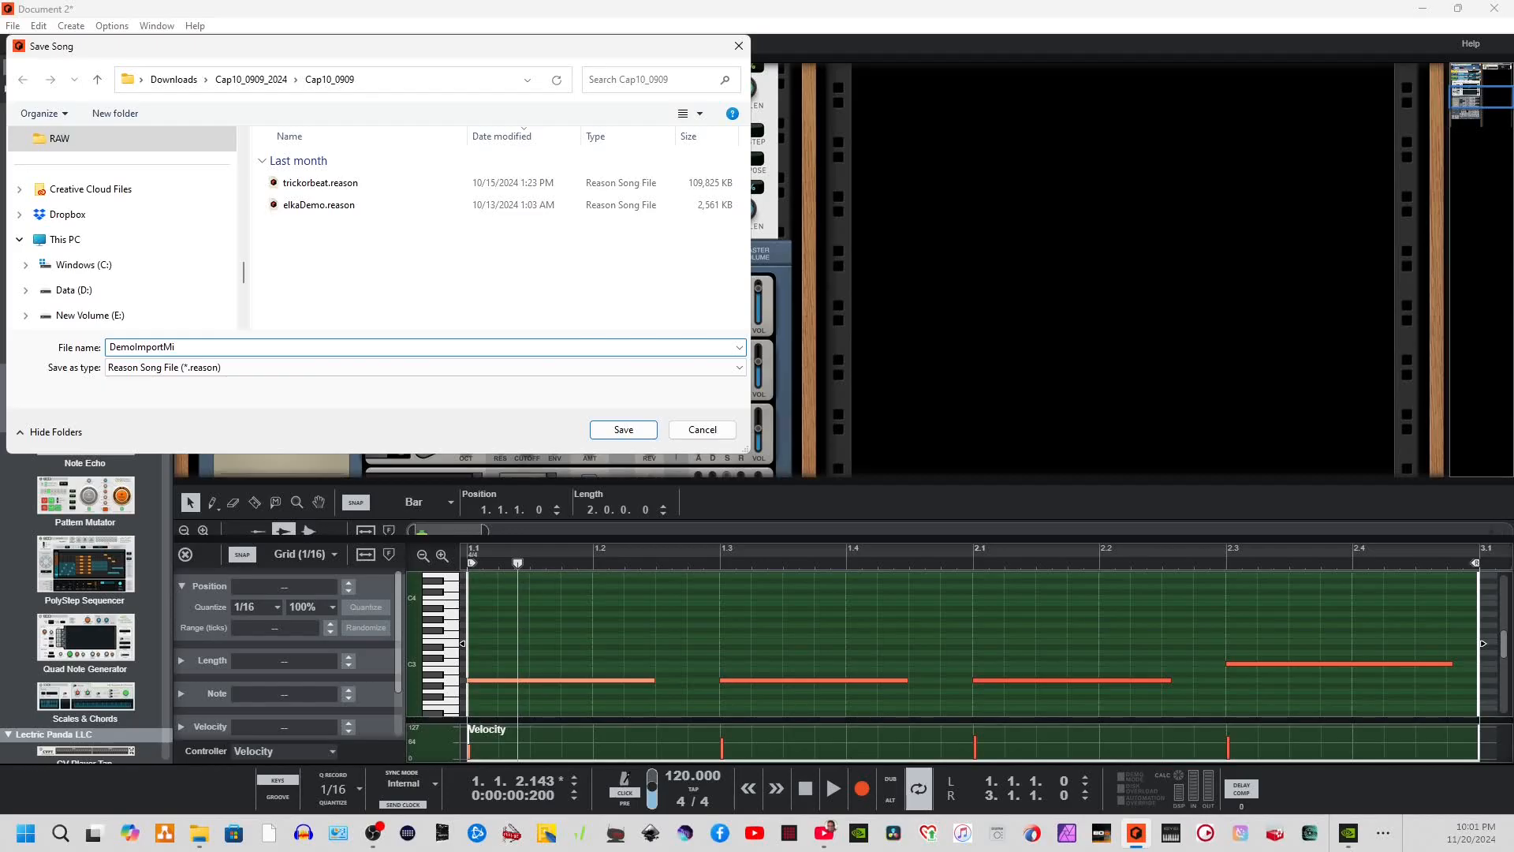
left_click(623, 429)
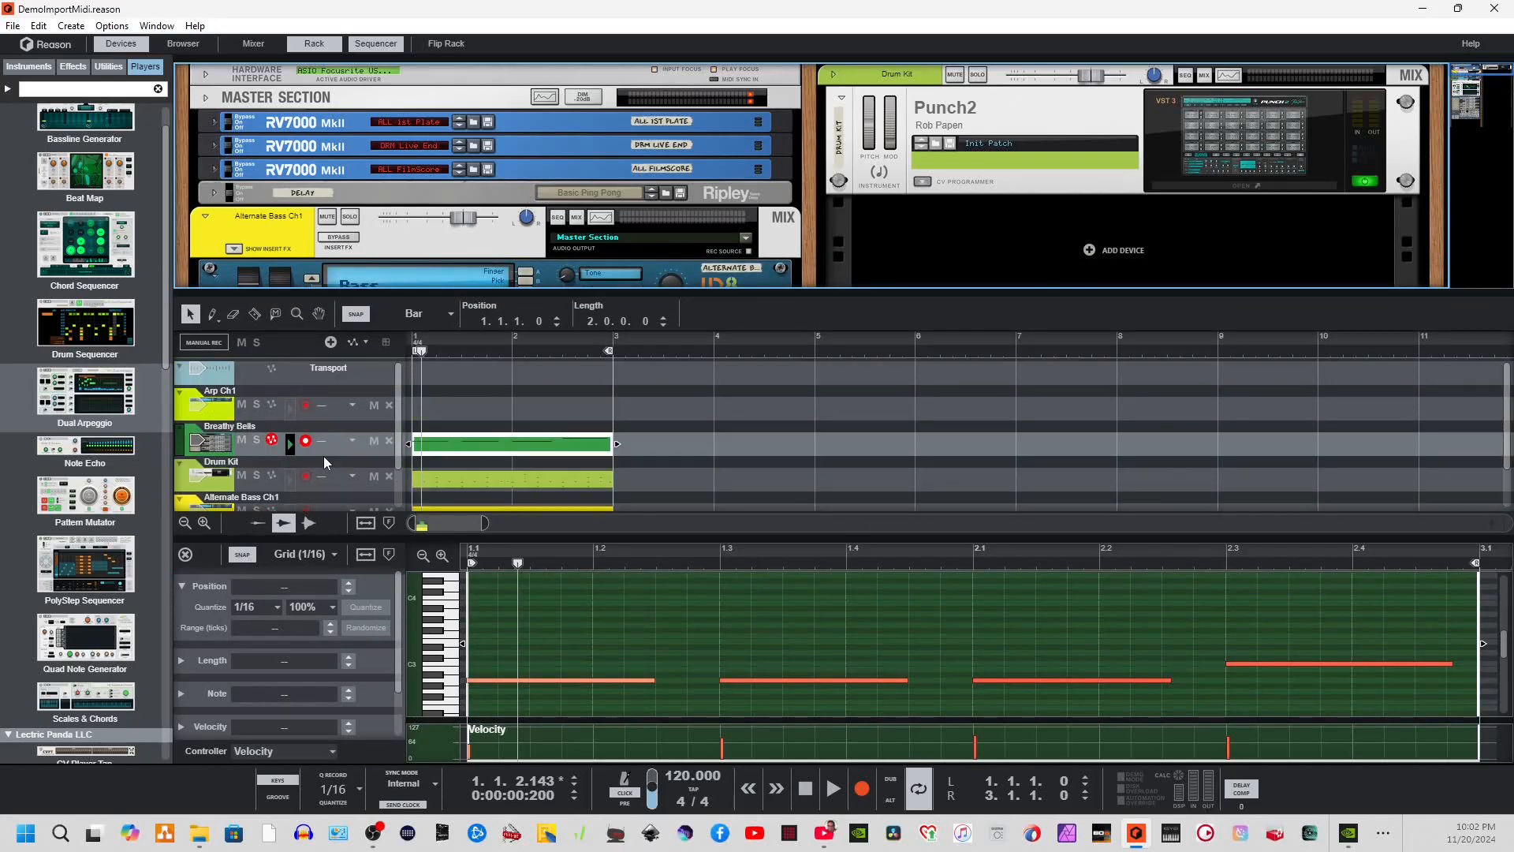
Delete the empty Arp Ch1 track from the sequencer.
left_click(217, 404)
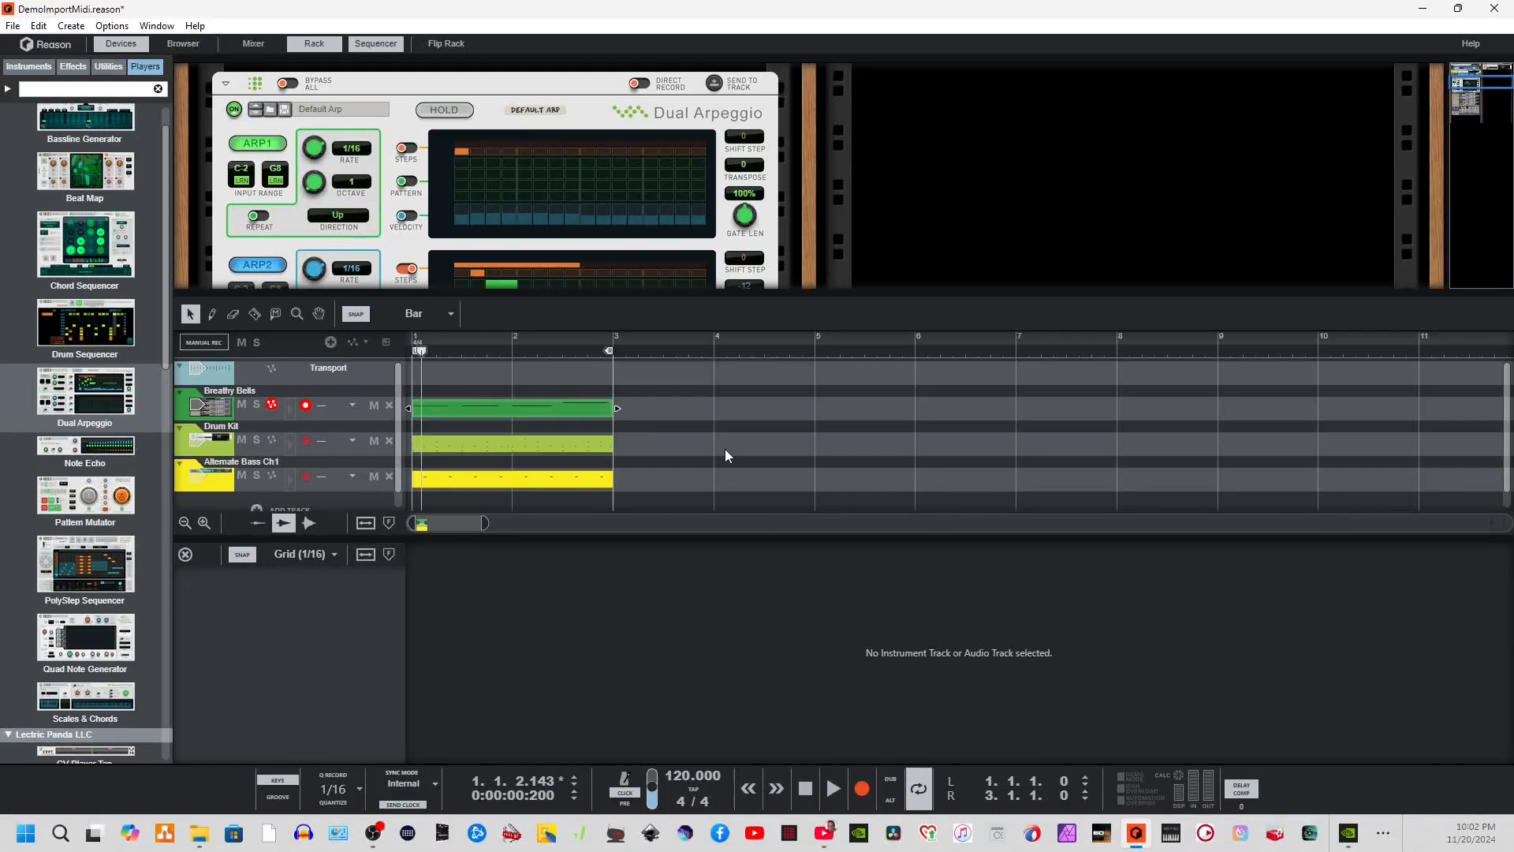
mouse_move(997, 487)
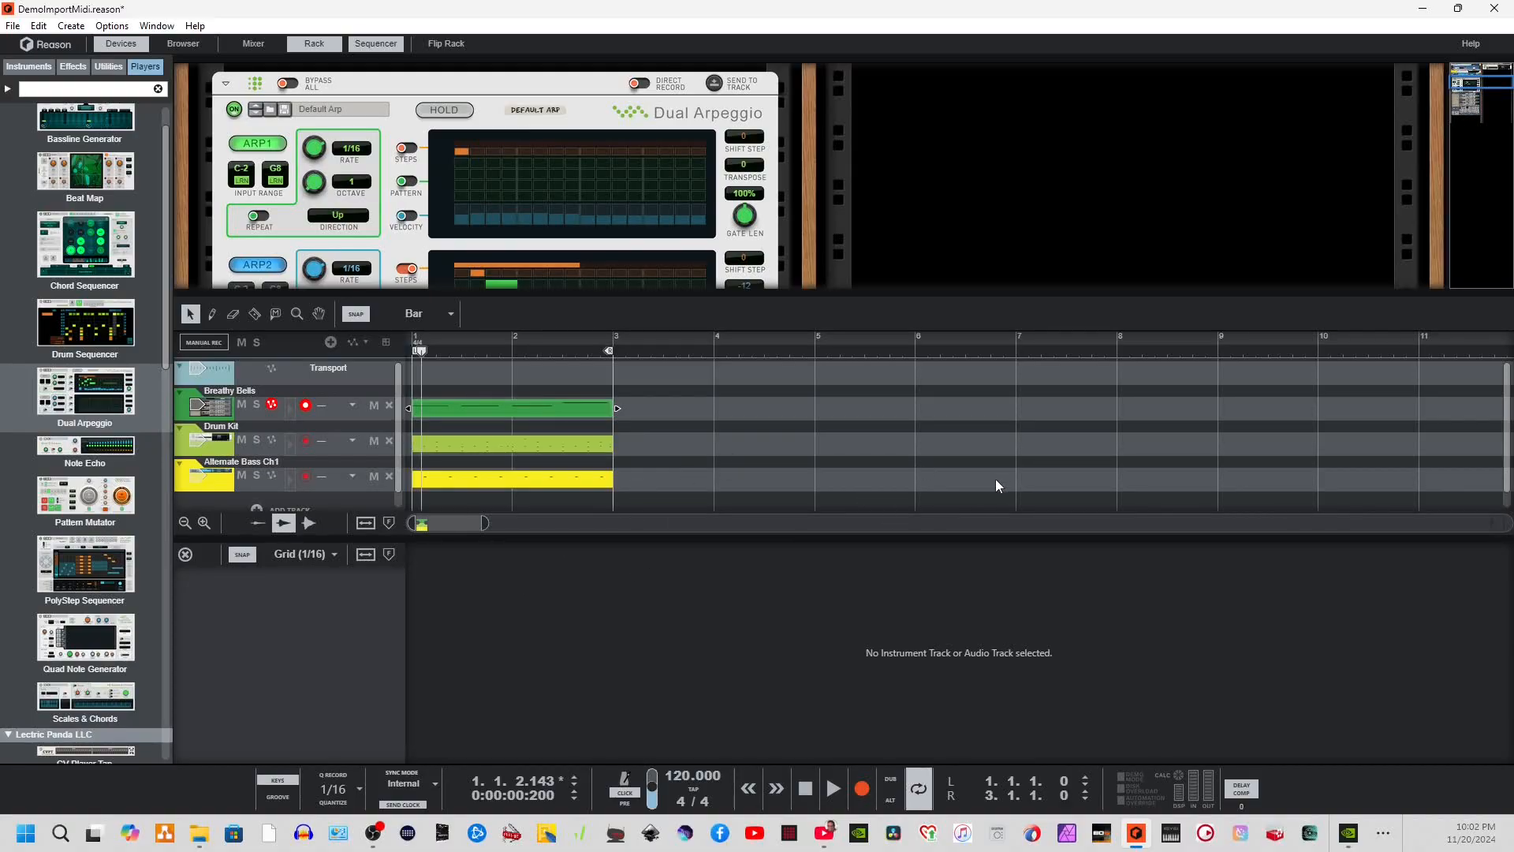